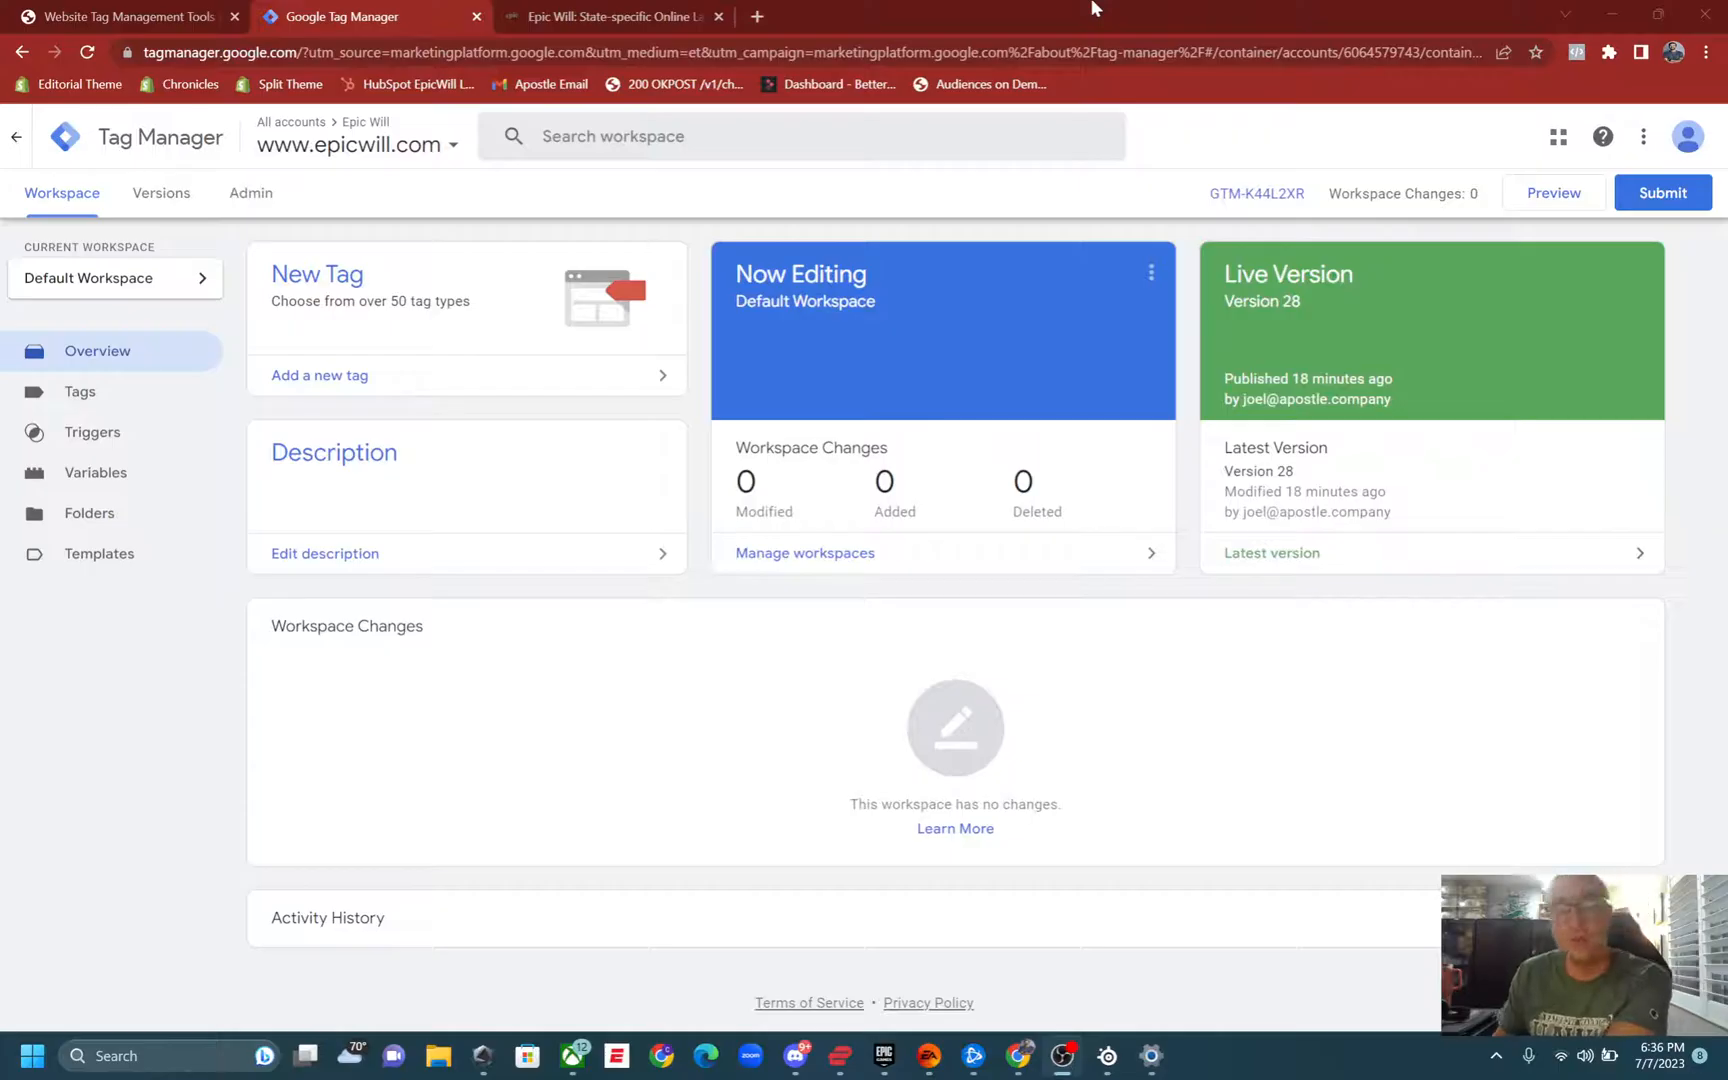
{"action": "mouse_move", "coordinate": [556, 850]}
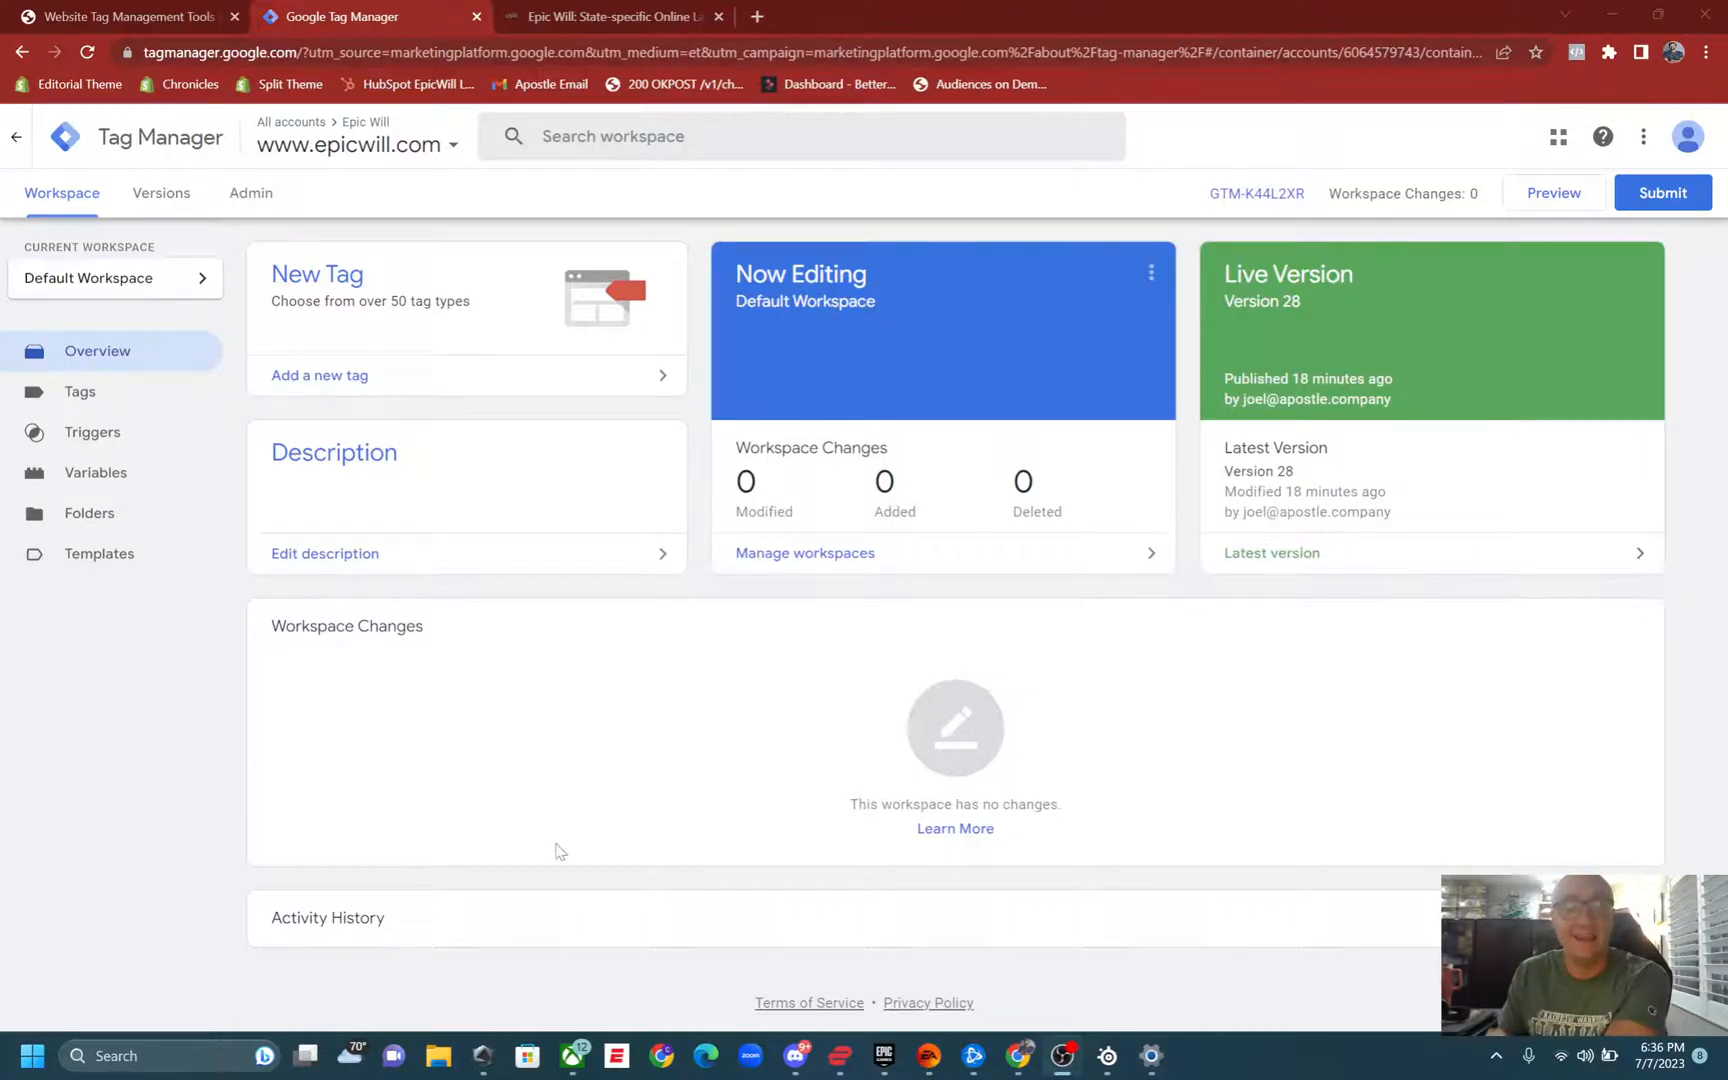
{"action": "mouse_move", "coordinate": [592, 210]}
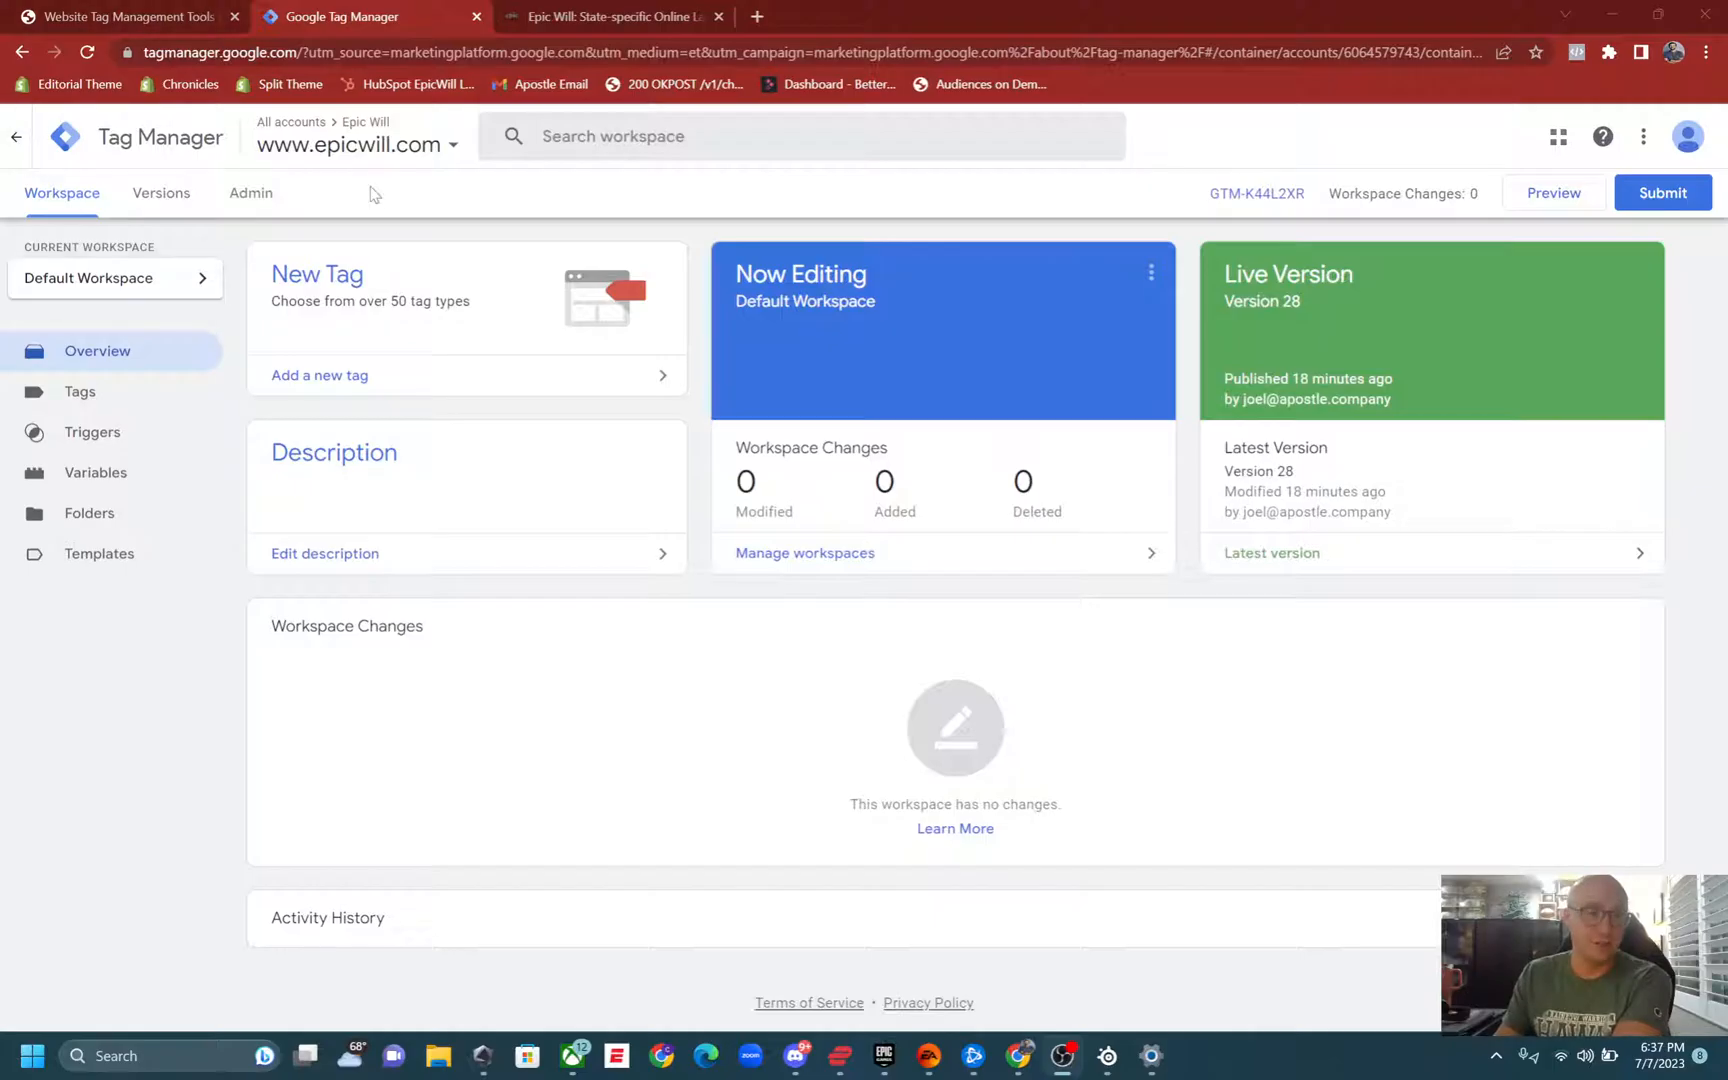
{"action": "mouse_move", "coordinate": [430, 598]}
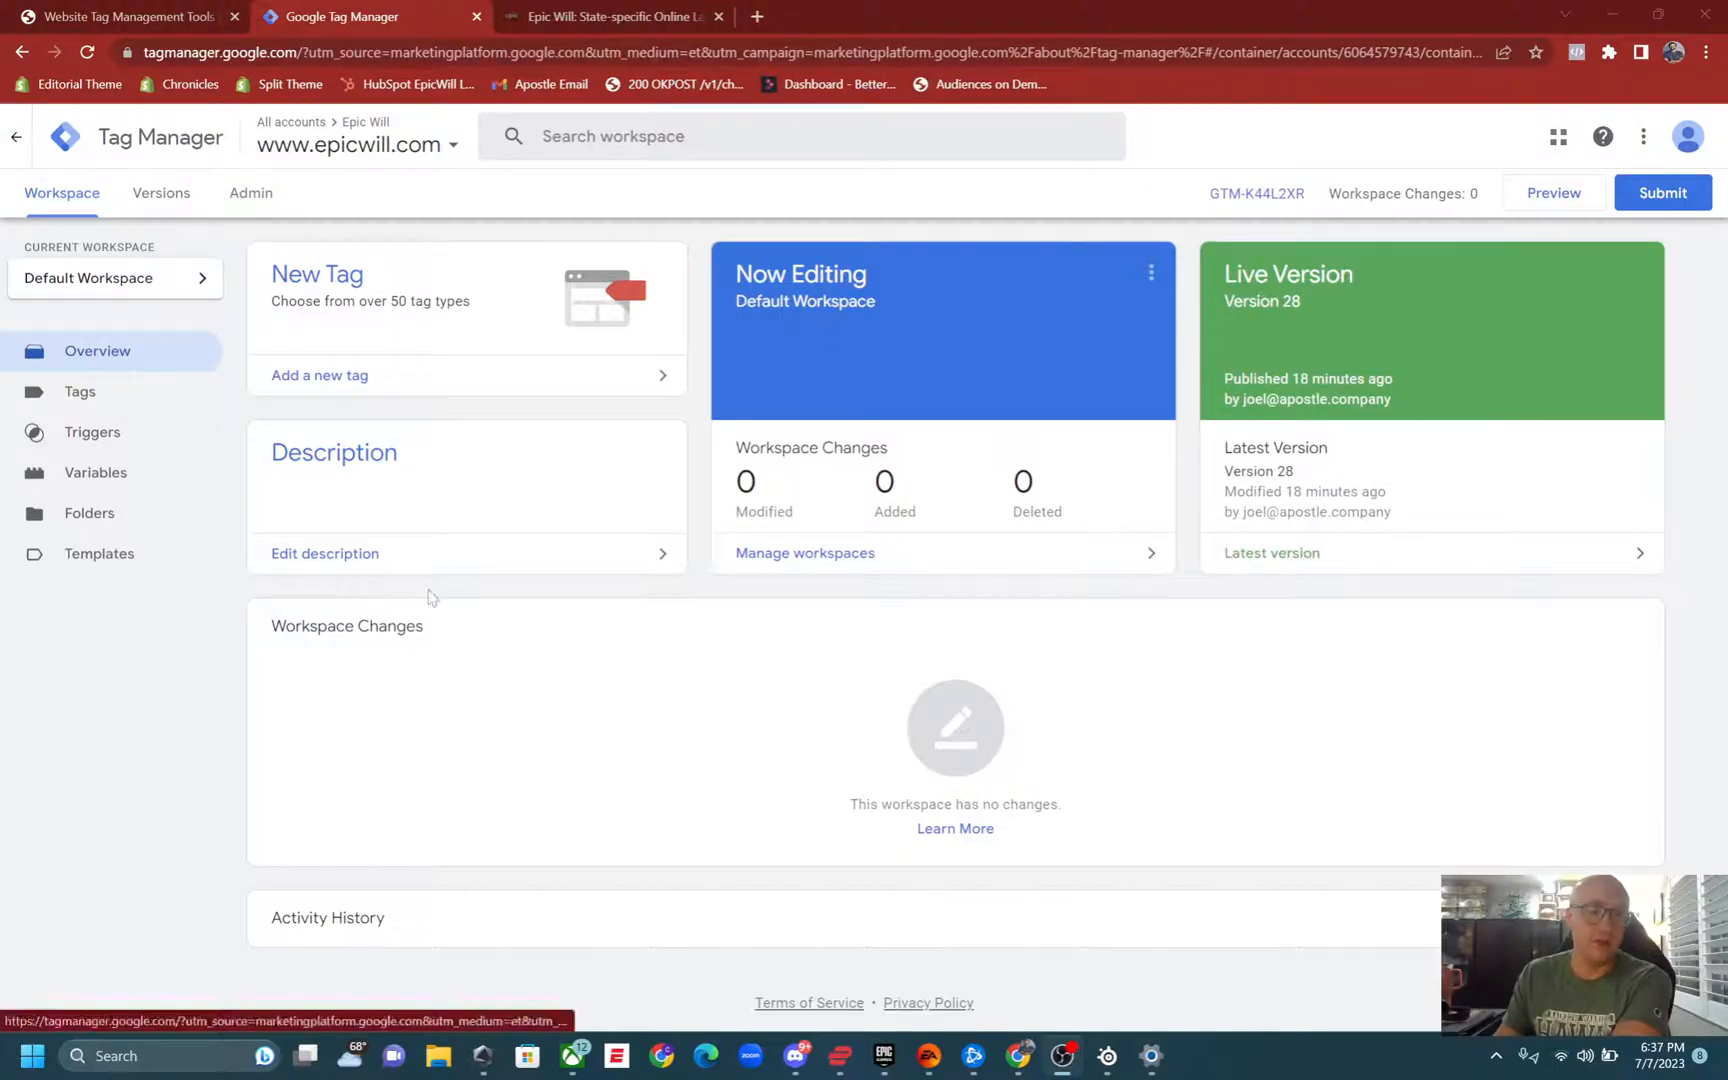
Create a new tag from the Tags list and name it 'Facebook Pixel Base Code'.
{"action": "left_click", "coordinate": [80, 392]}
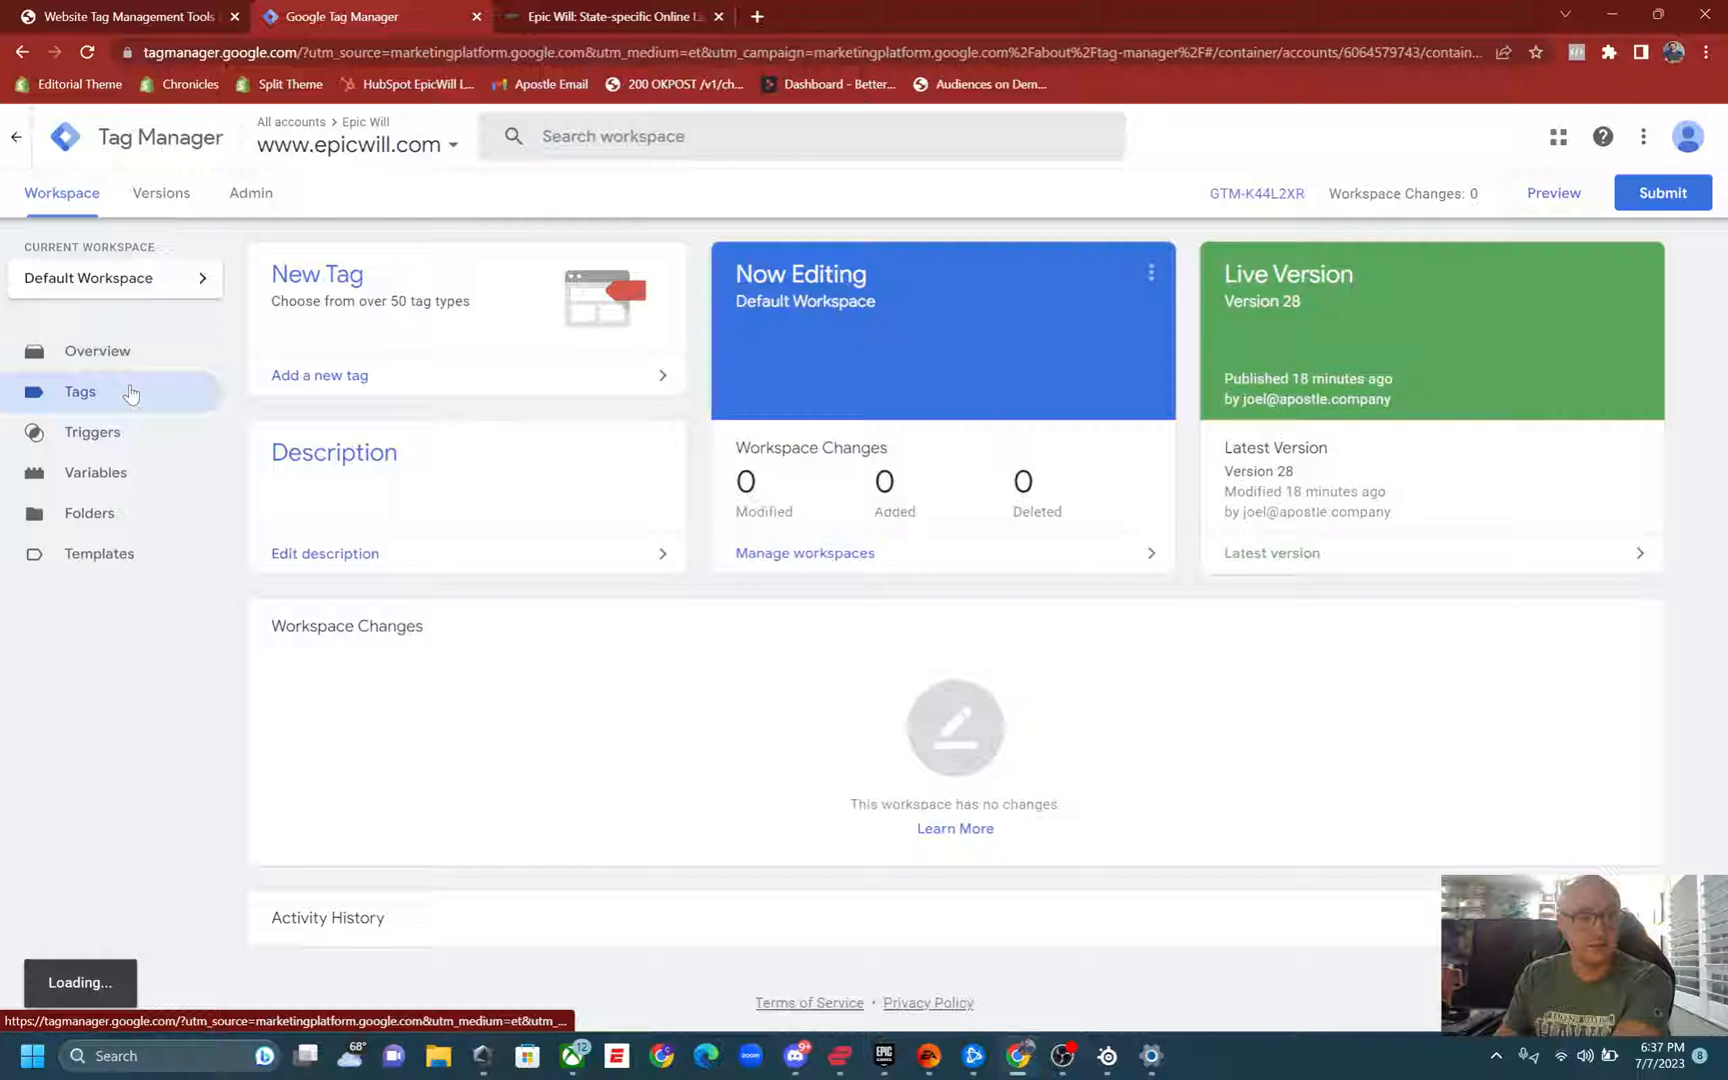
{"action": "right_click", "coordinate": [950, 770]}
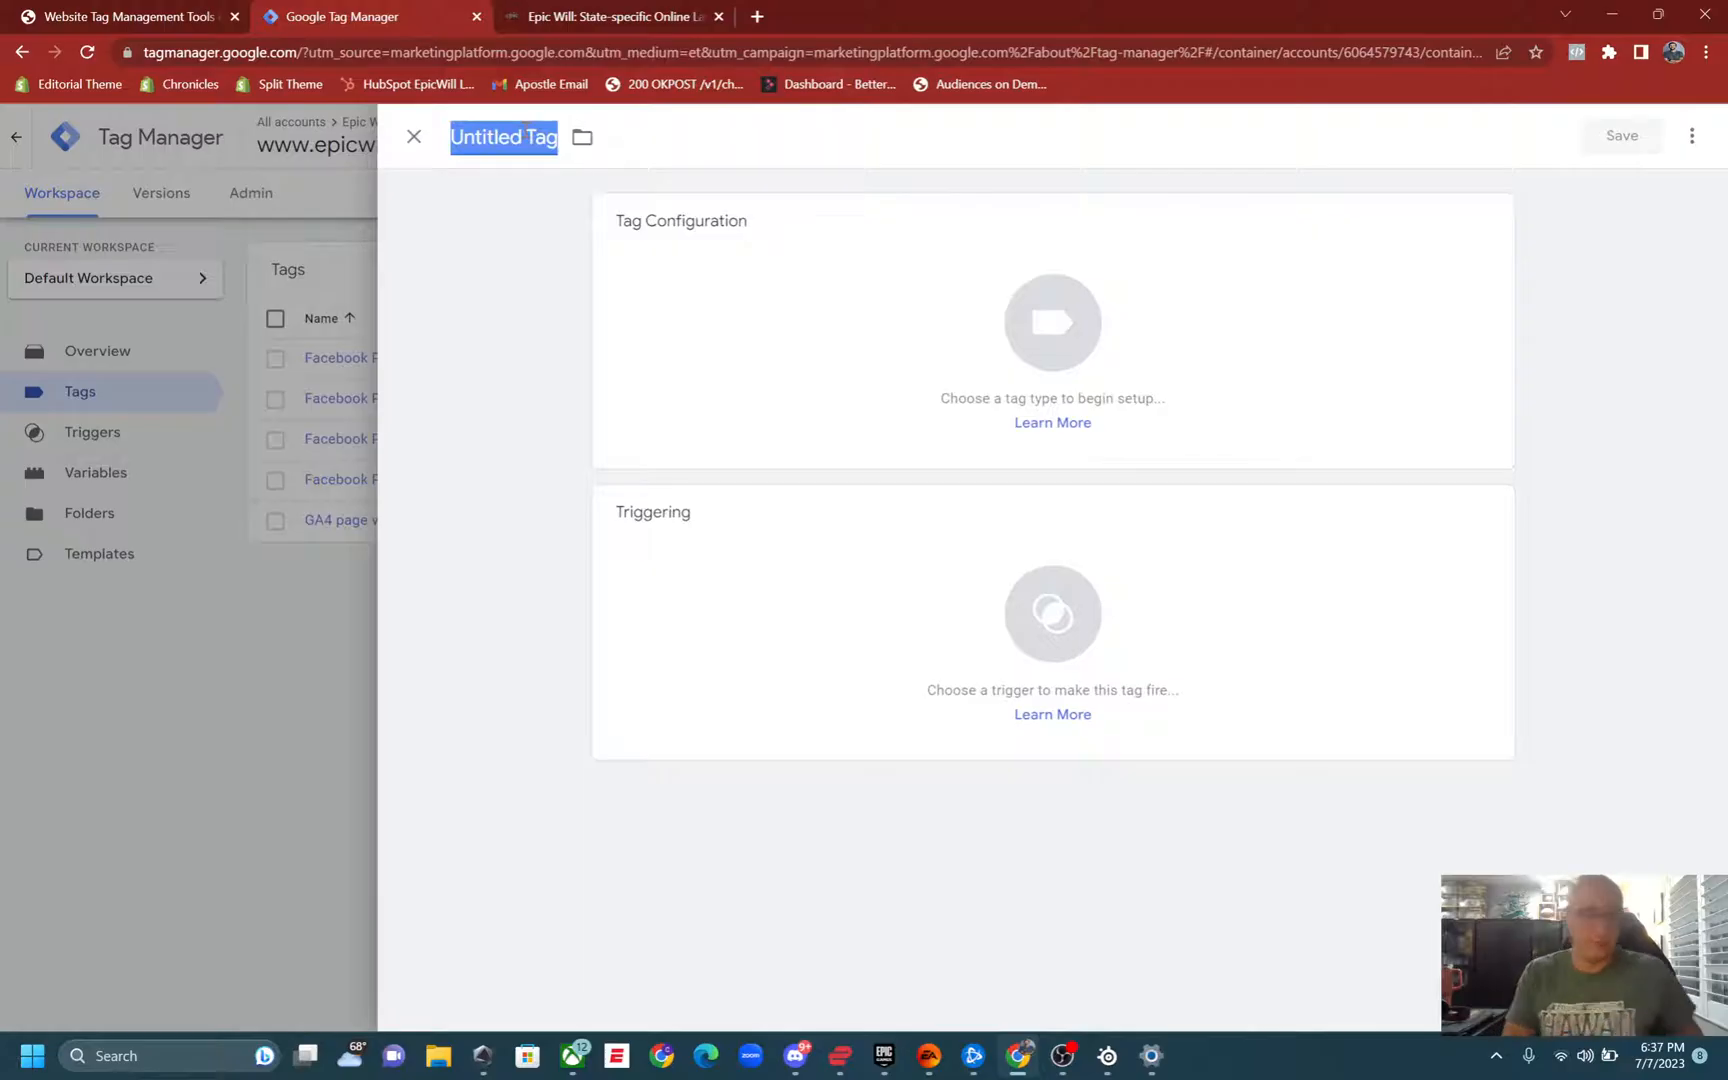
{"action": "type", "text": "Facebo"}
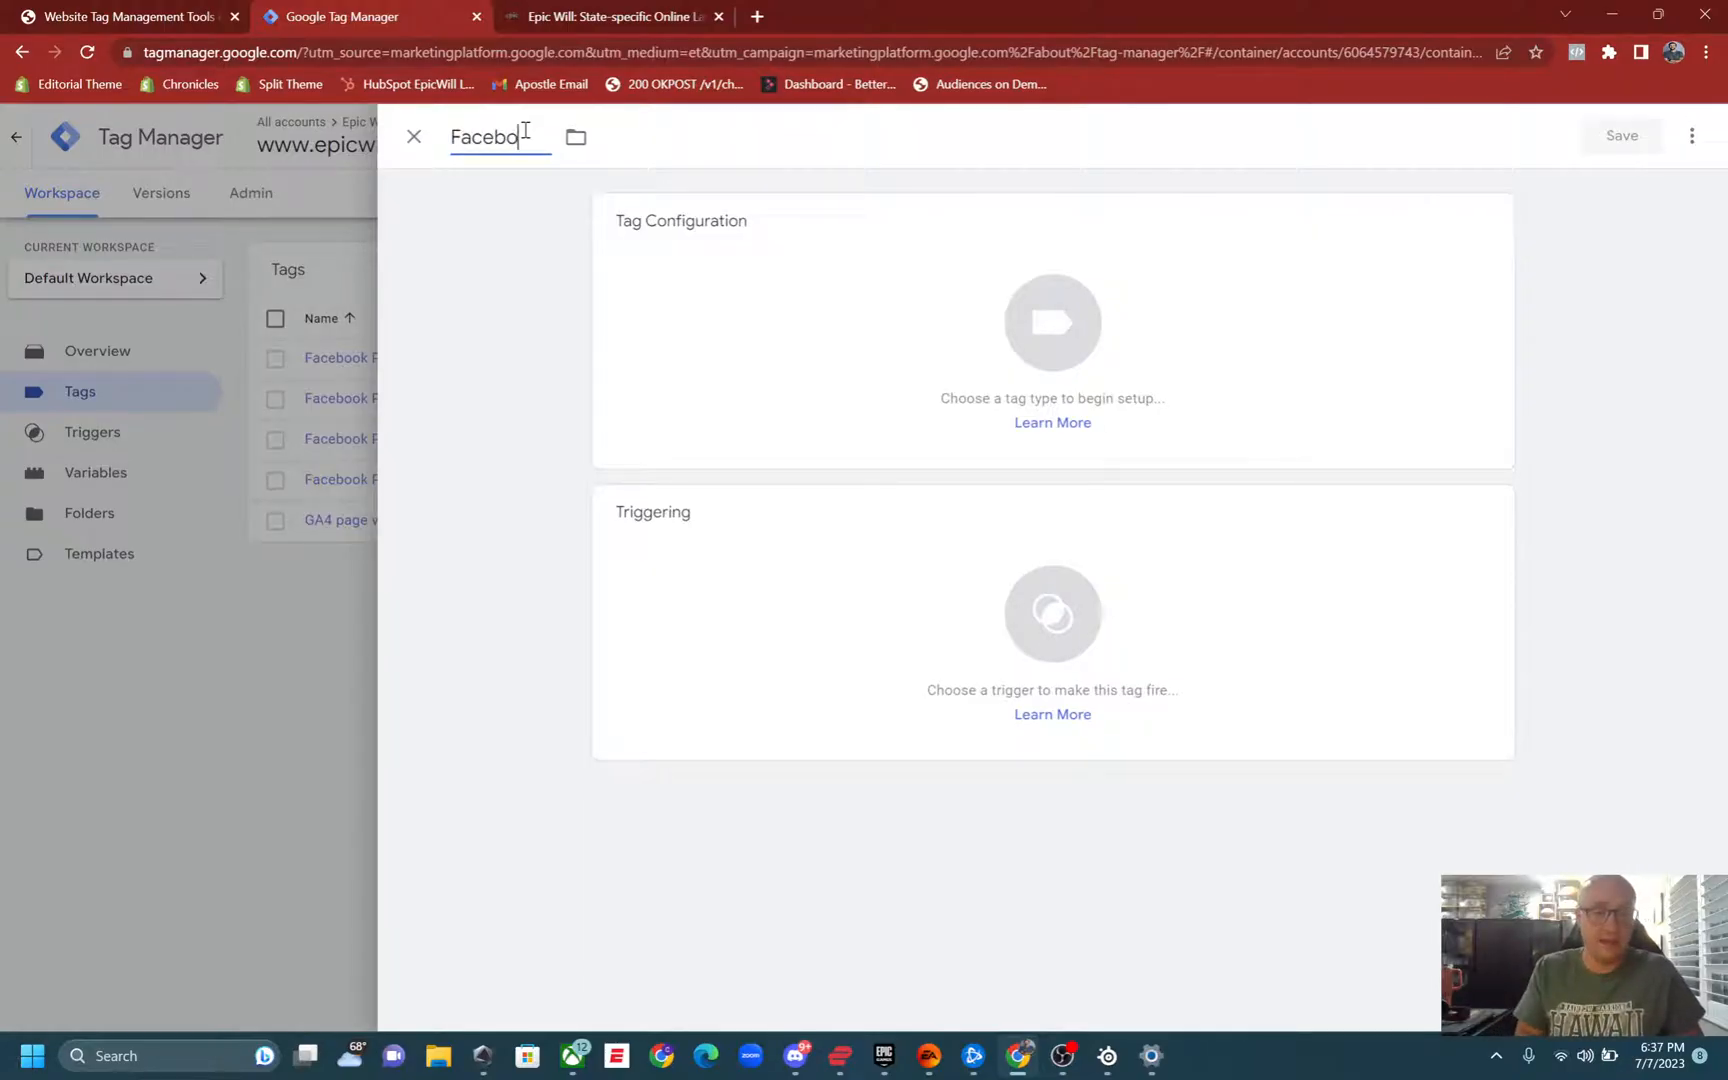
{"action": "type", "text": "ok P"}
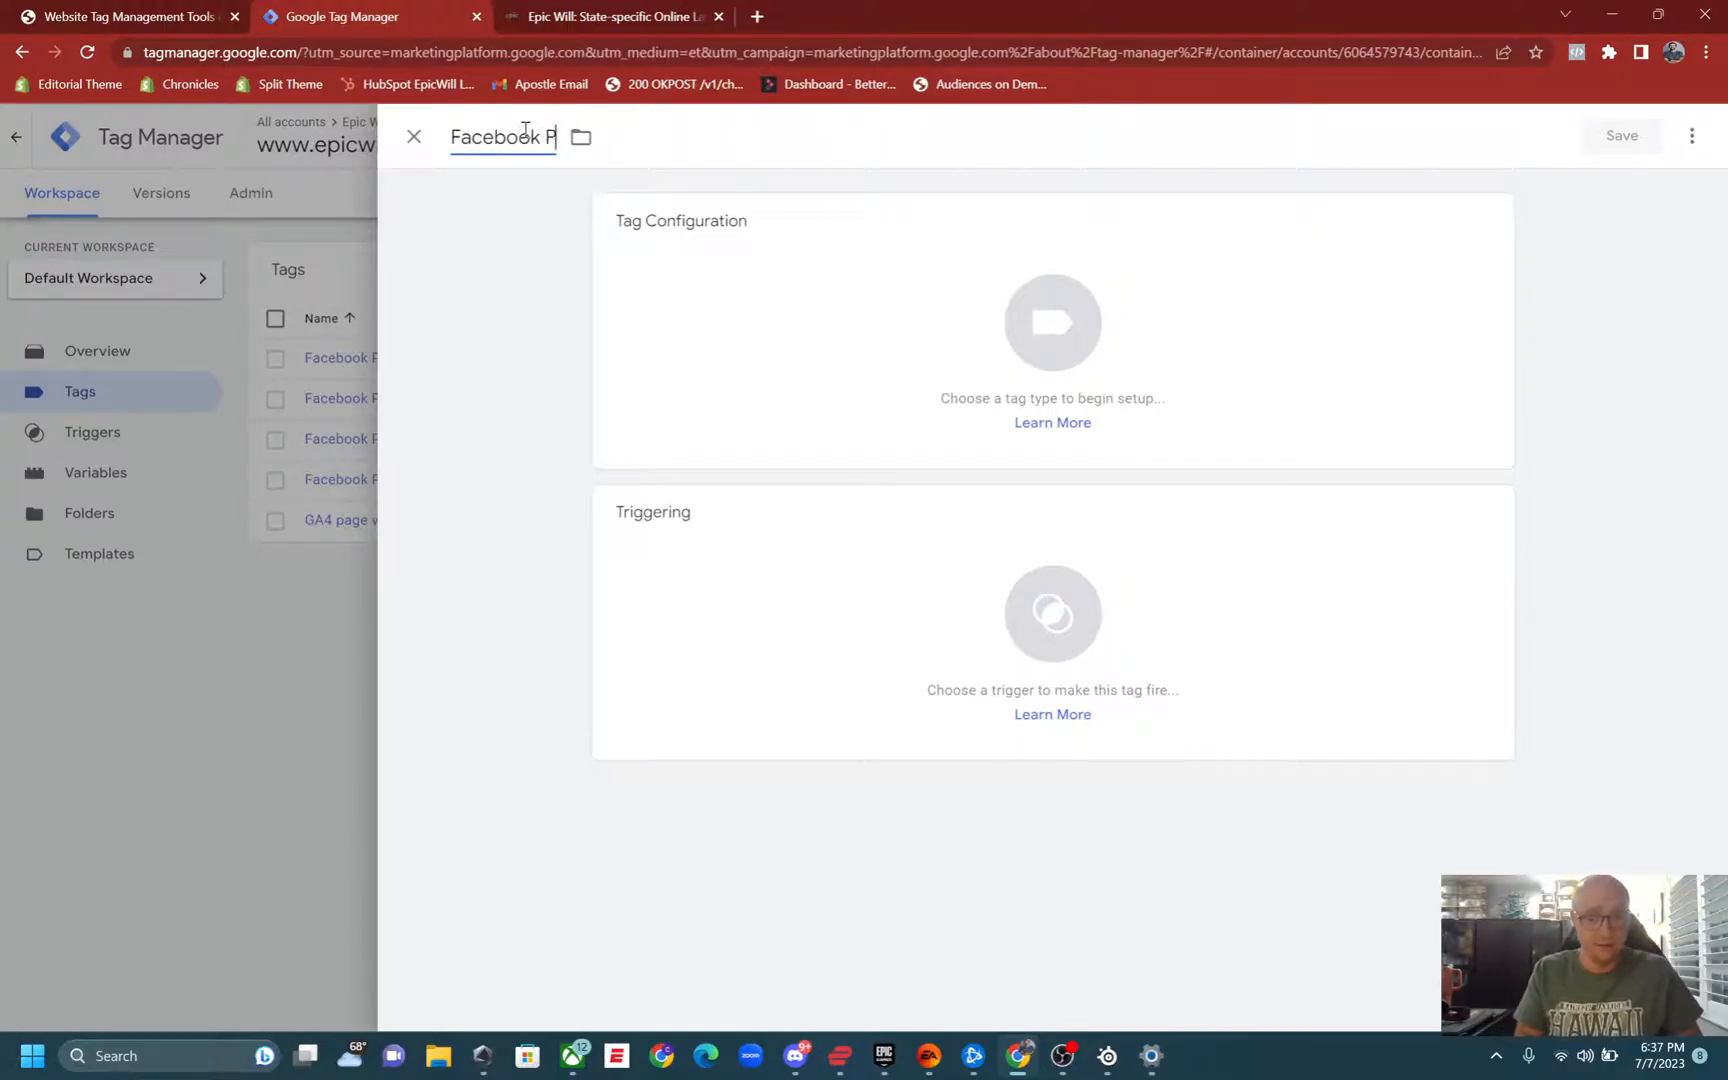
{"action": "type", "text": "ixel Base"}
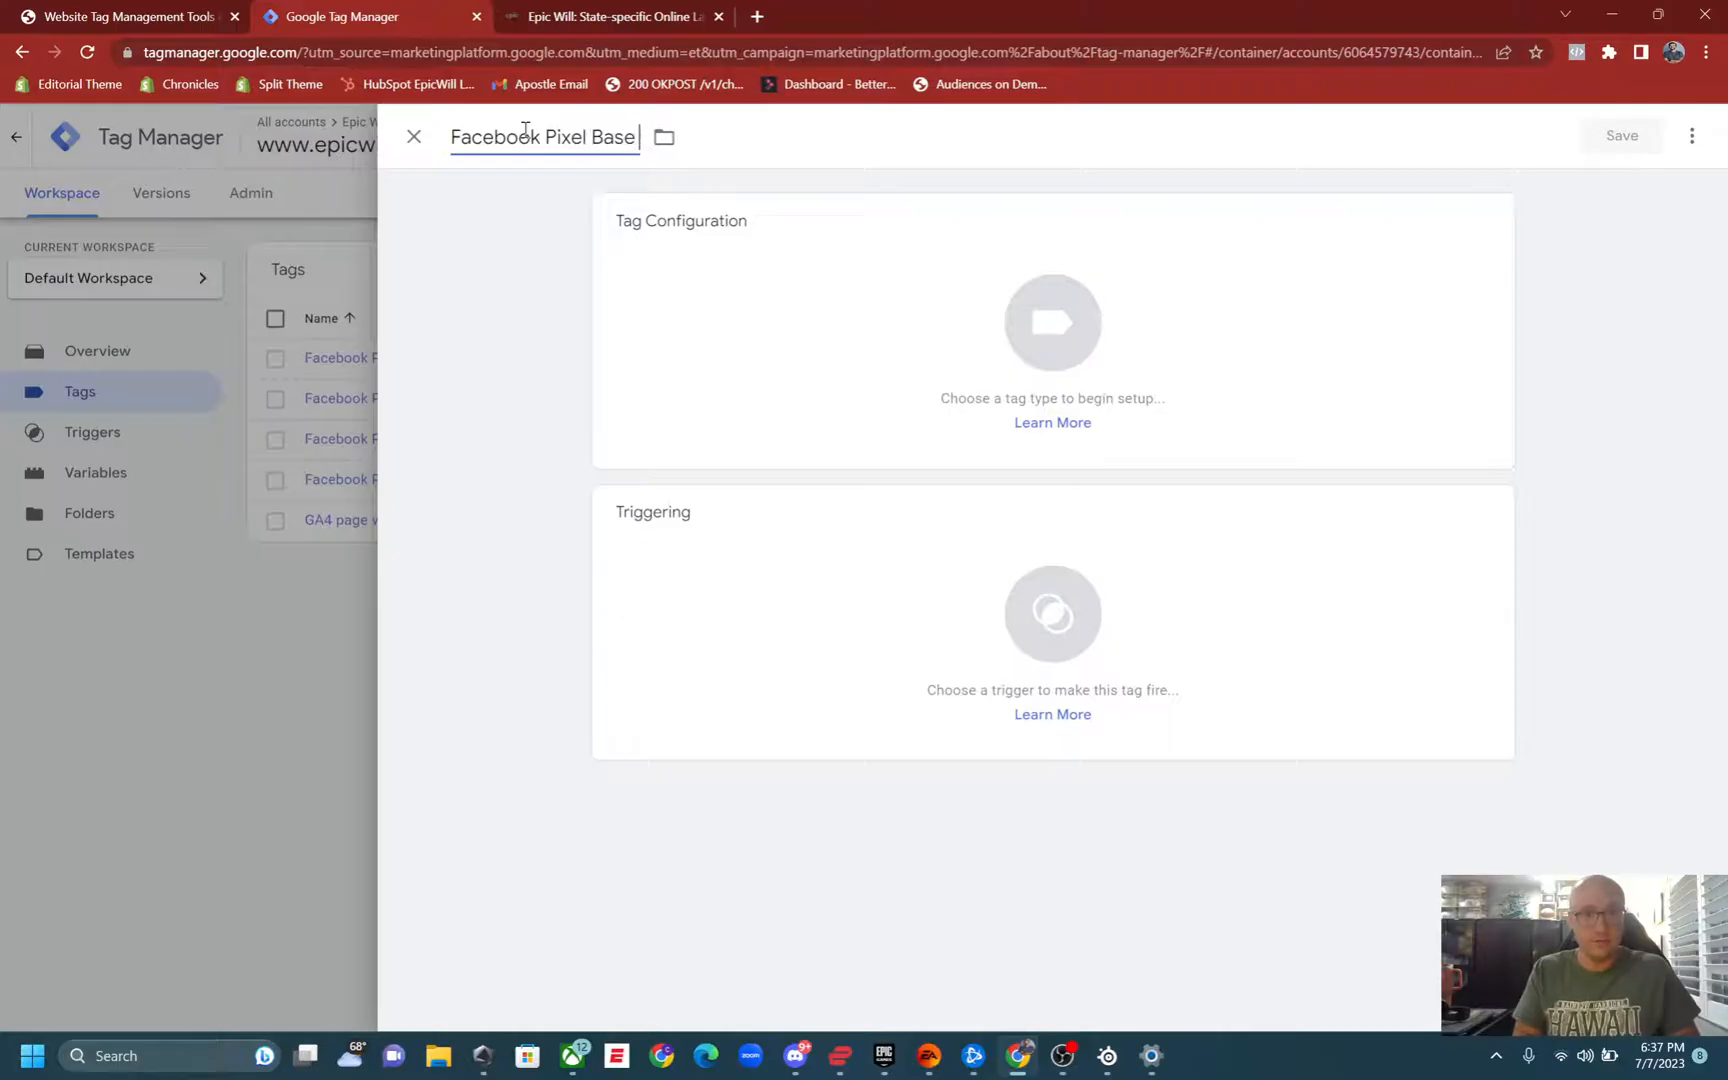
{"action": "type", "text": "Code"}
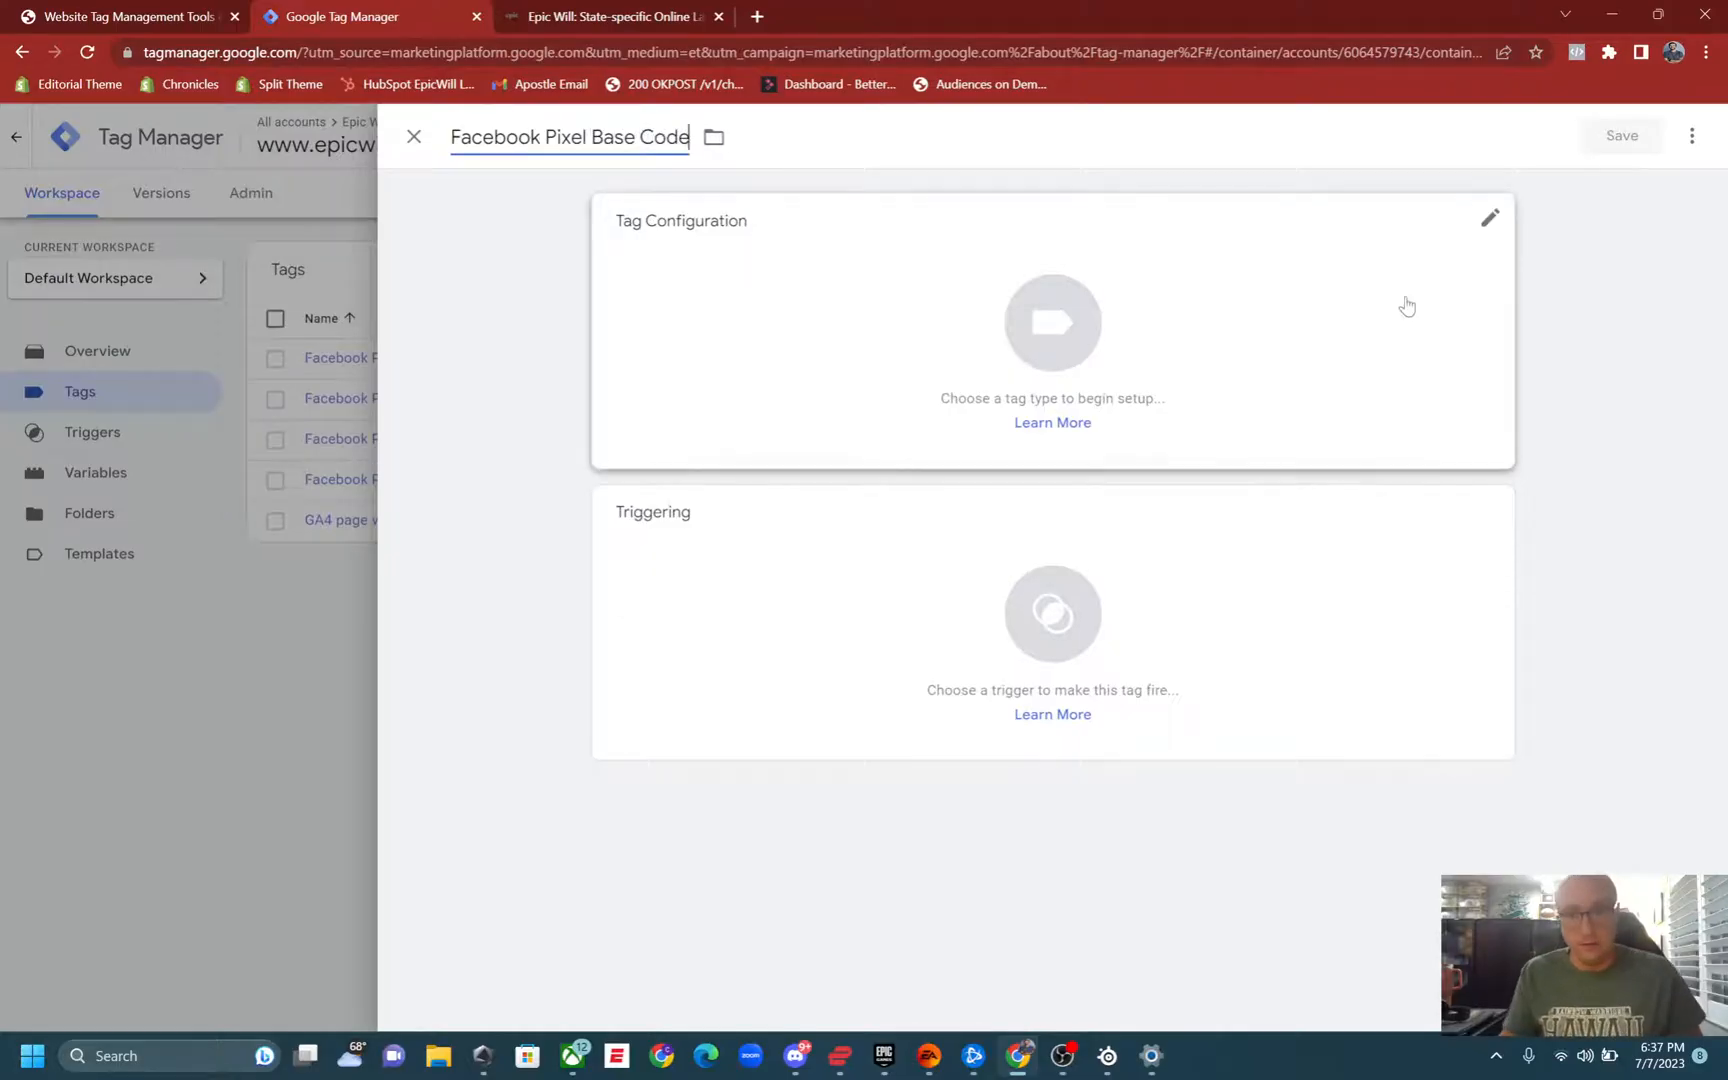
Search the Community Template Gallery for 'Facebook' and choose the Facebook Pixel template.
{"action": "left_click", "coordinate": [1490, 218]}
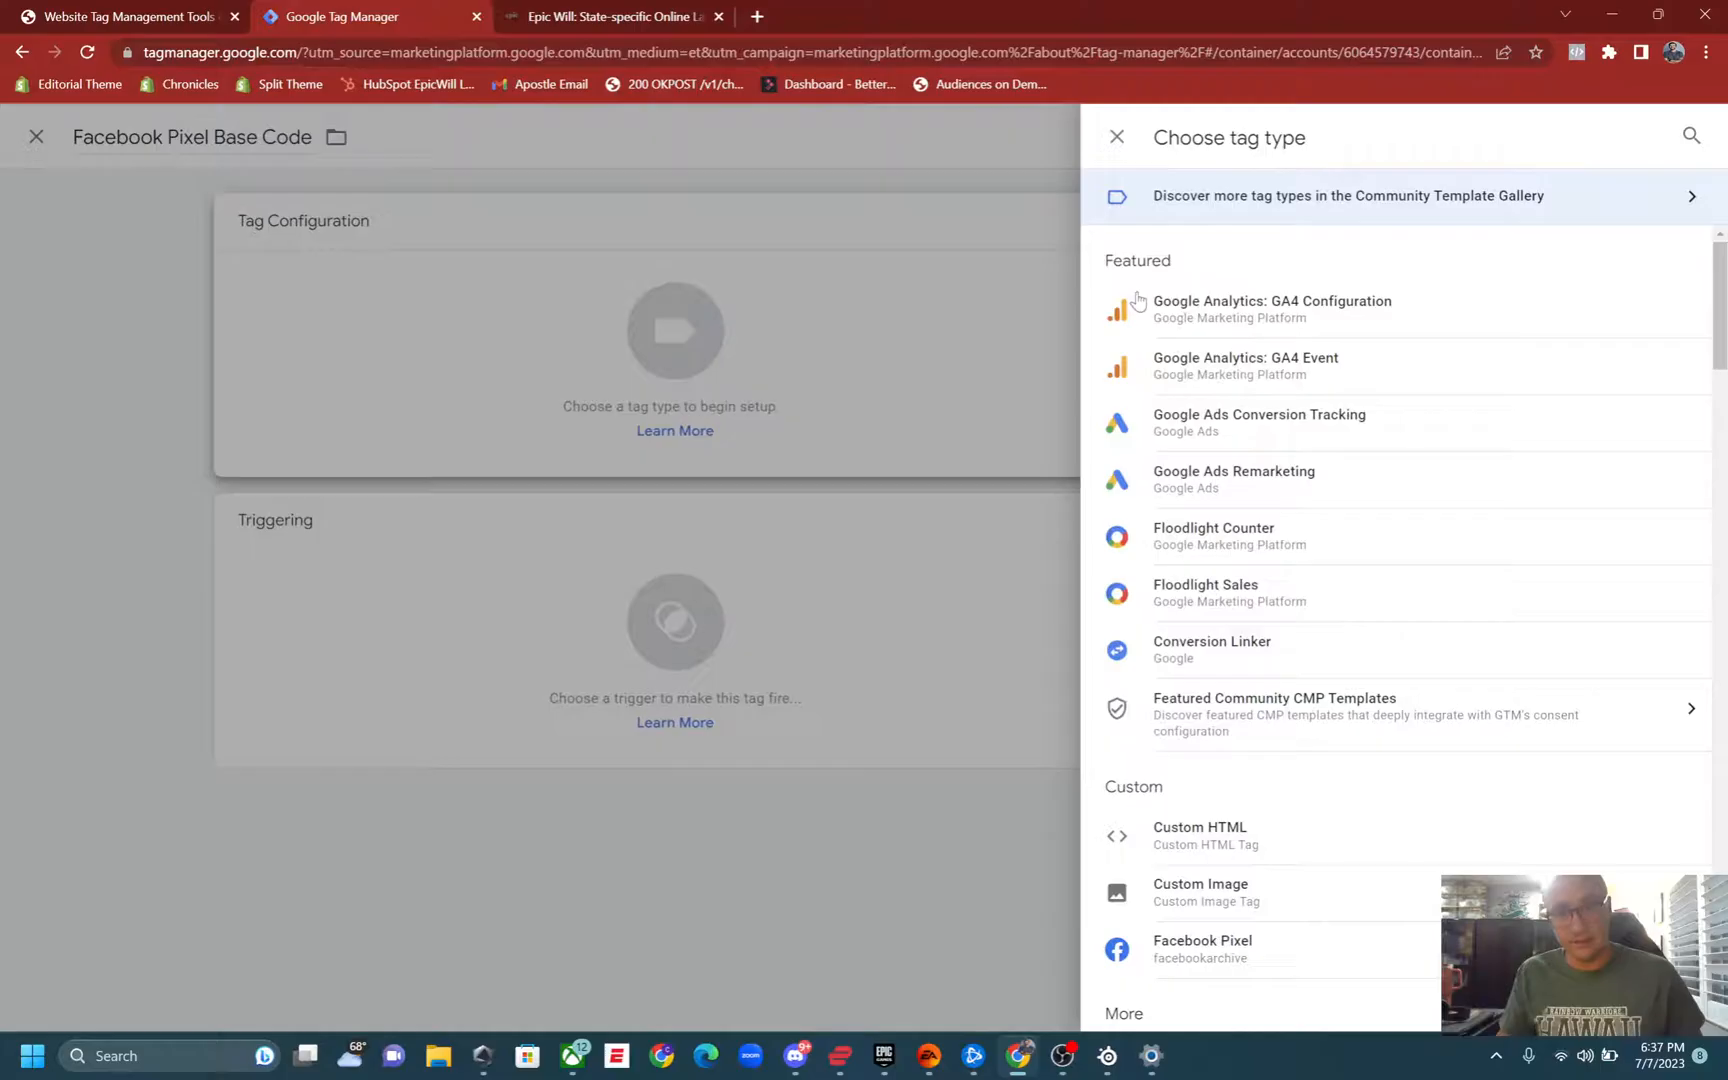
{"action": "mouse_move", "coordinate": [1204, 206]}
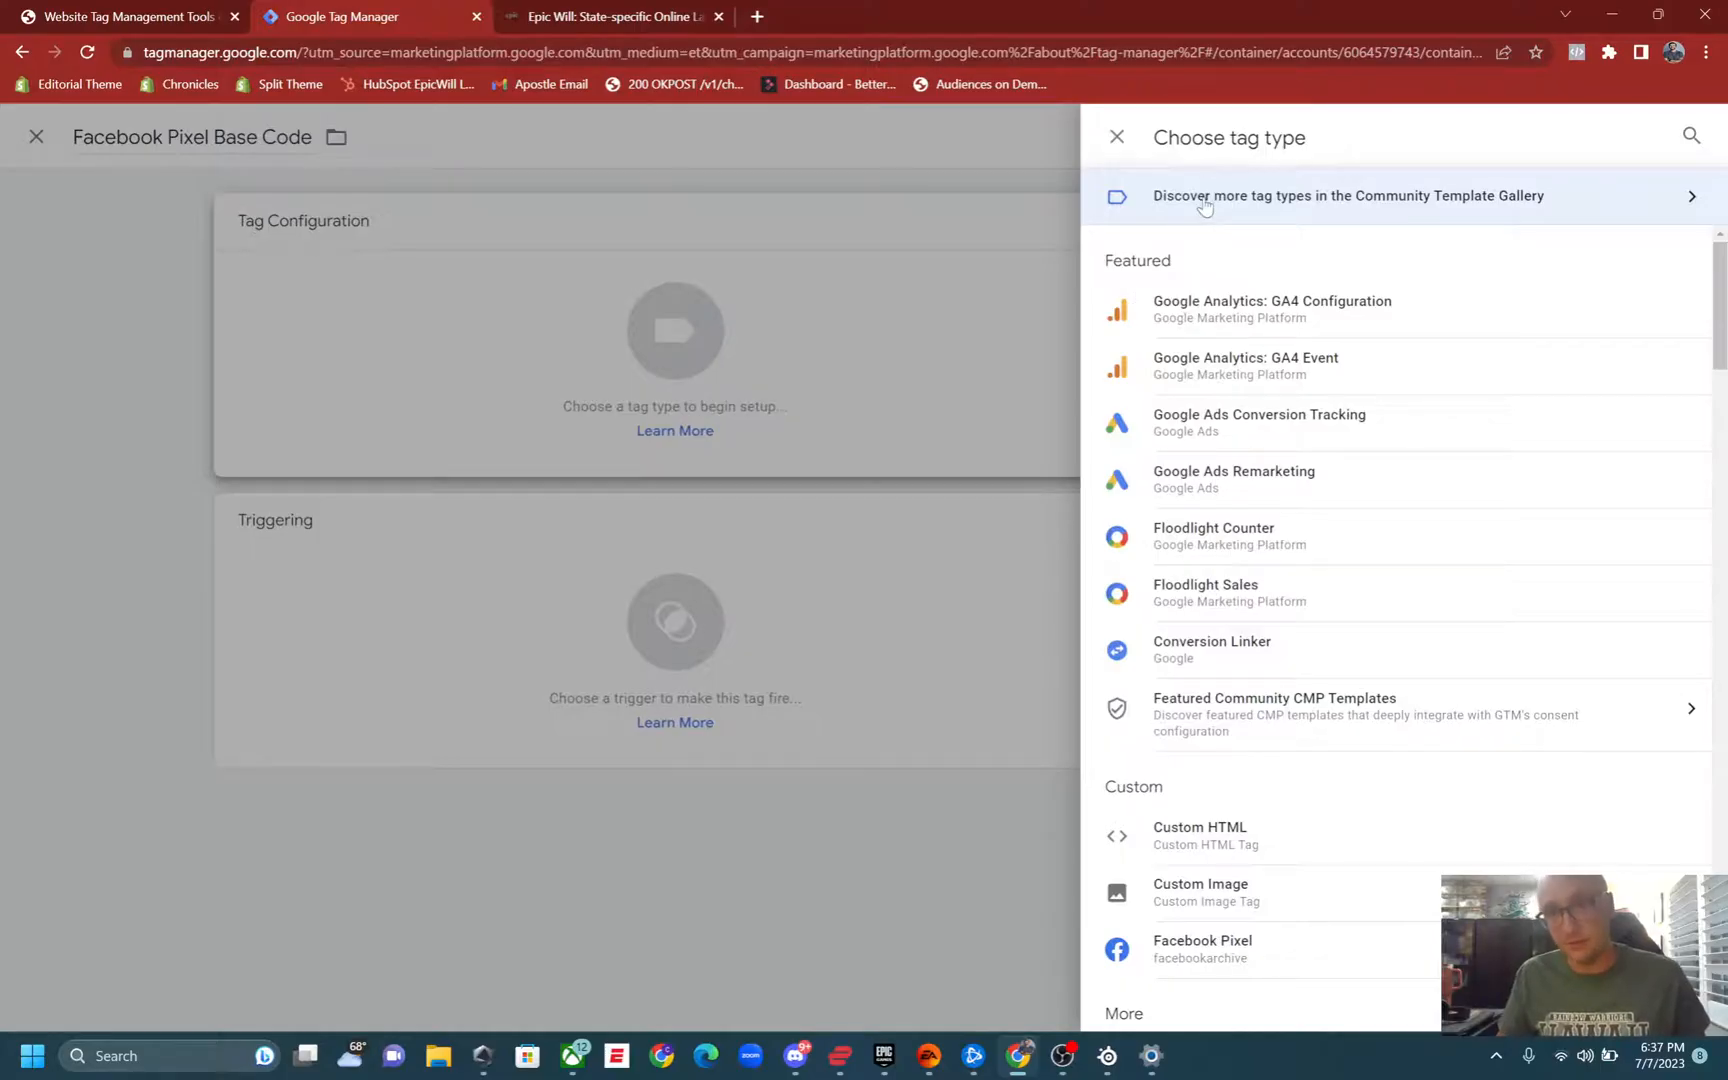
{"action": "left_click", "coordinate": [1348, 196]}
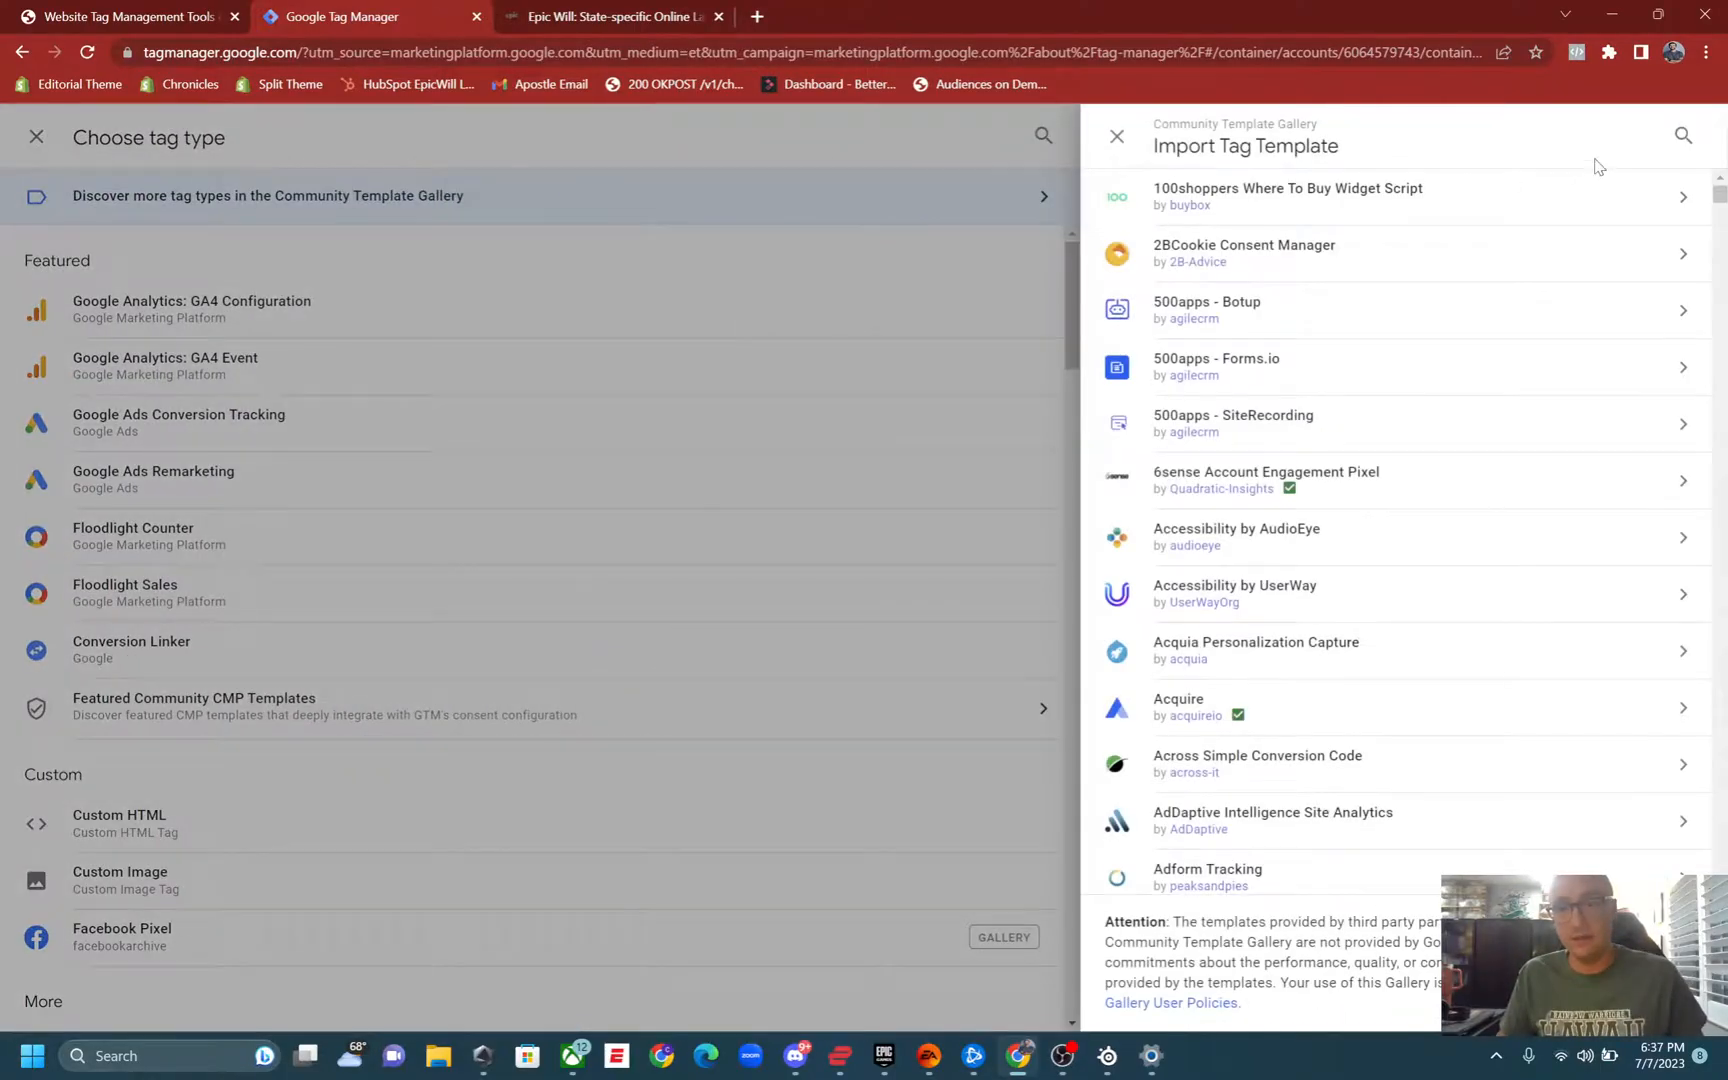
{"action": "left_click", "coordinate": [1682, 136]}
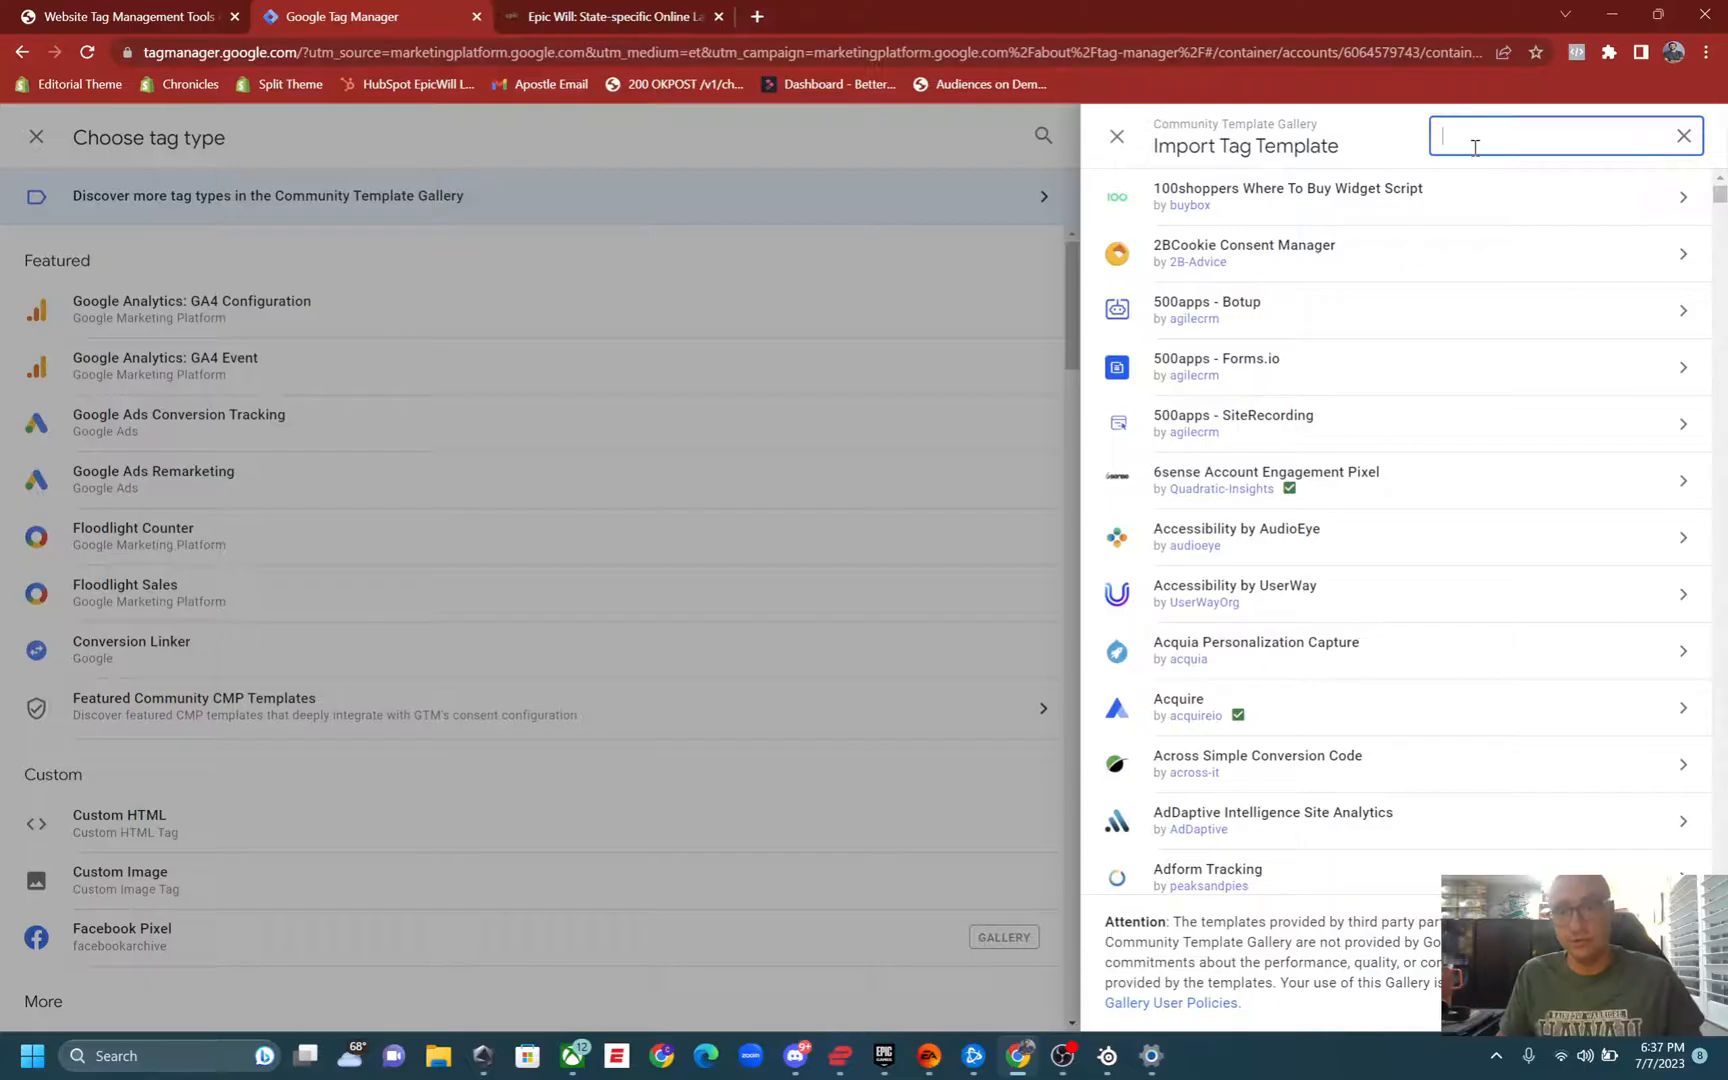
{"action": "type", "text": "Facebook"}
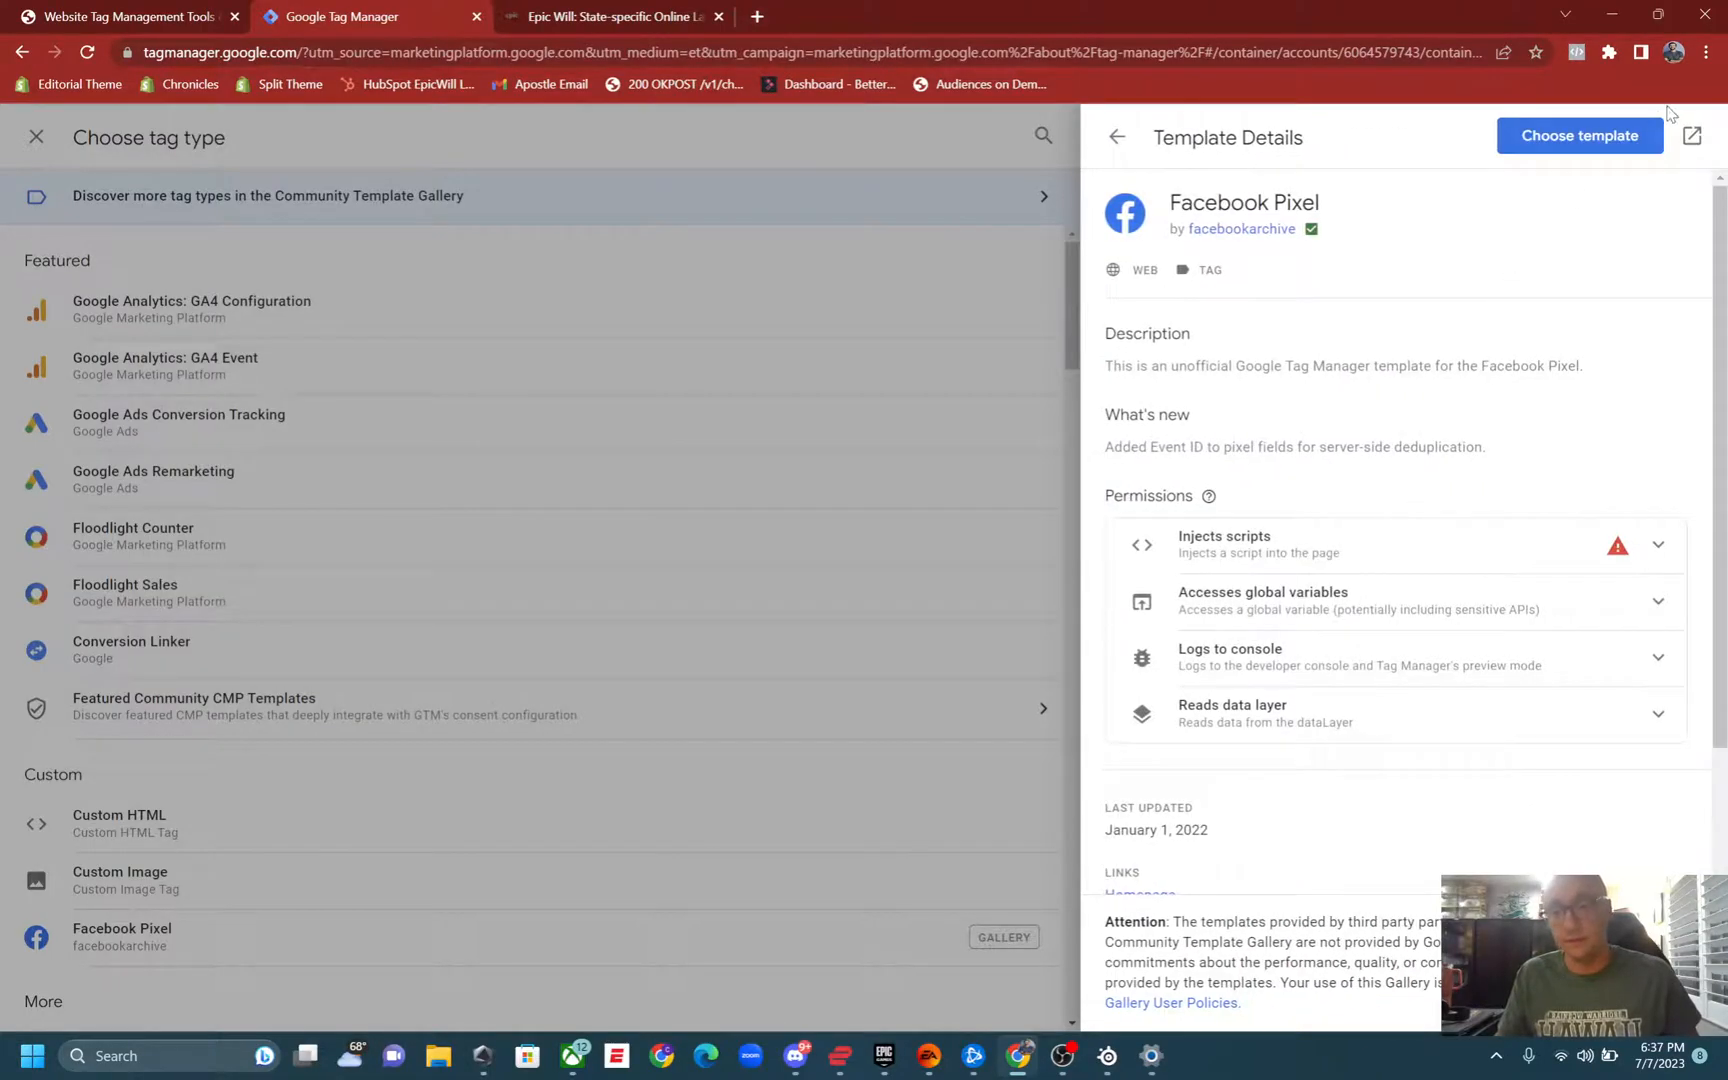
{"action": "left_click", "coordinate": [1578, 136]}
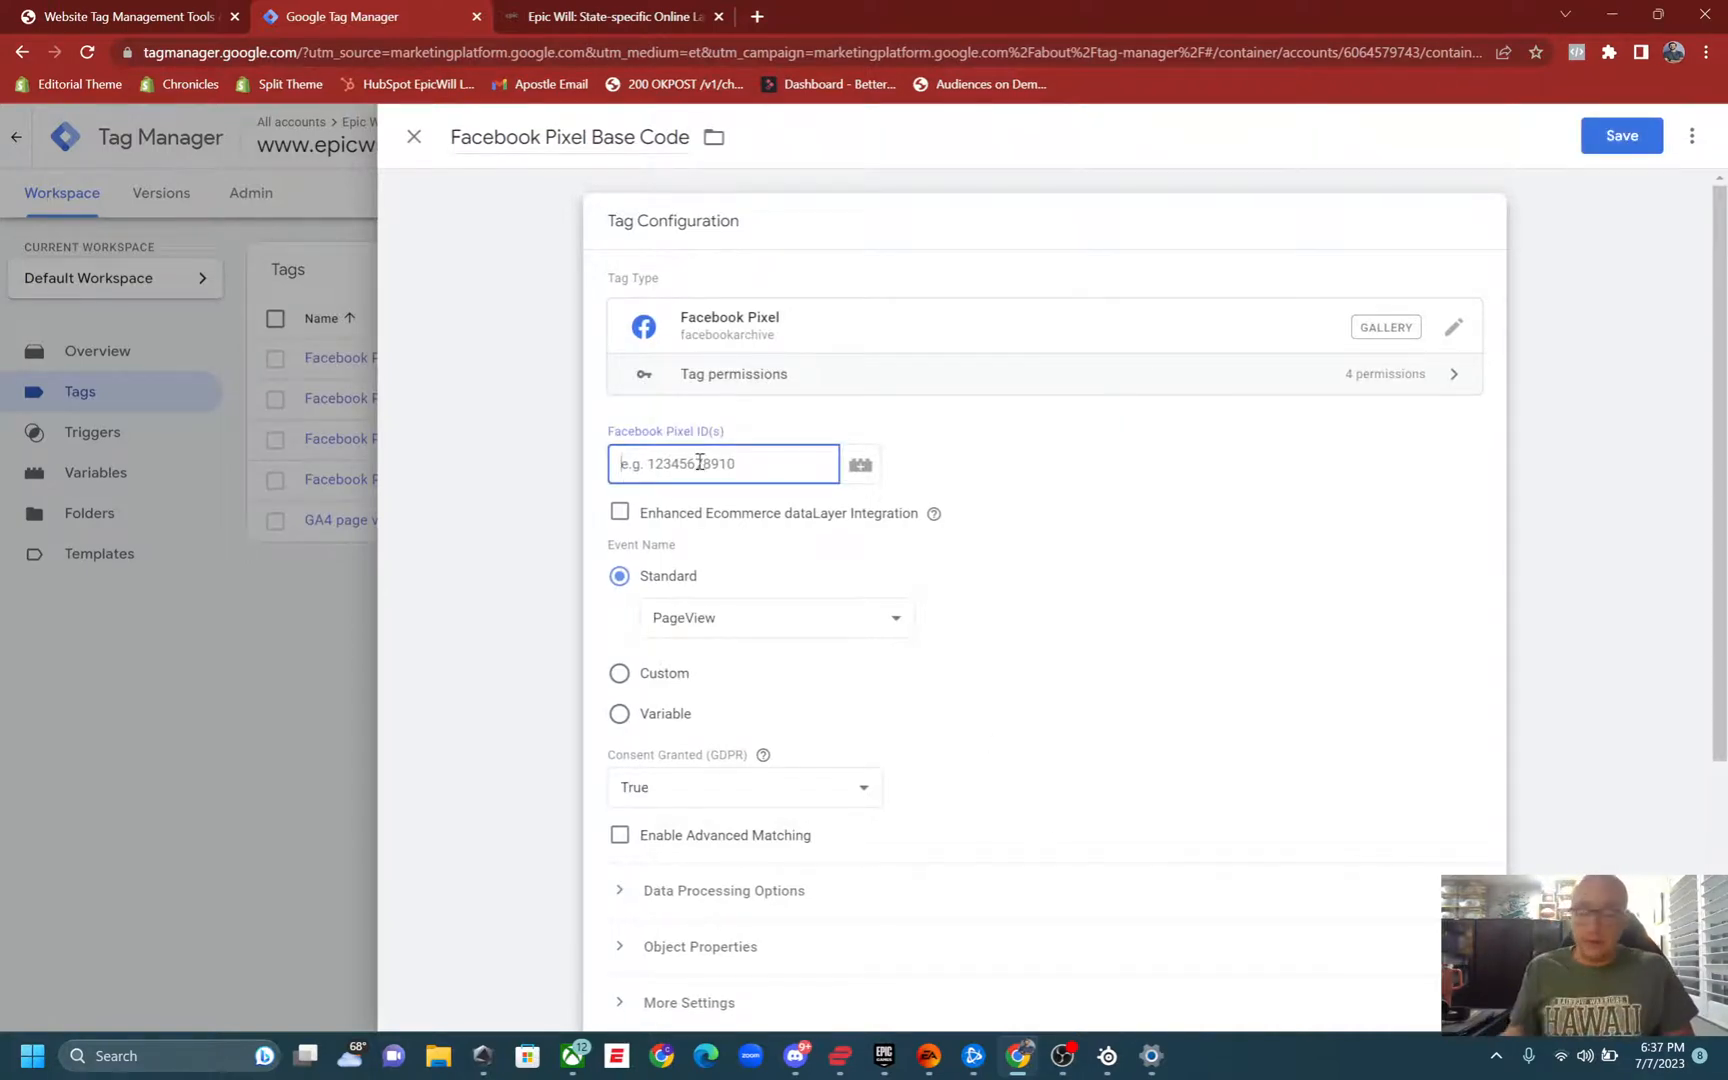
Enter 123456789 as the Facebook Pixel ID and review the remaining configuration options.
{"action": "type", "text": ".1"}
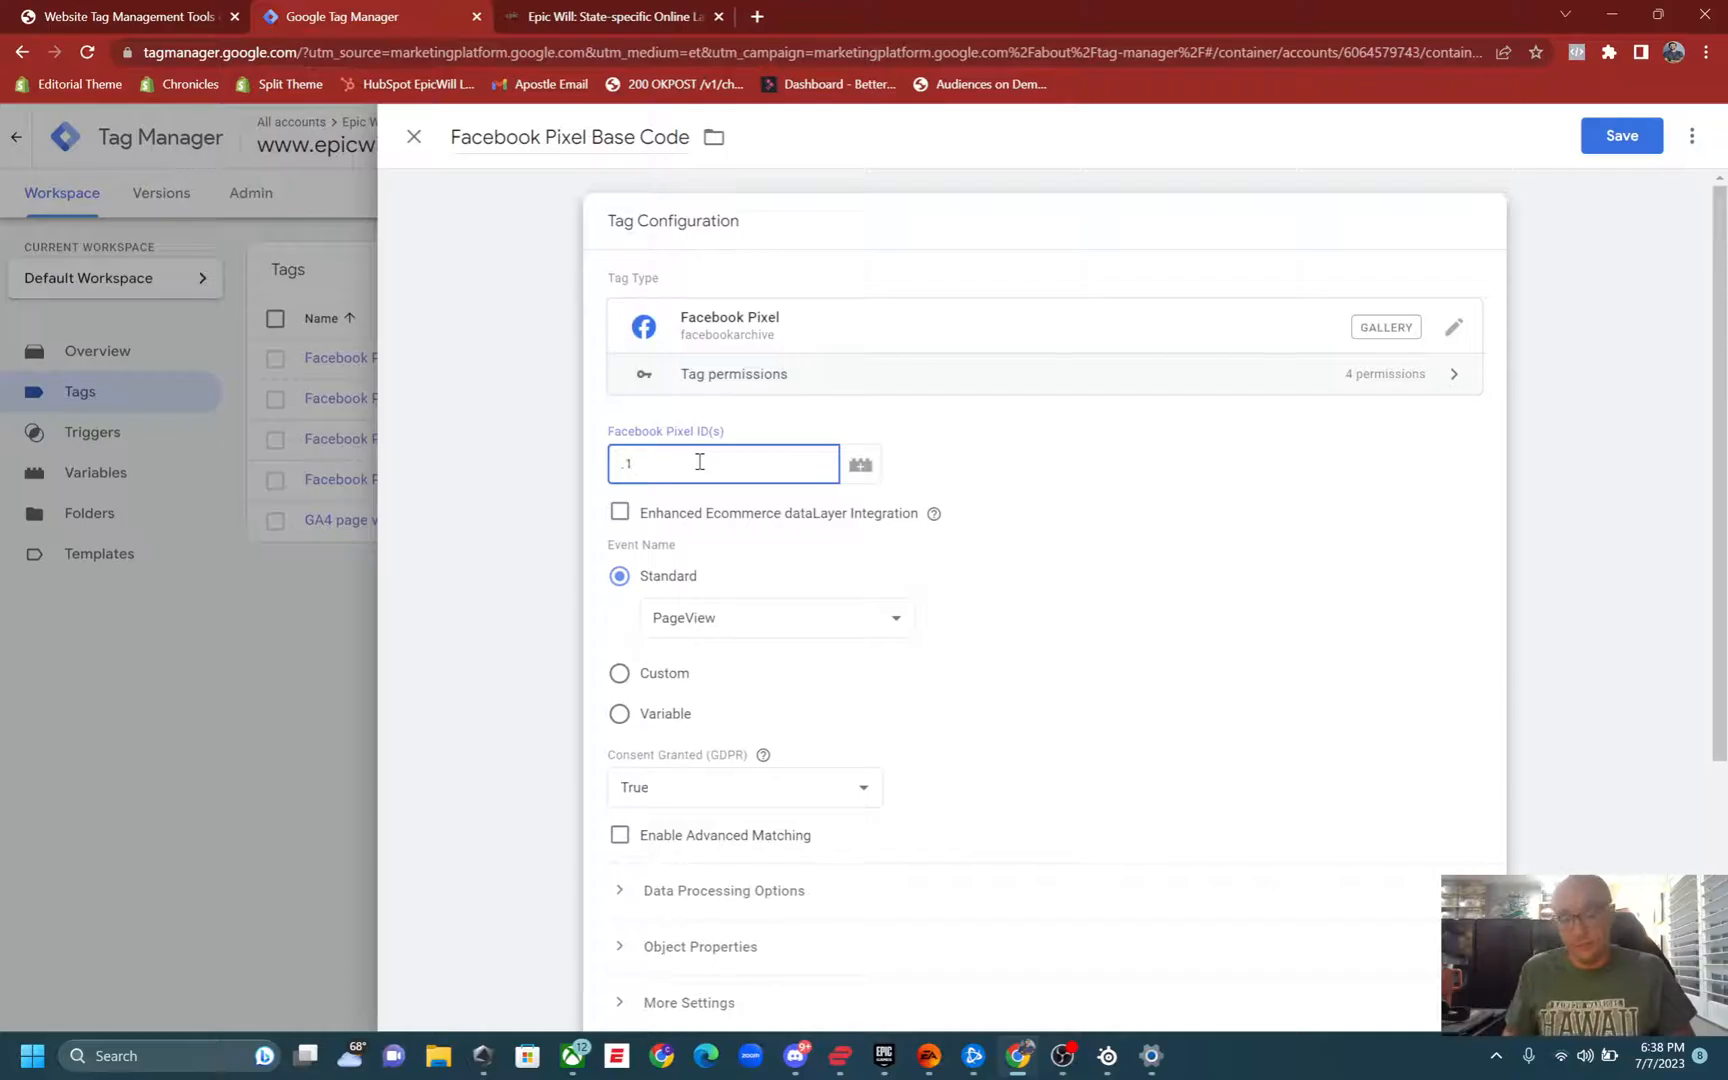
{"action": "type", "text": "123456"}
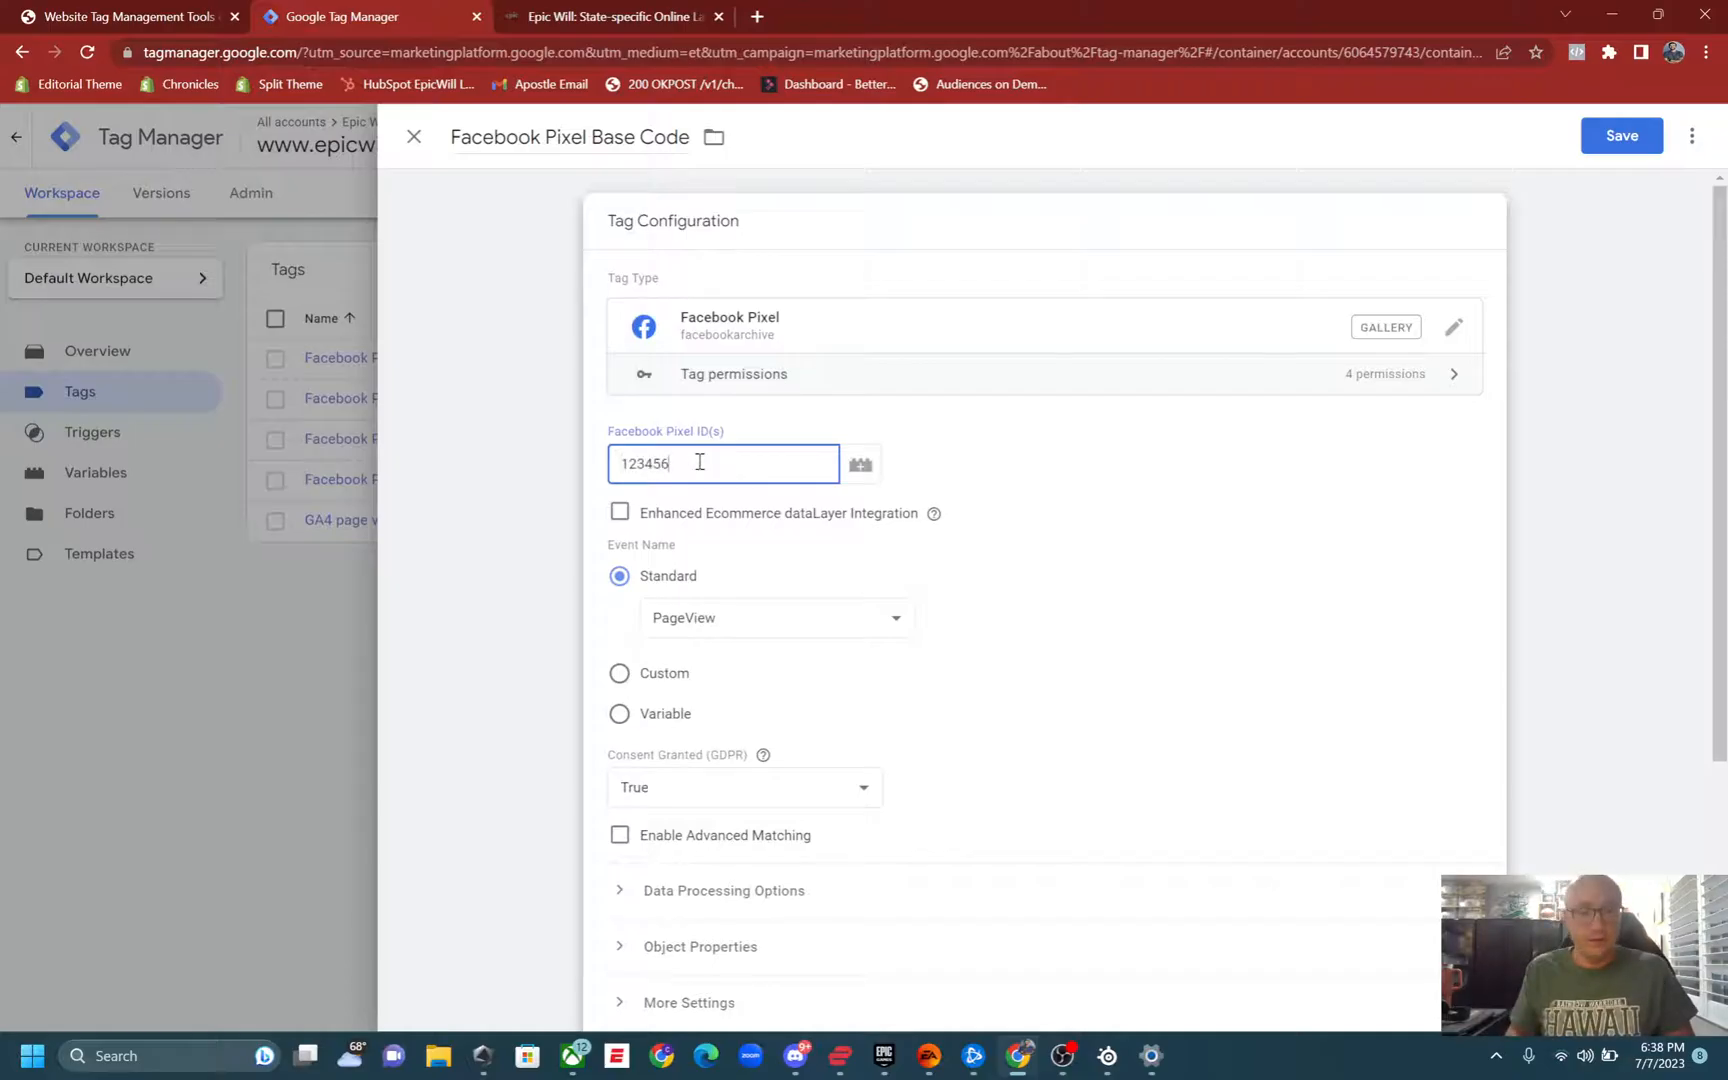
{"action": "type", "text": "789"}
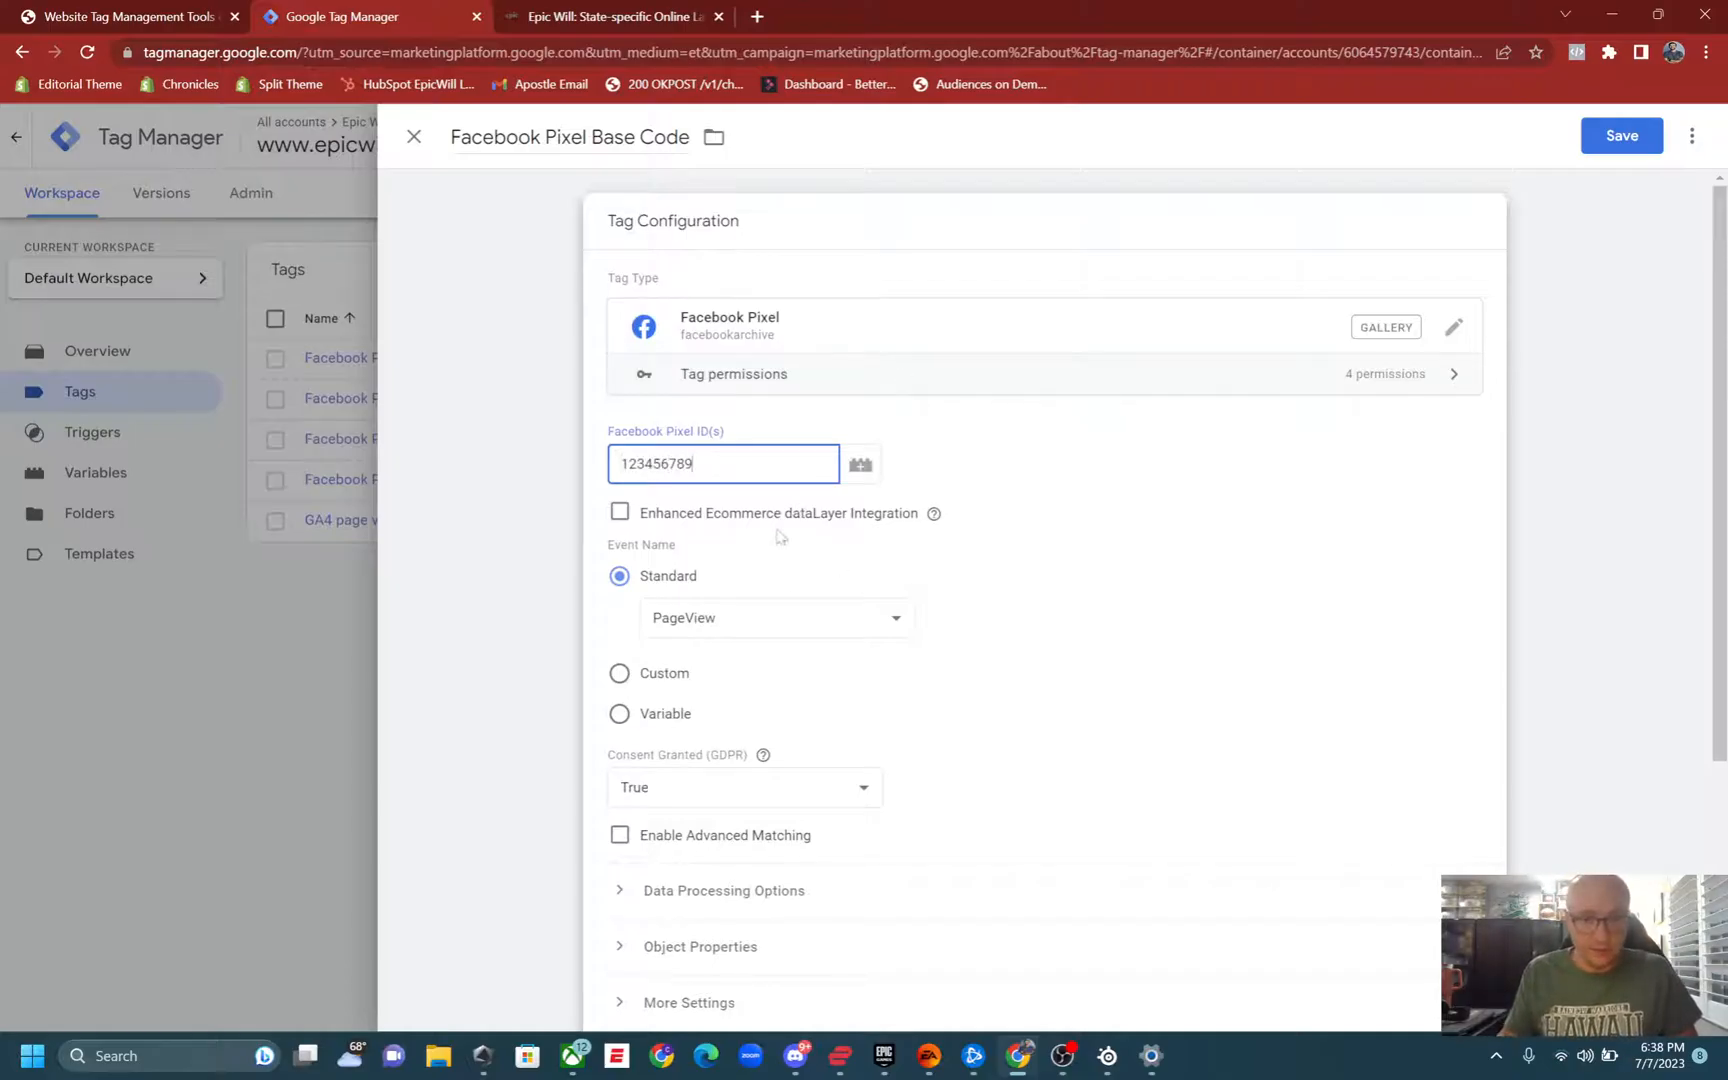
{"action": "scroll", "scroll_direction": "down", "scroll_amount": 3}
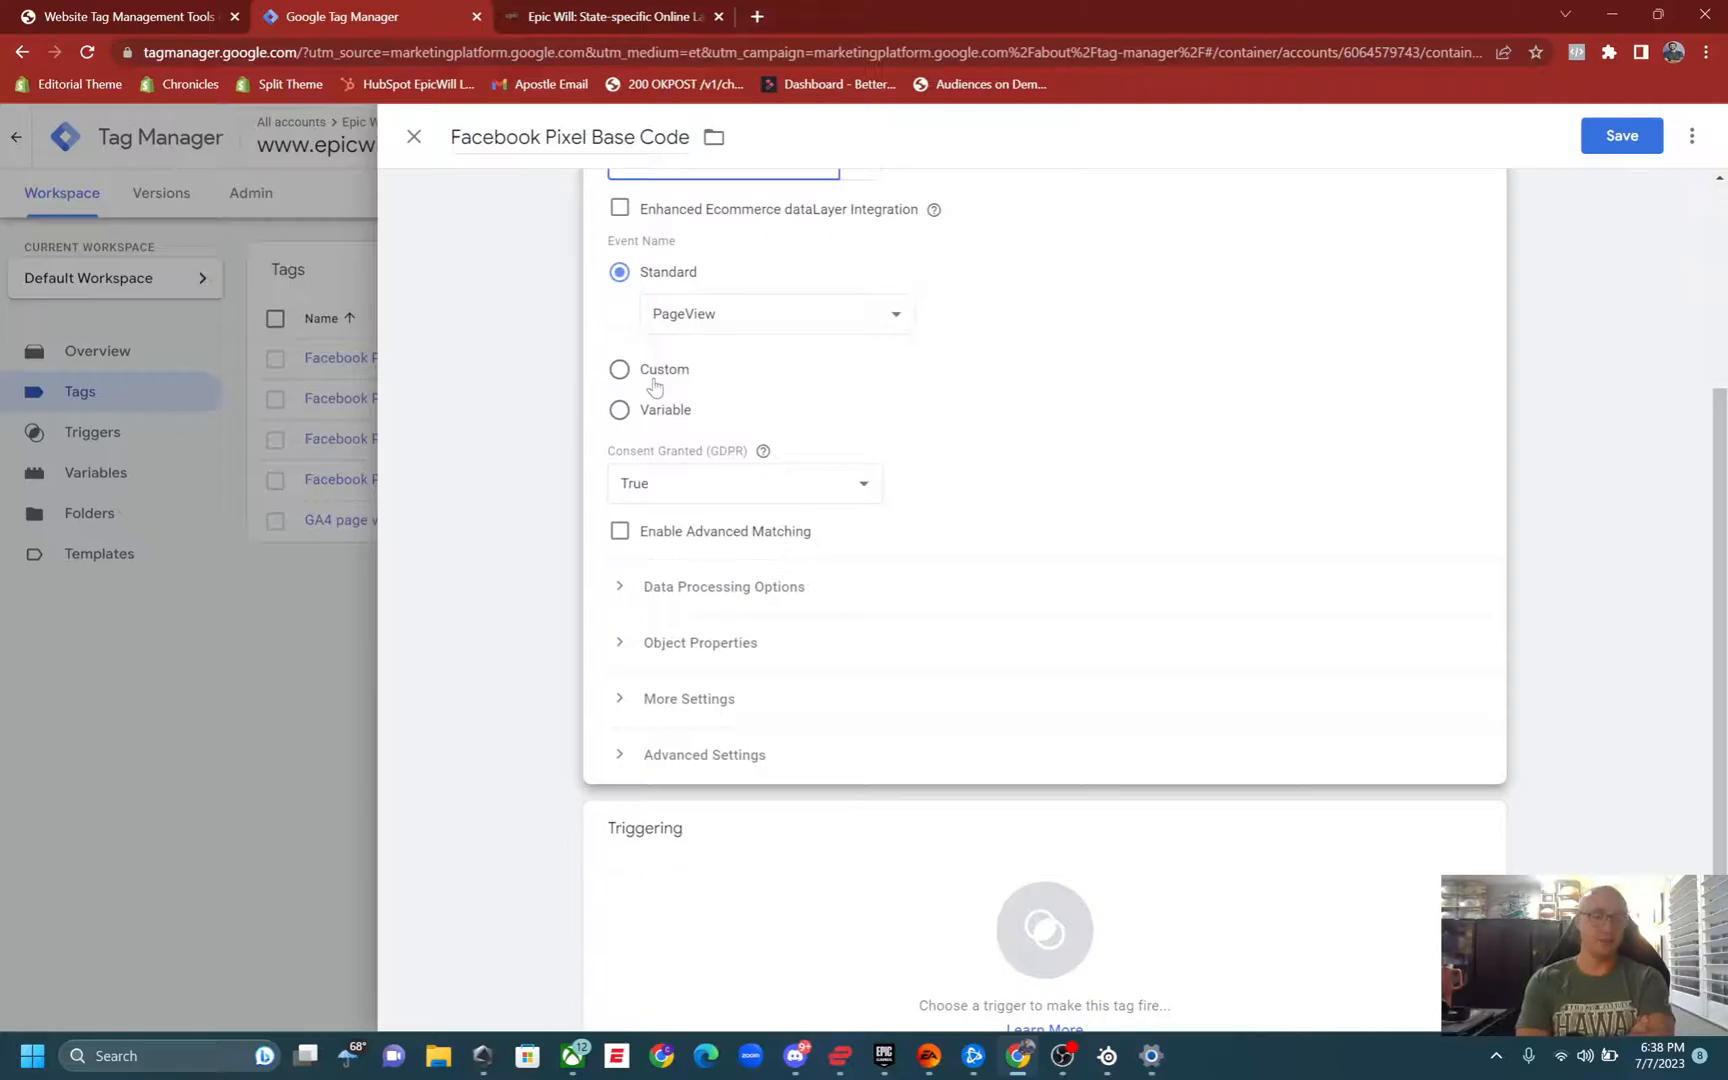
{"action": "mouse_move", "coordinate": [824, 698]}
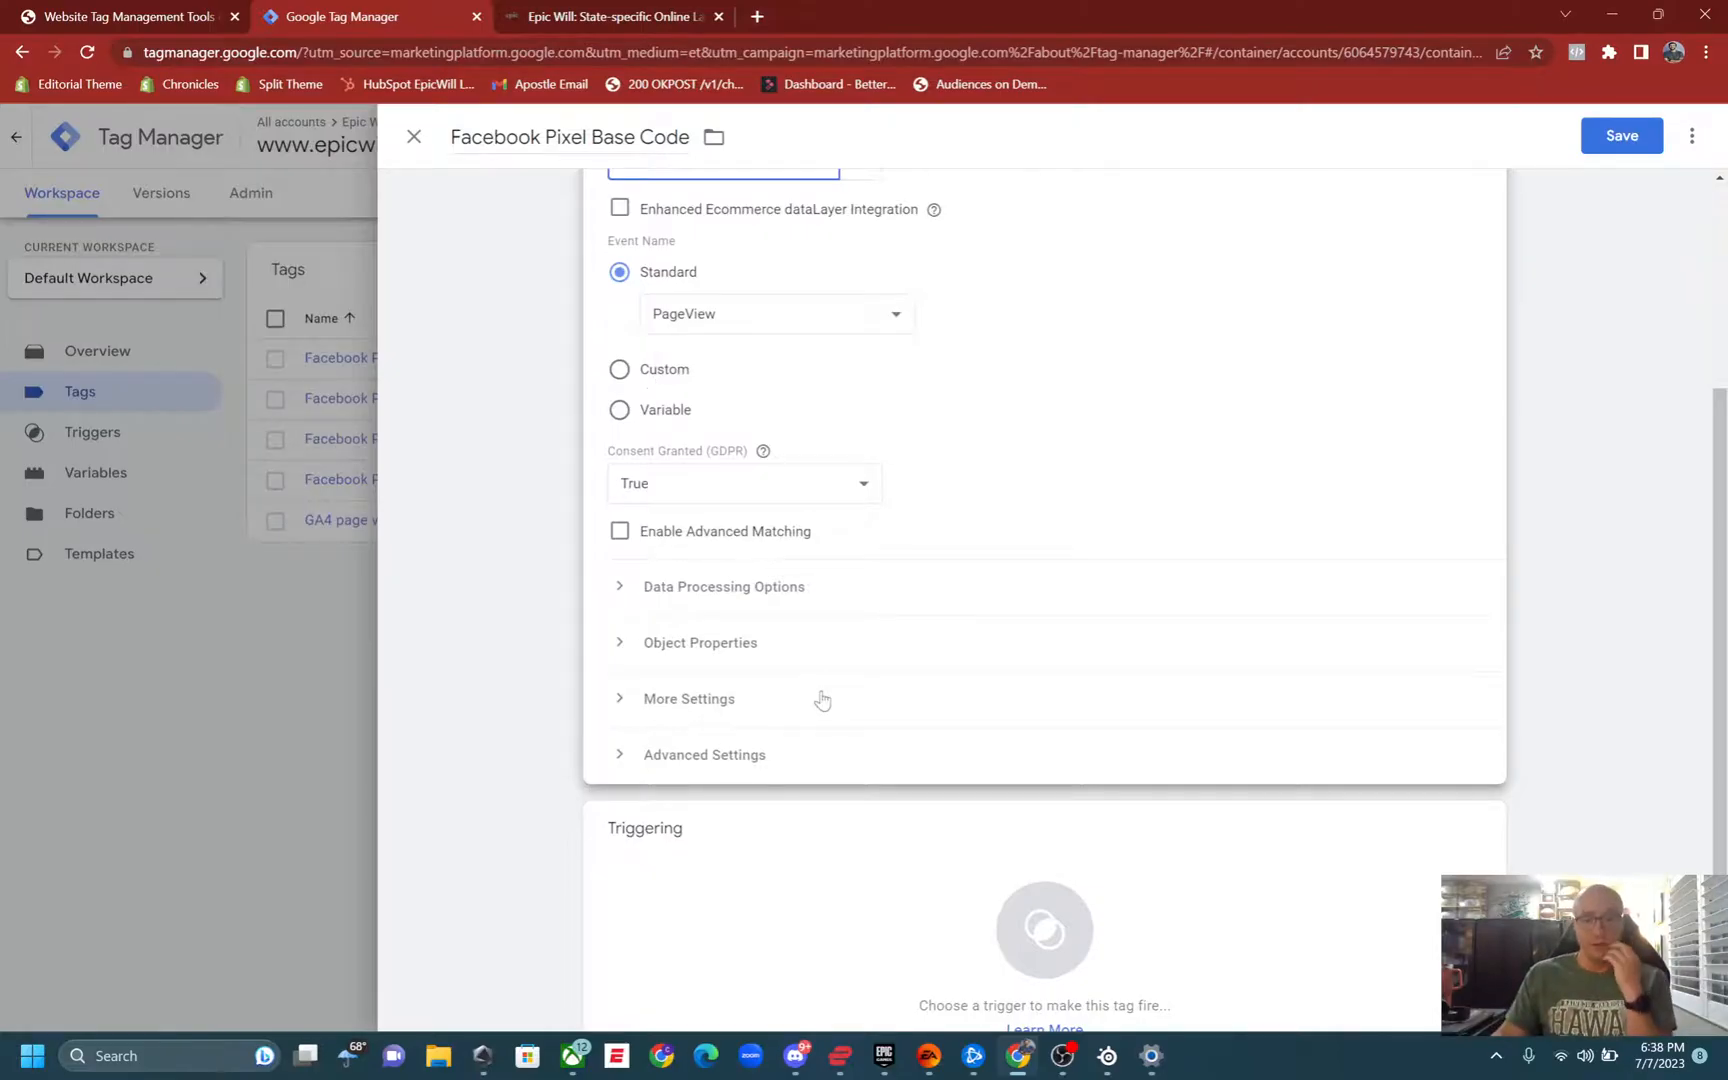
{"action": "scroll", "scroll_direction": "up", "scroll_amount": 3}
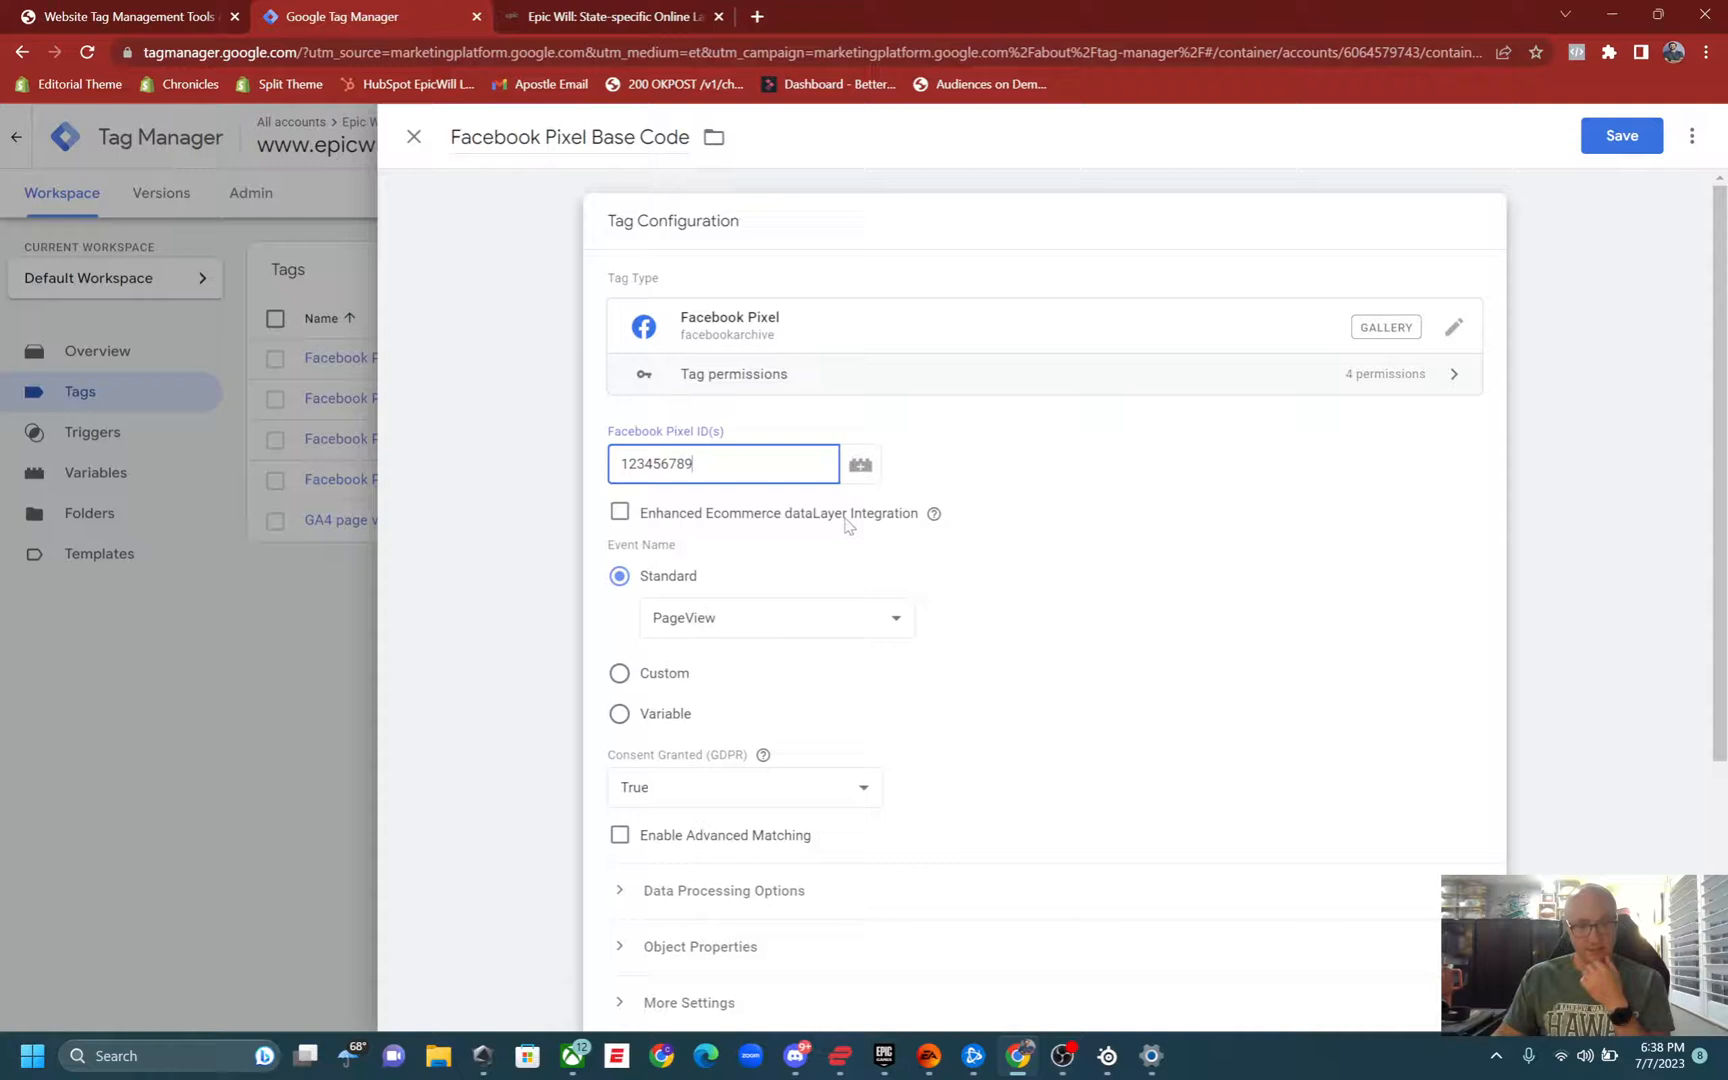
{"action": "scroll", "scroll_direction": "down", "scroll_amount": 3}
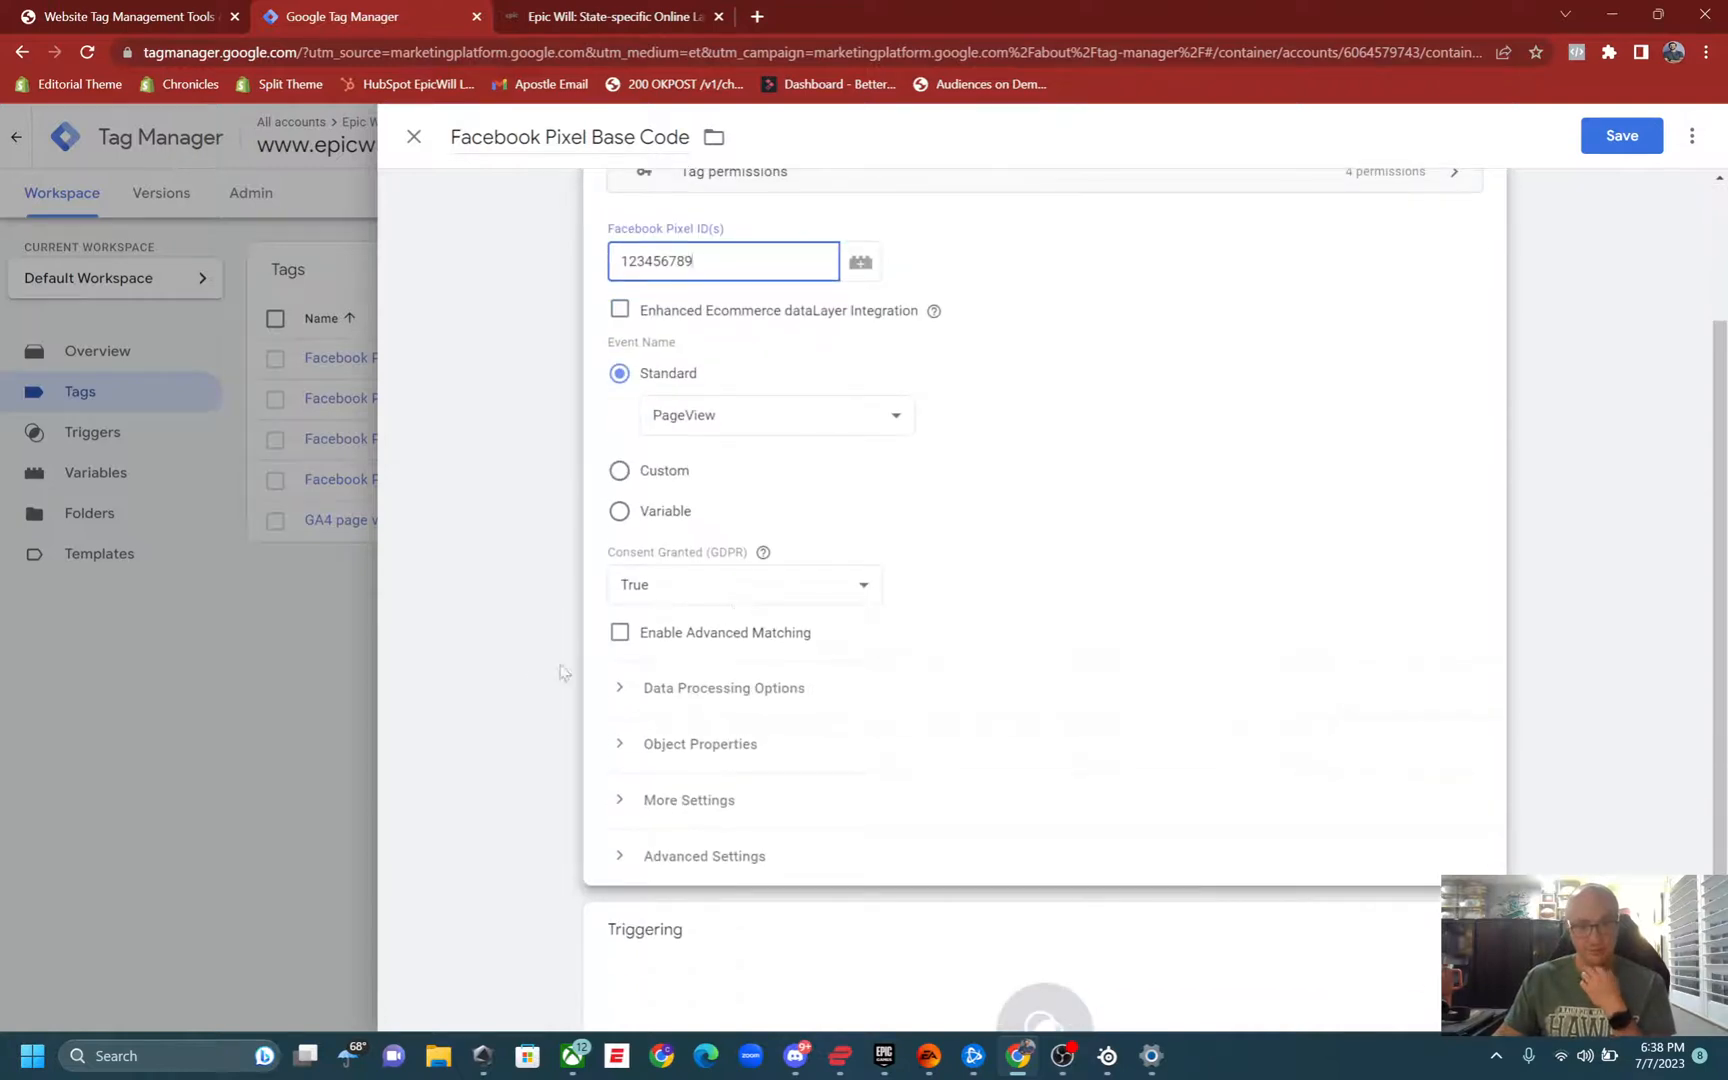
Enable Advanced Matching and expand the Advanced Settings and Tag Sequencing sections.
{"action": "left_click", "coordinate": [620, 632]}
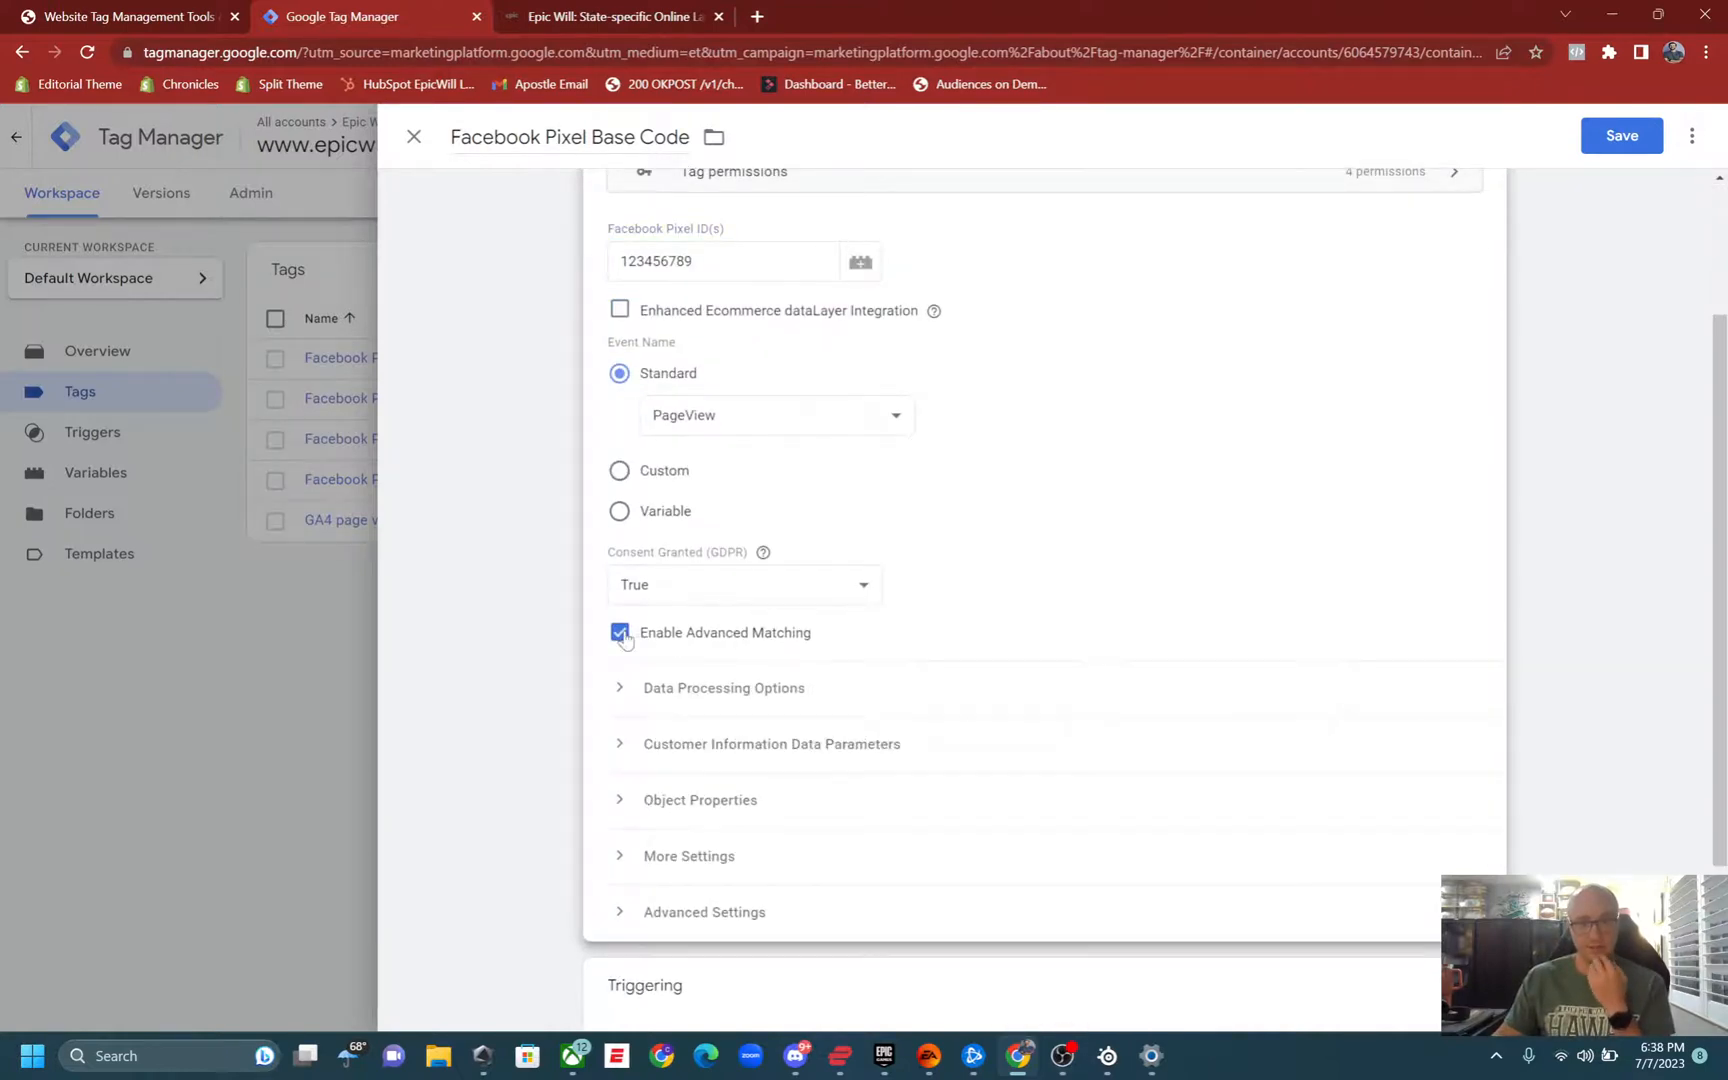
{"action": "scroll", "scroll_direction": "down", "scroll_amount": 3}
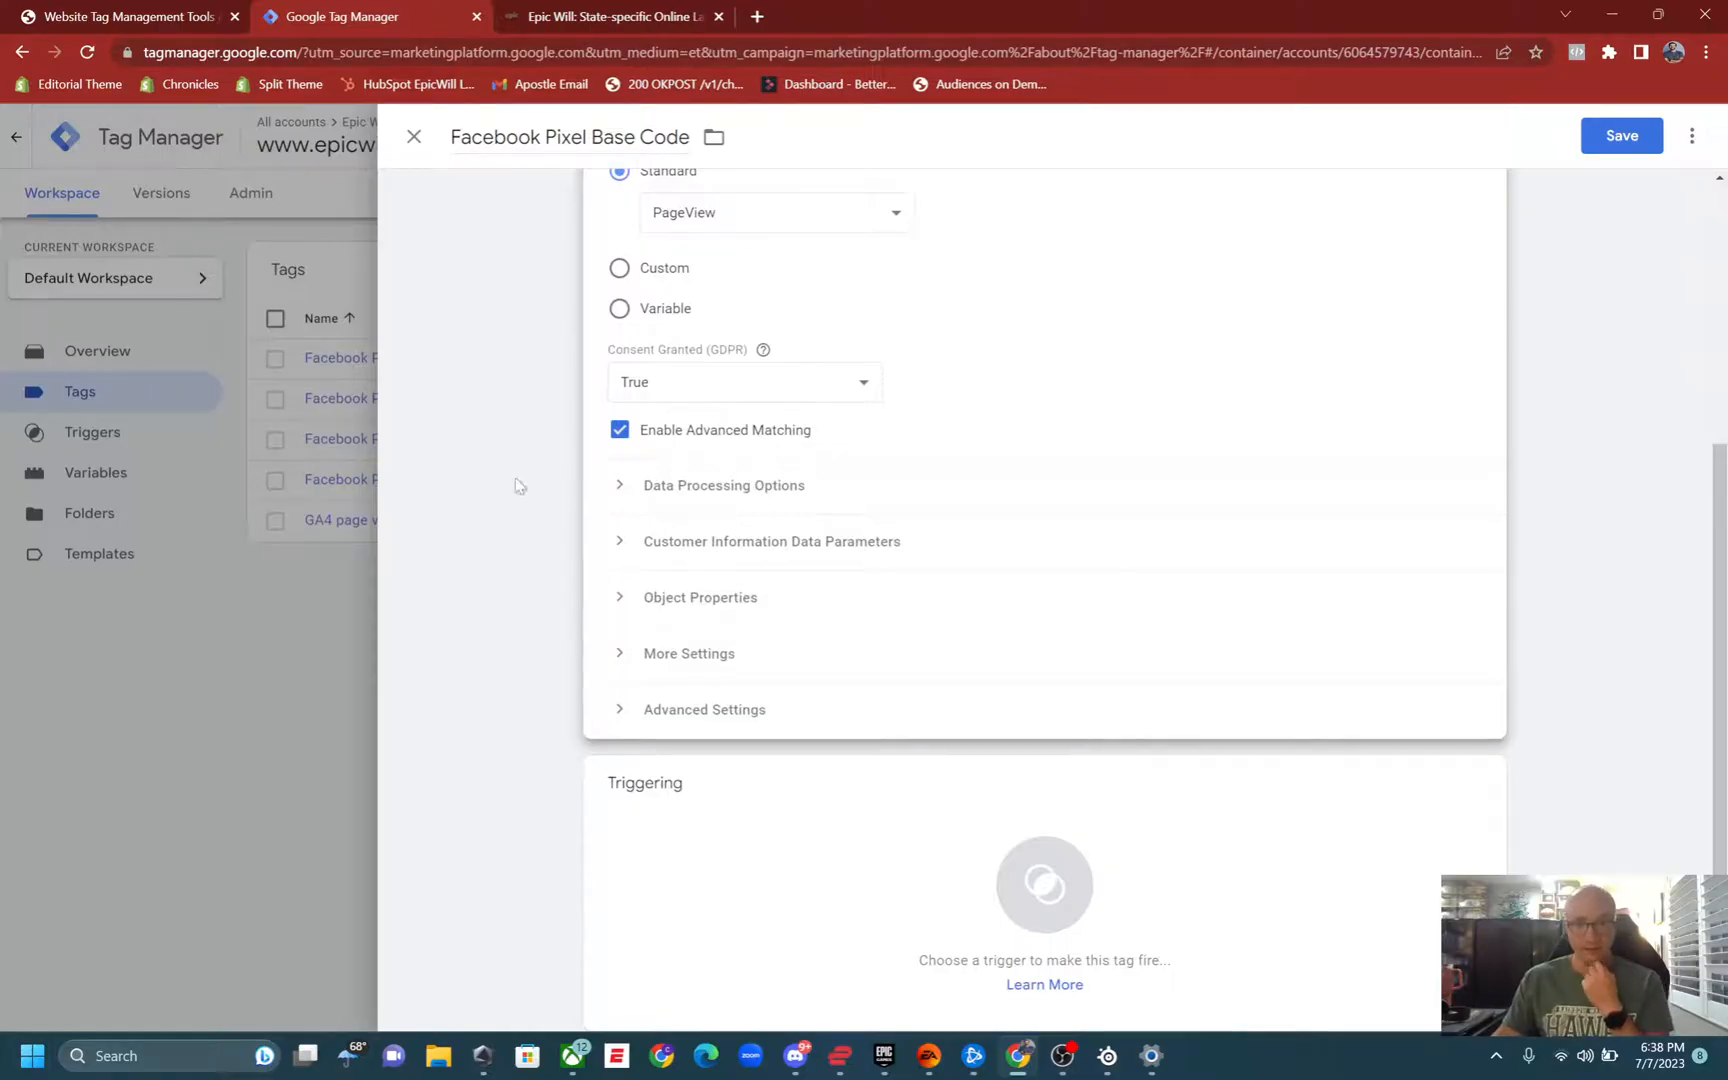
{"action": "mouse_move", "coordinate": [628, 606]}
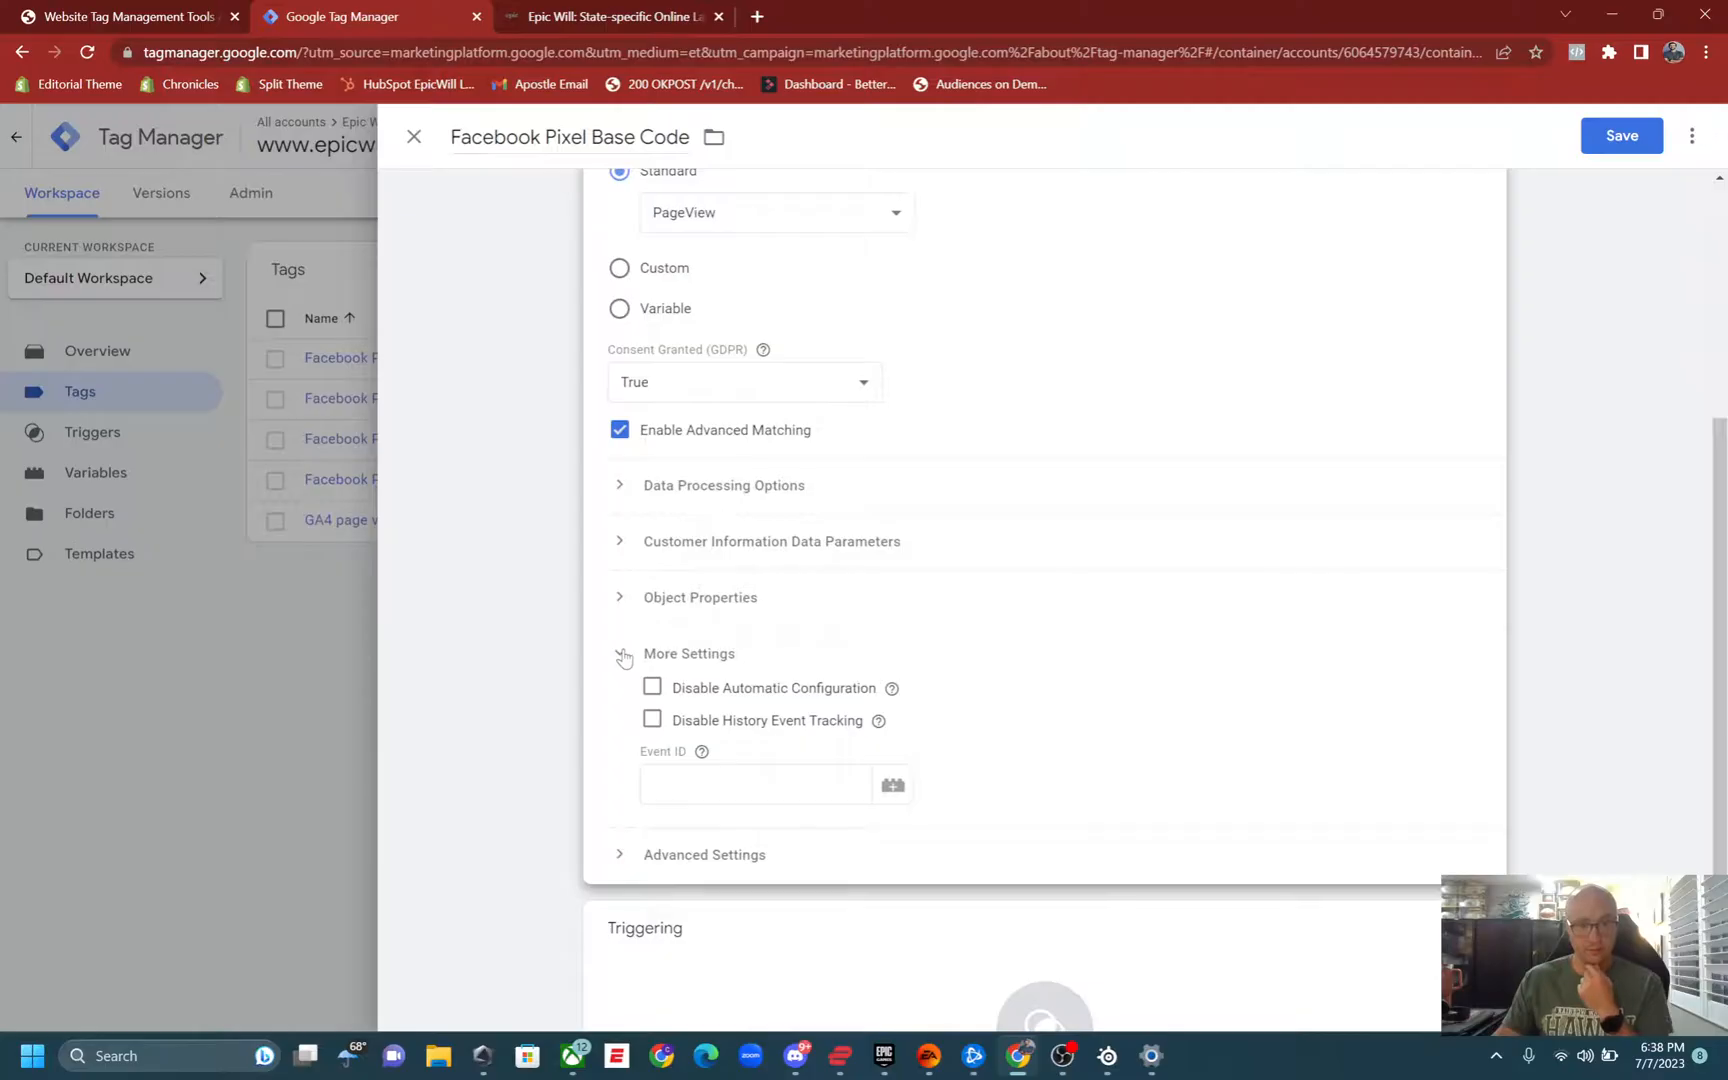
{"action": "left_click", "coordinate": [620, 854]}
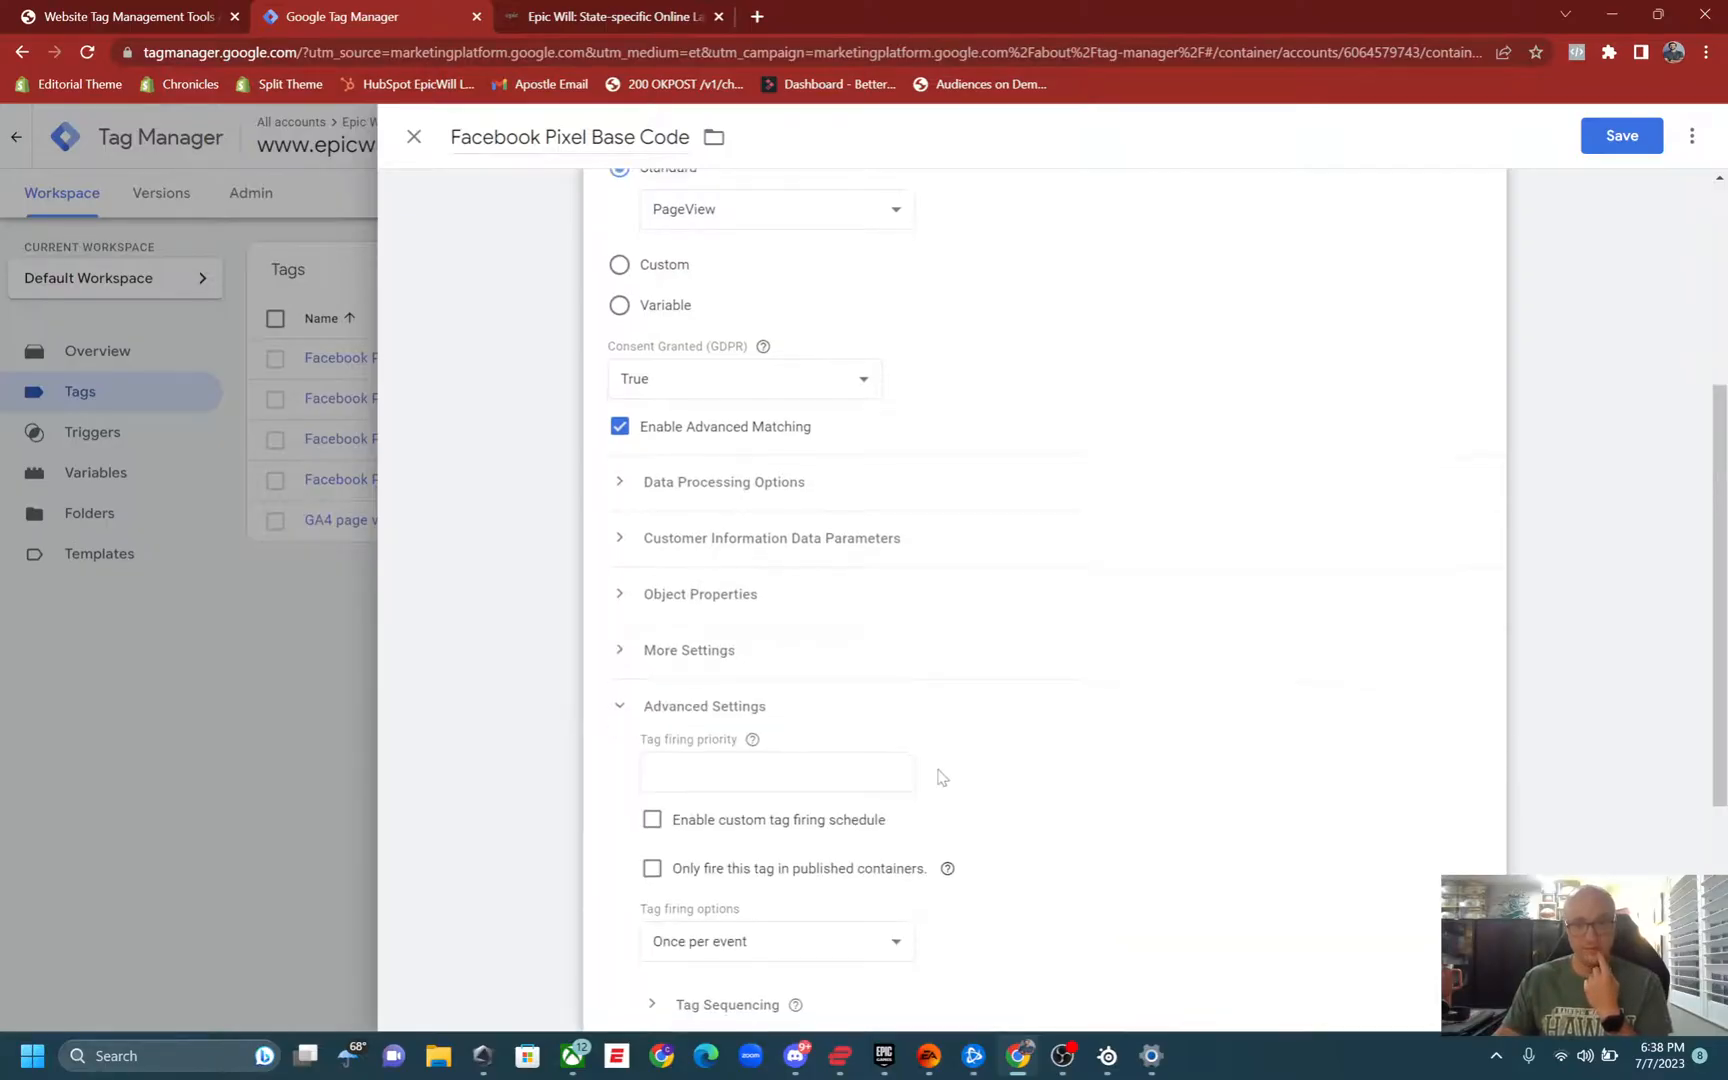
{"action": "scroll", "scroll_direction": "down", "scroll_amount": 3}
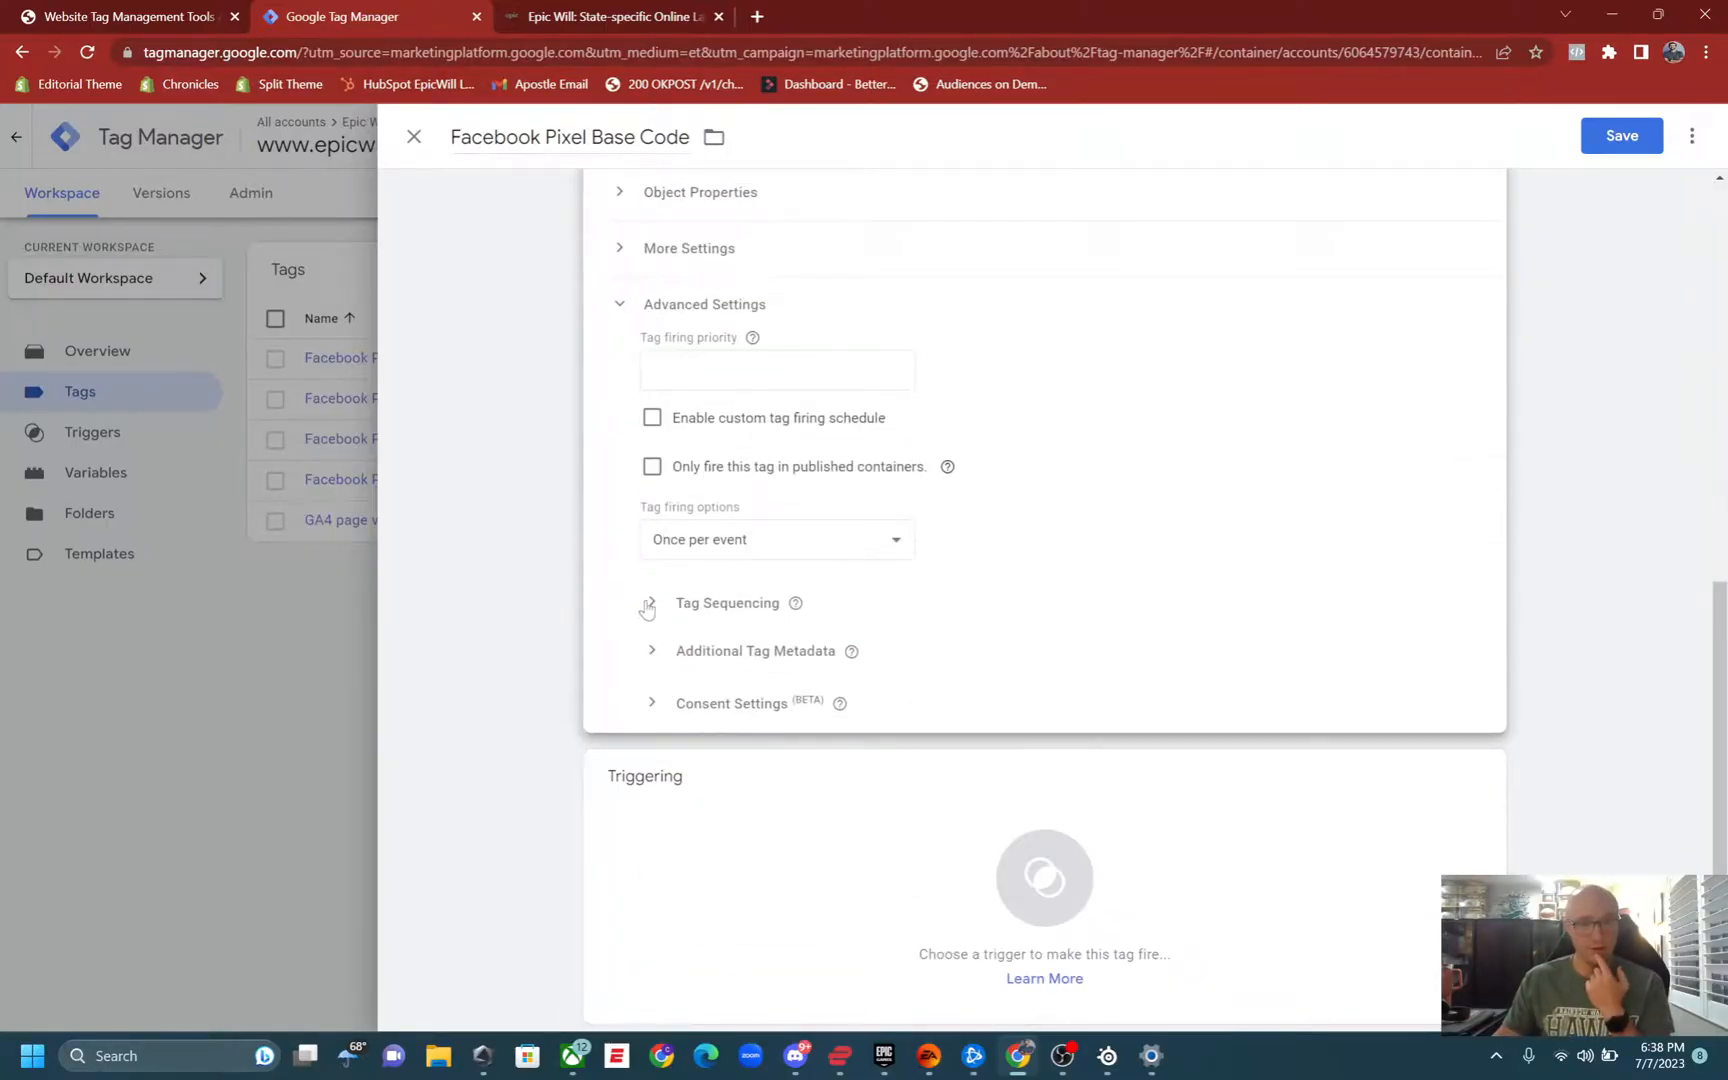
{"action": "left_click", "coordinate": [652, 602]}
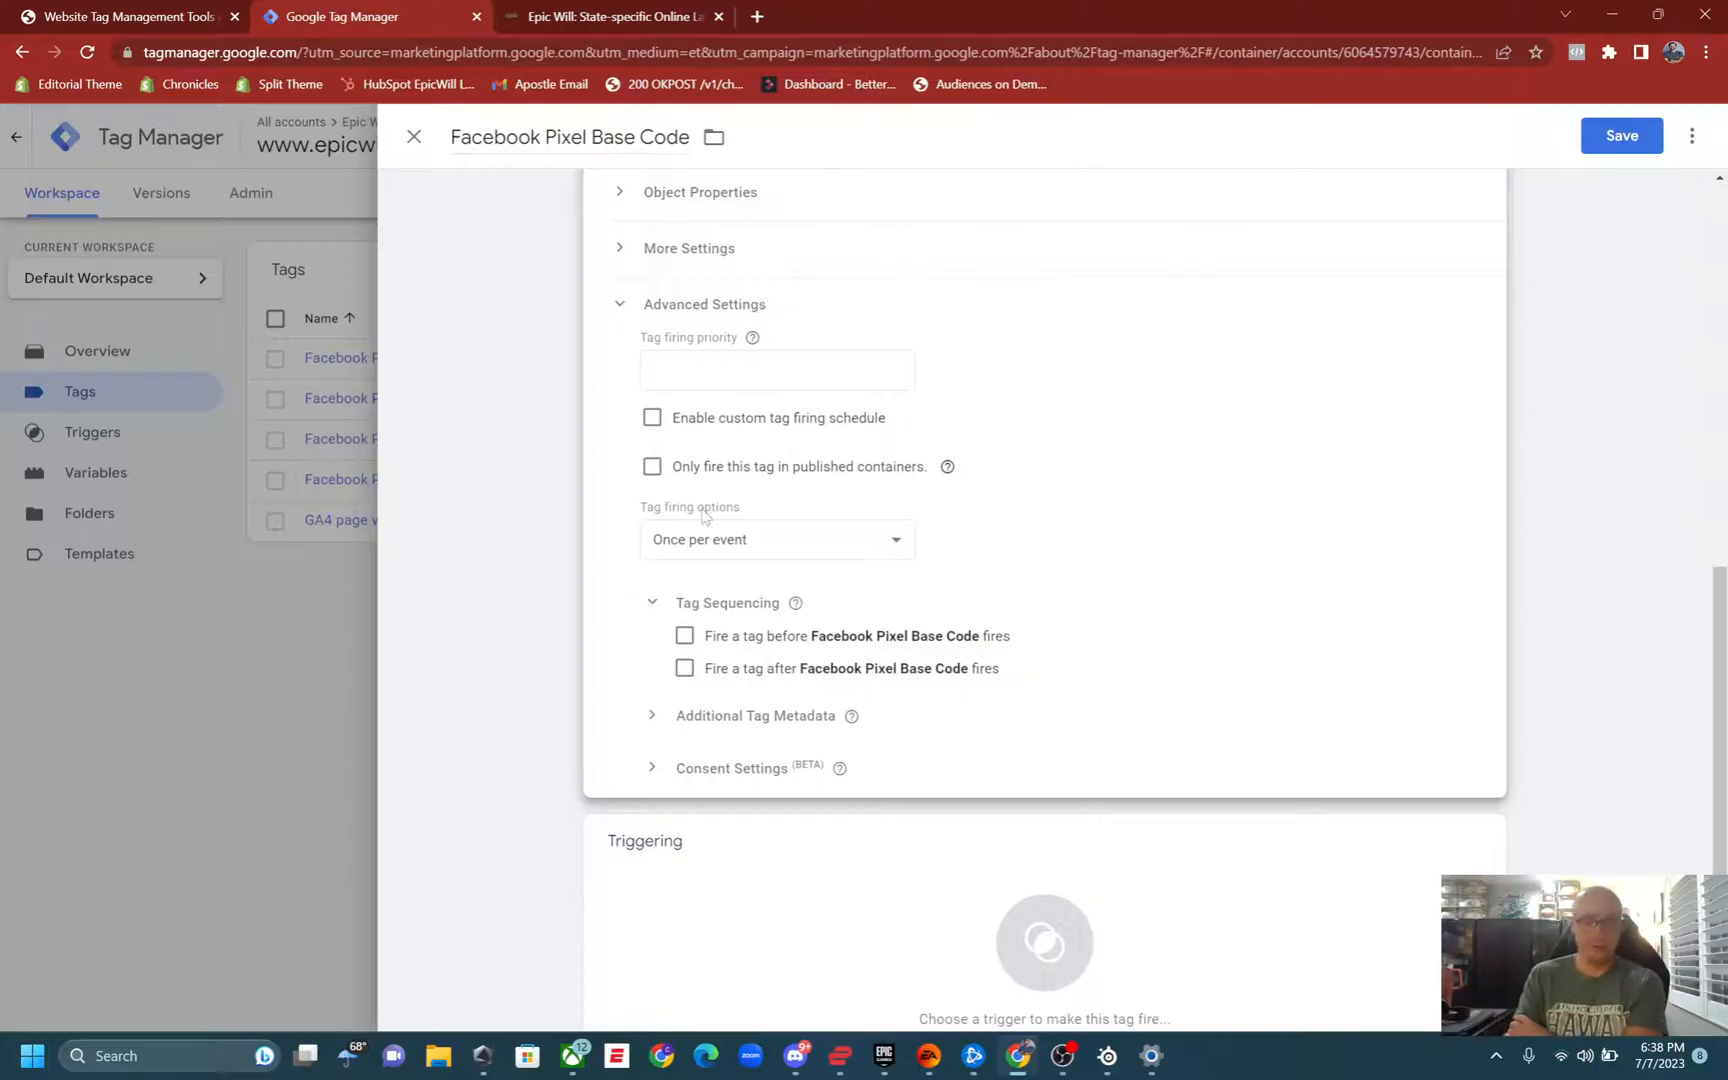
{"action": "mouse_move", "coordinate": [828, 630]}
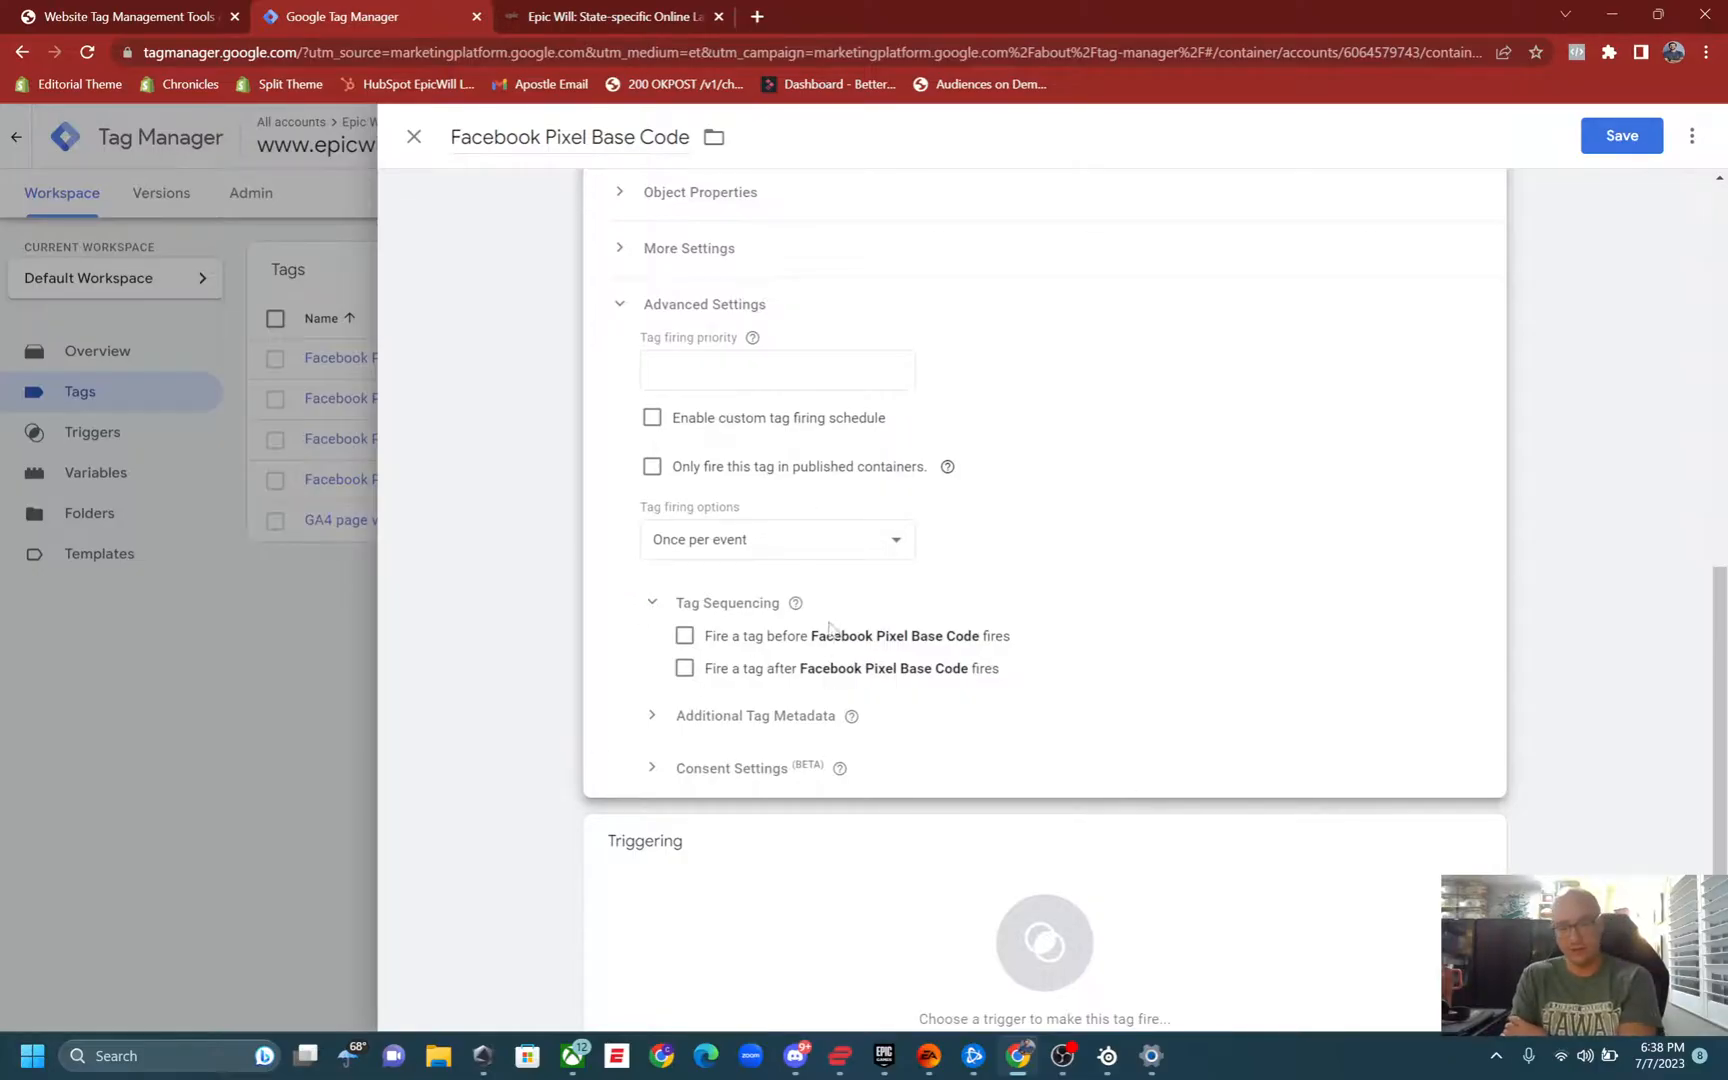
{"action": "mouse_move", "coordinate": [760, 318]}
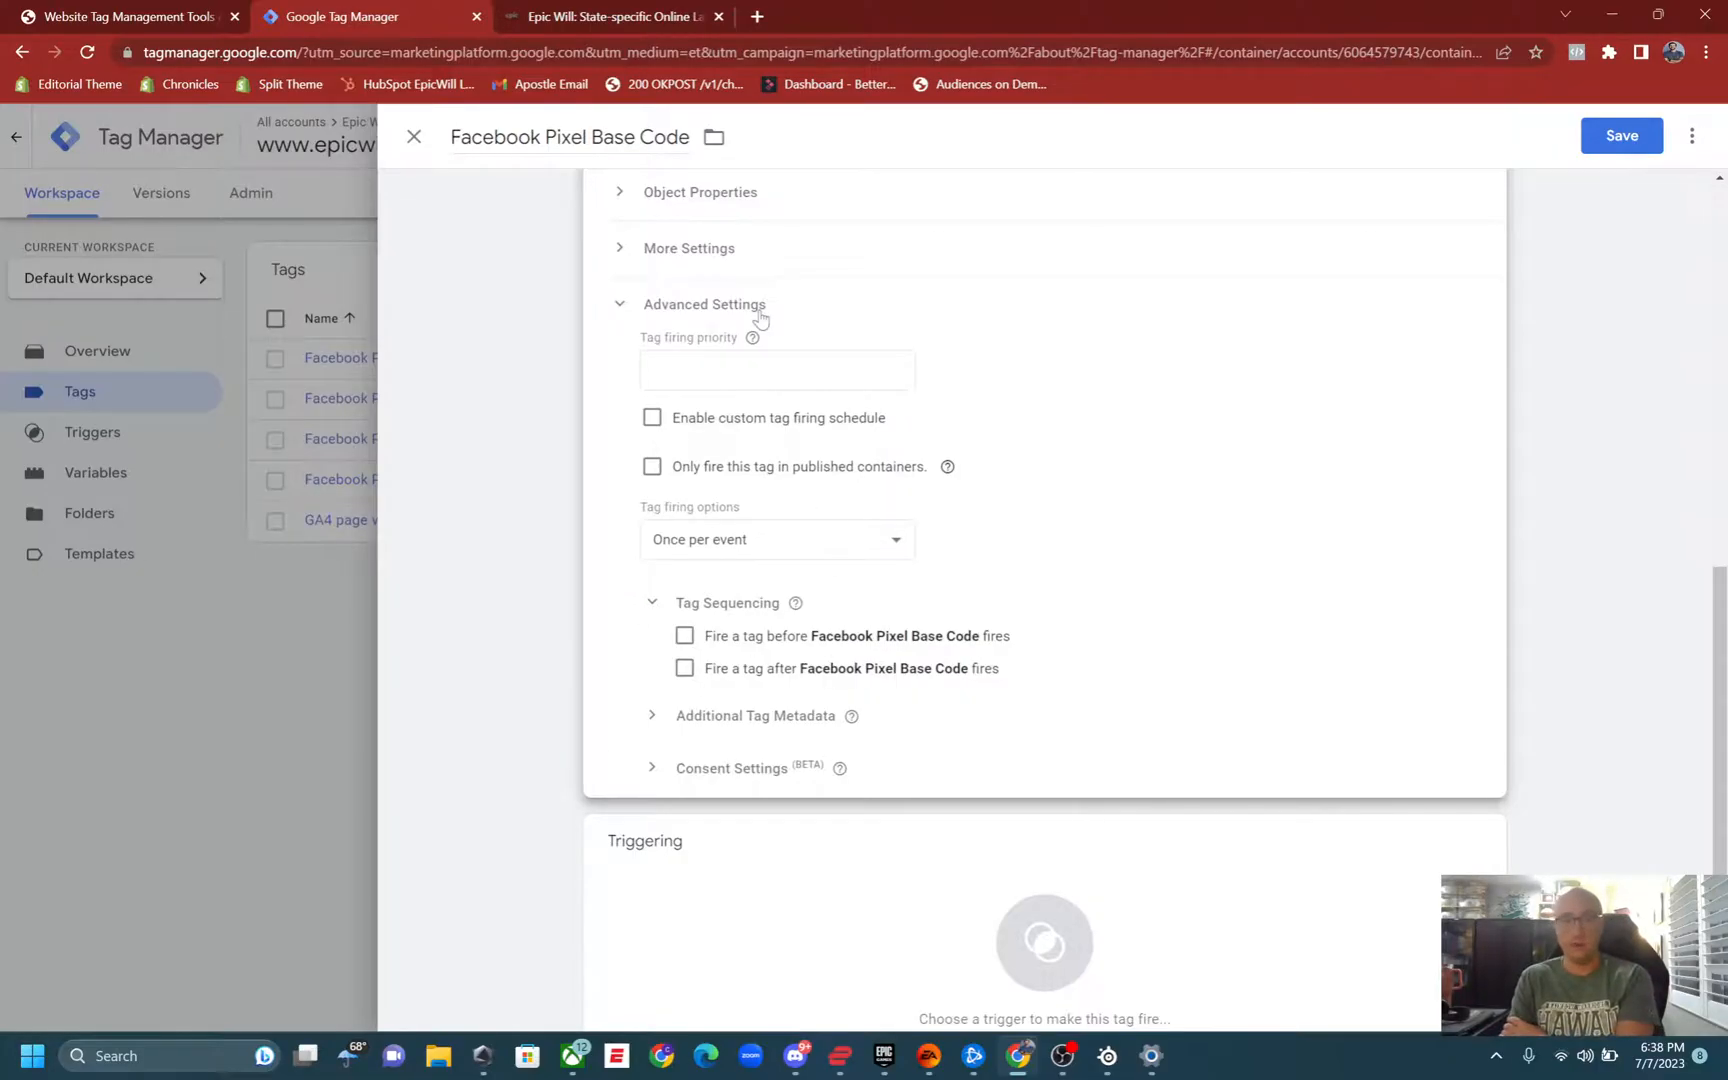
{"action": "mouse_move", "coordinate": [752, 338]}
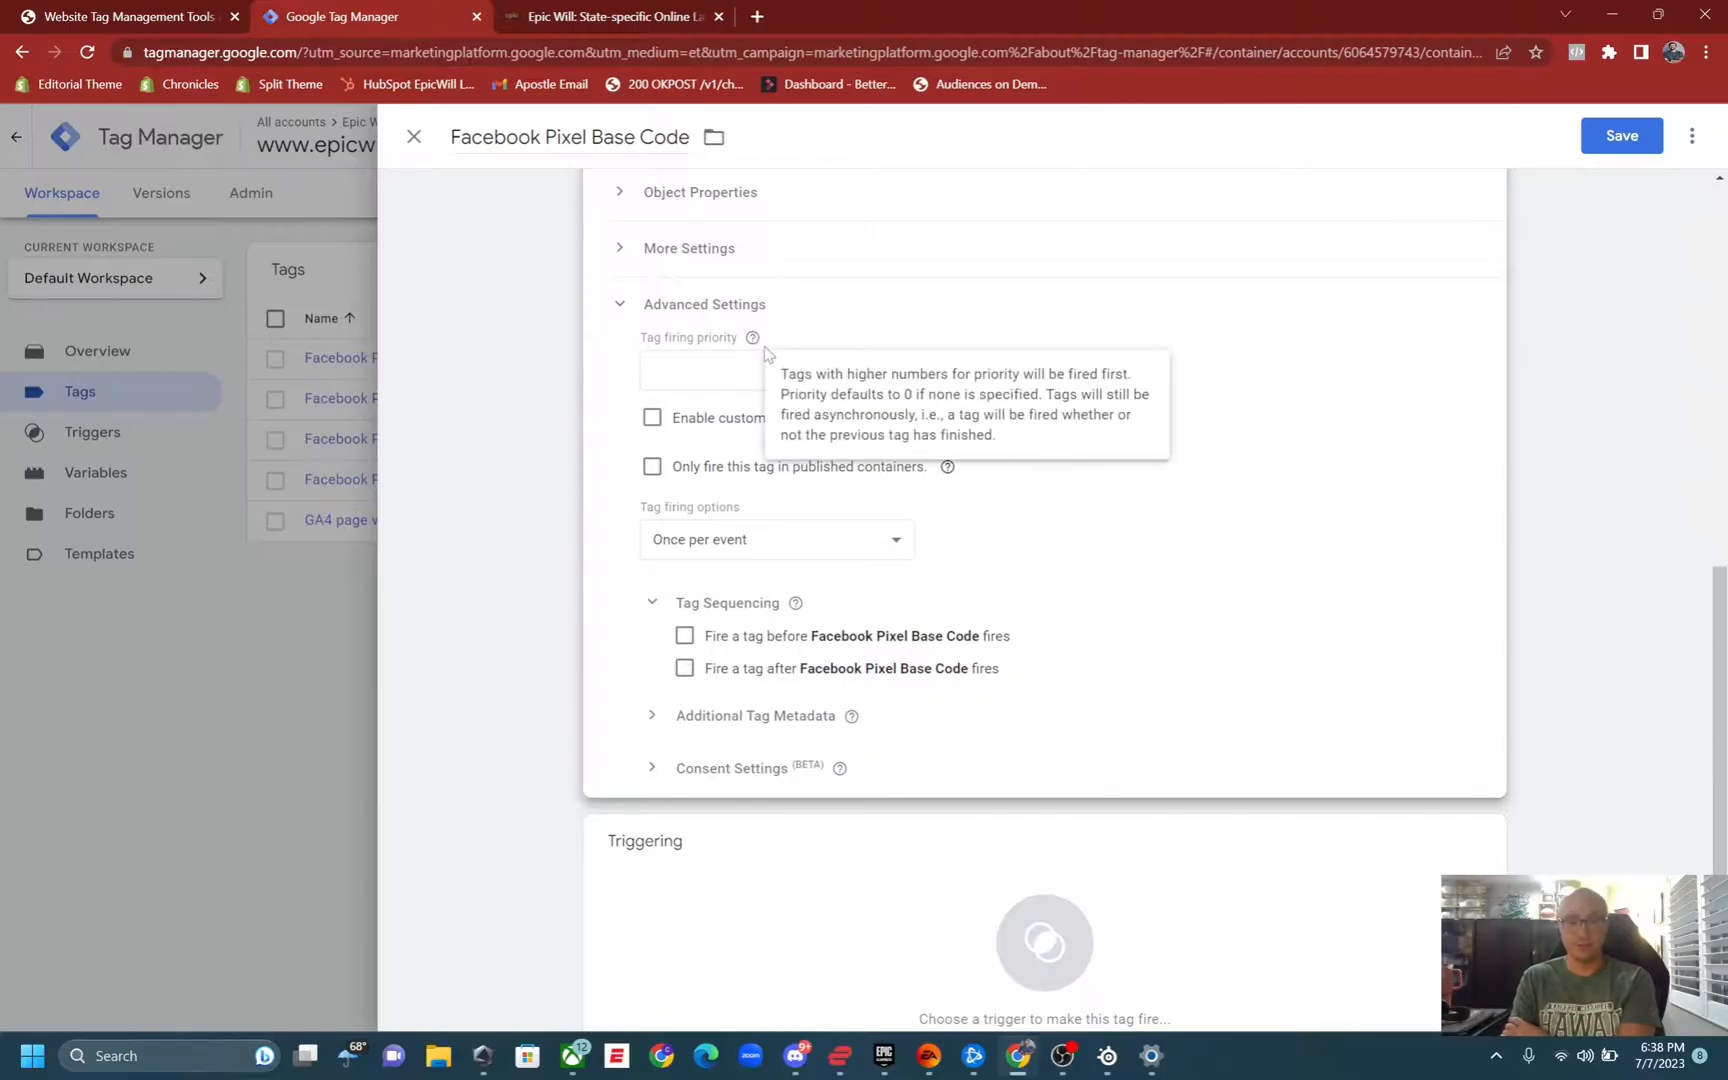
{"action": "mouse_move", "coordinate": [1180, 598]}
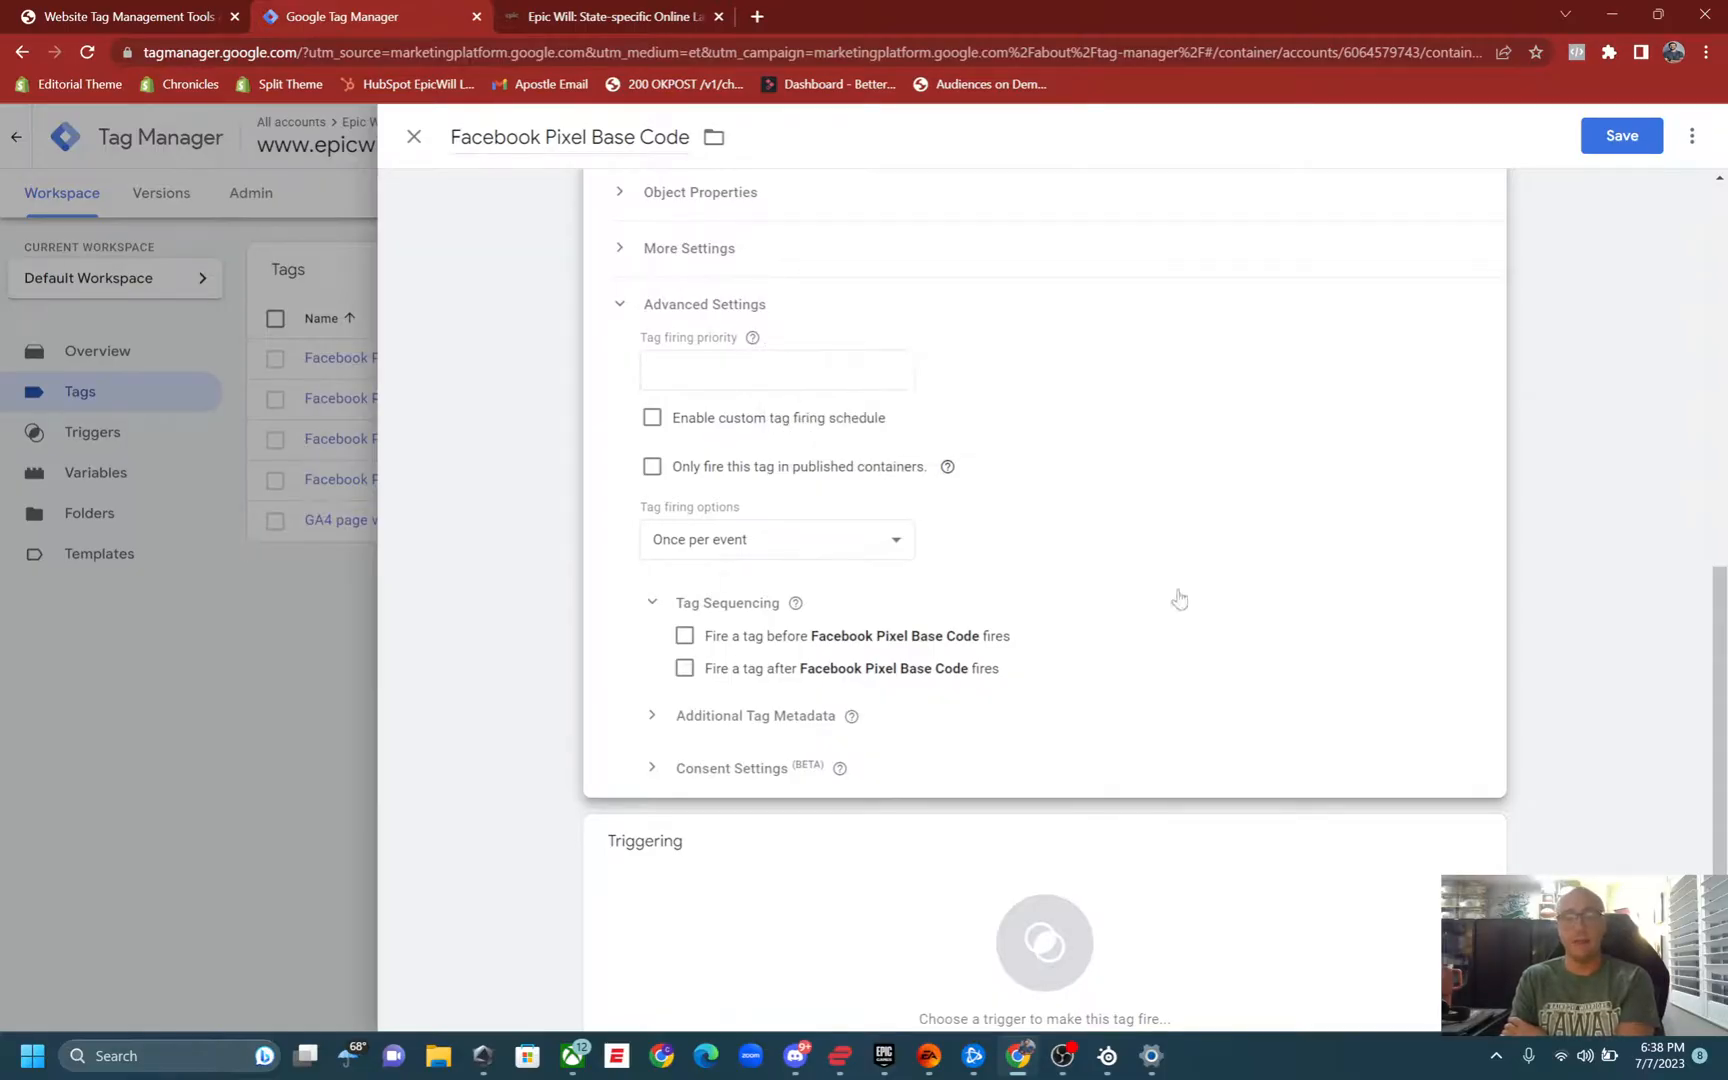
{"action": "mouse_move", "coordinate": [1044, 942]}
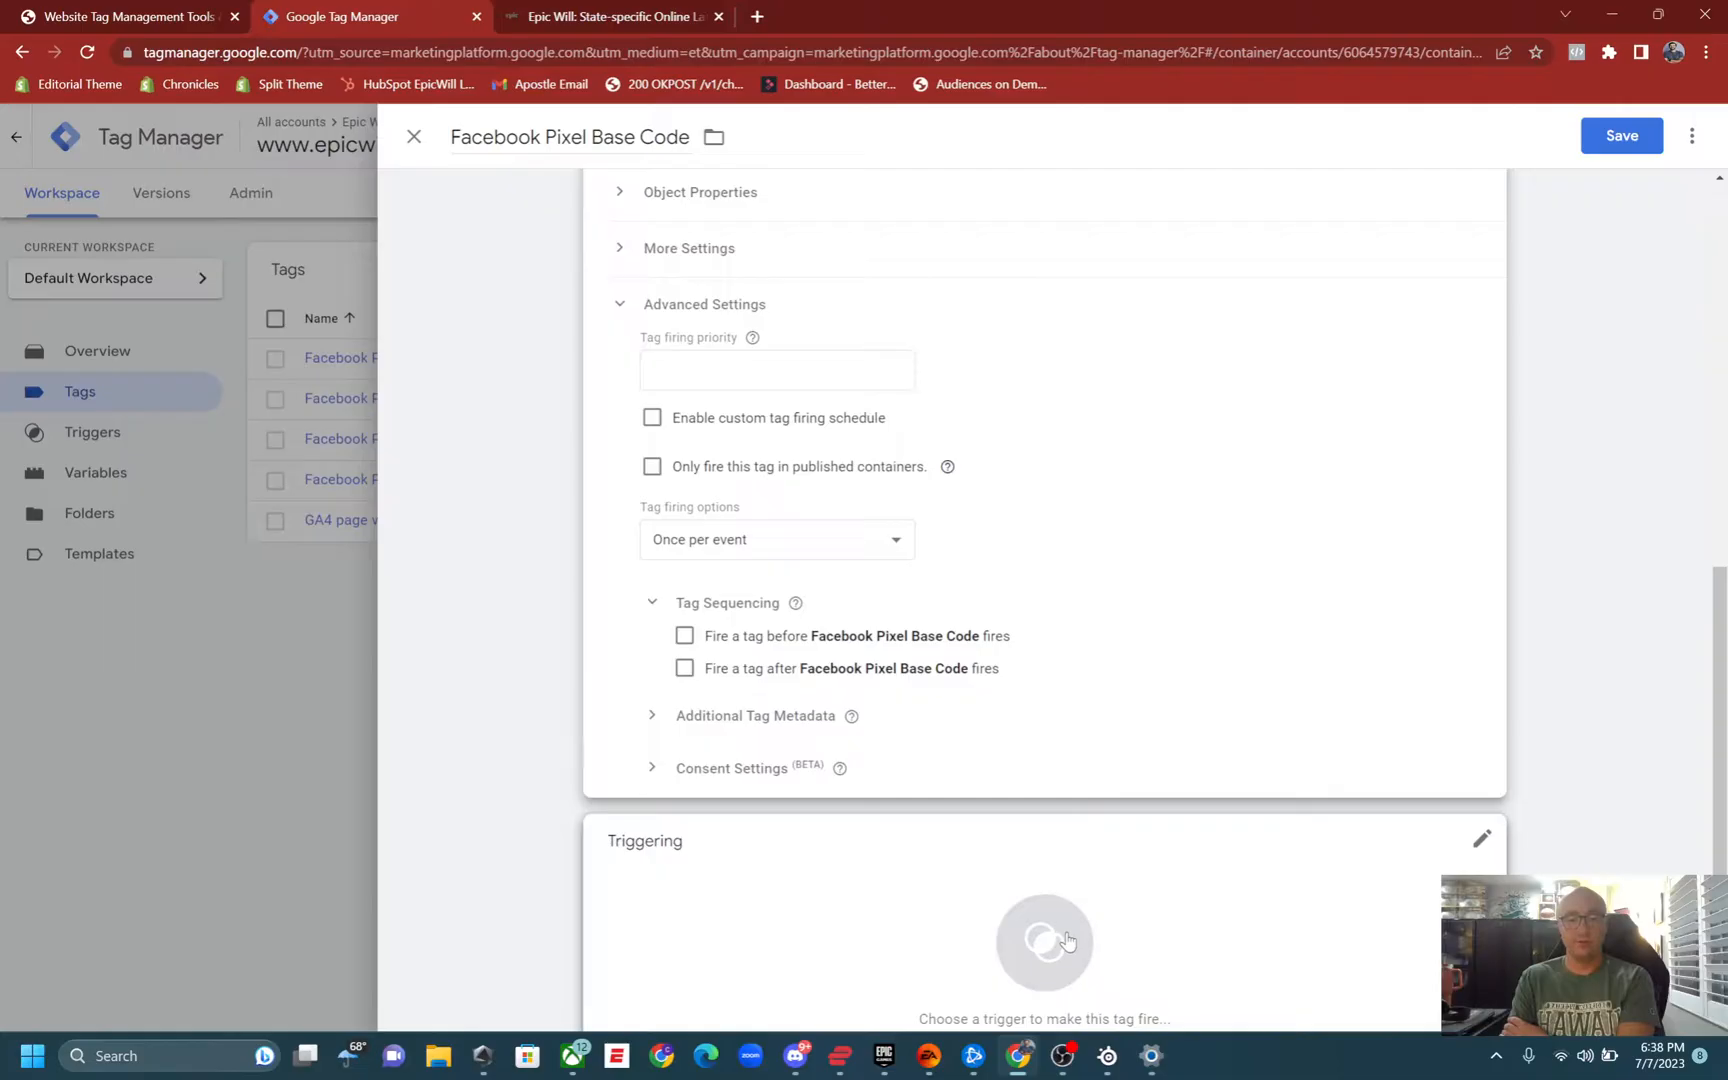
Attach the All Pages trigger to the tag.
{"action": "left_click", "coordinate": [1042, 942]}
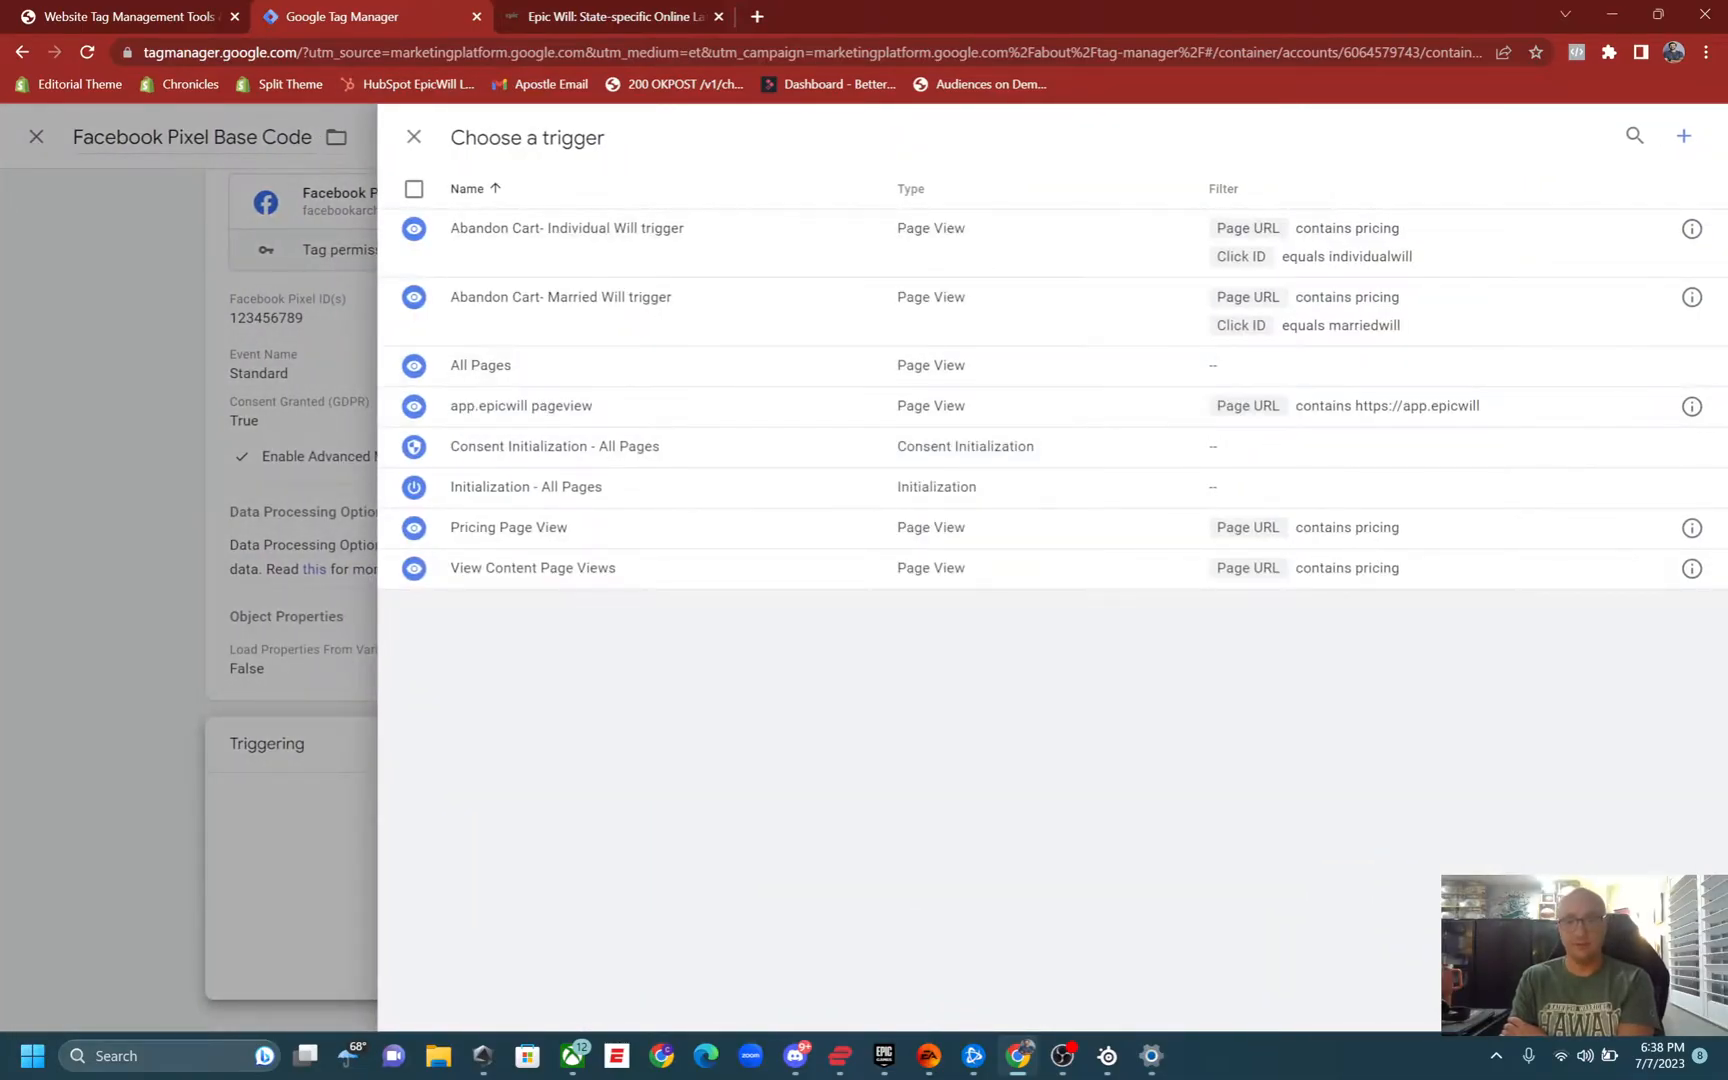
{"action": "mouse_move", "coordinate": [1686, 136]}
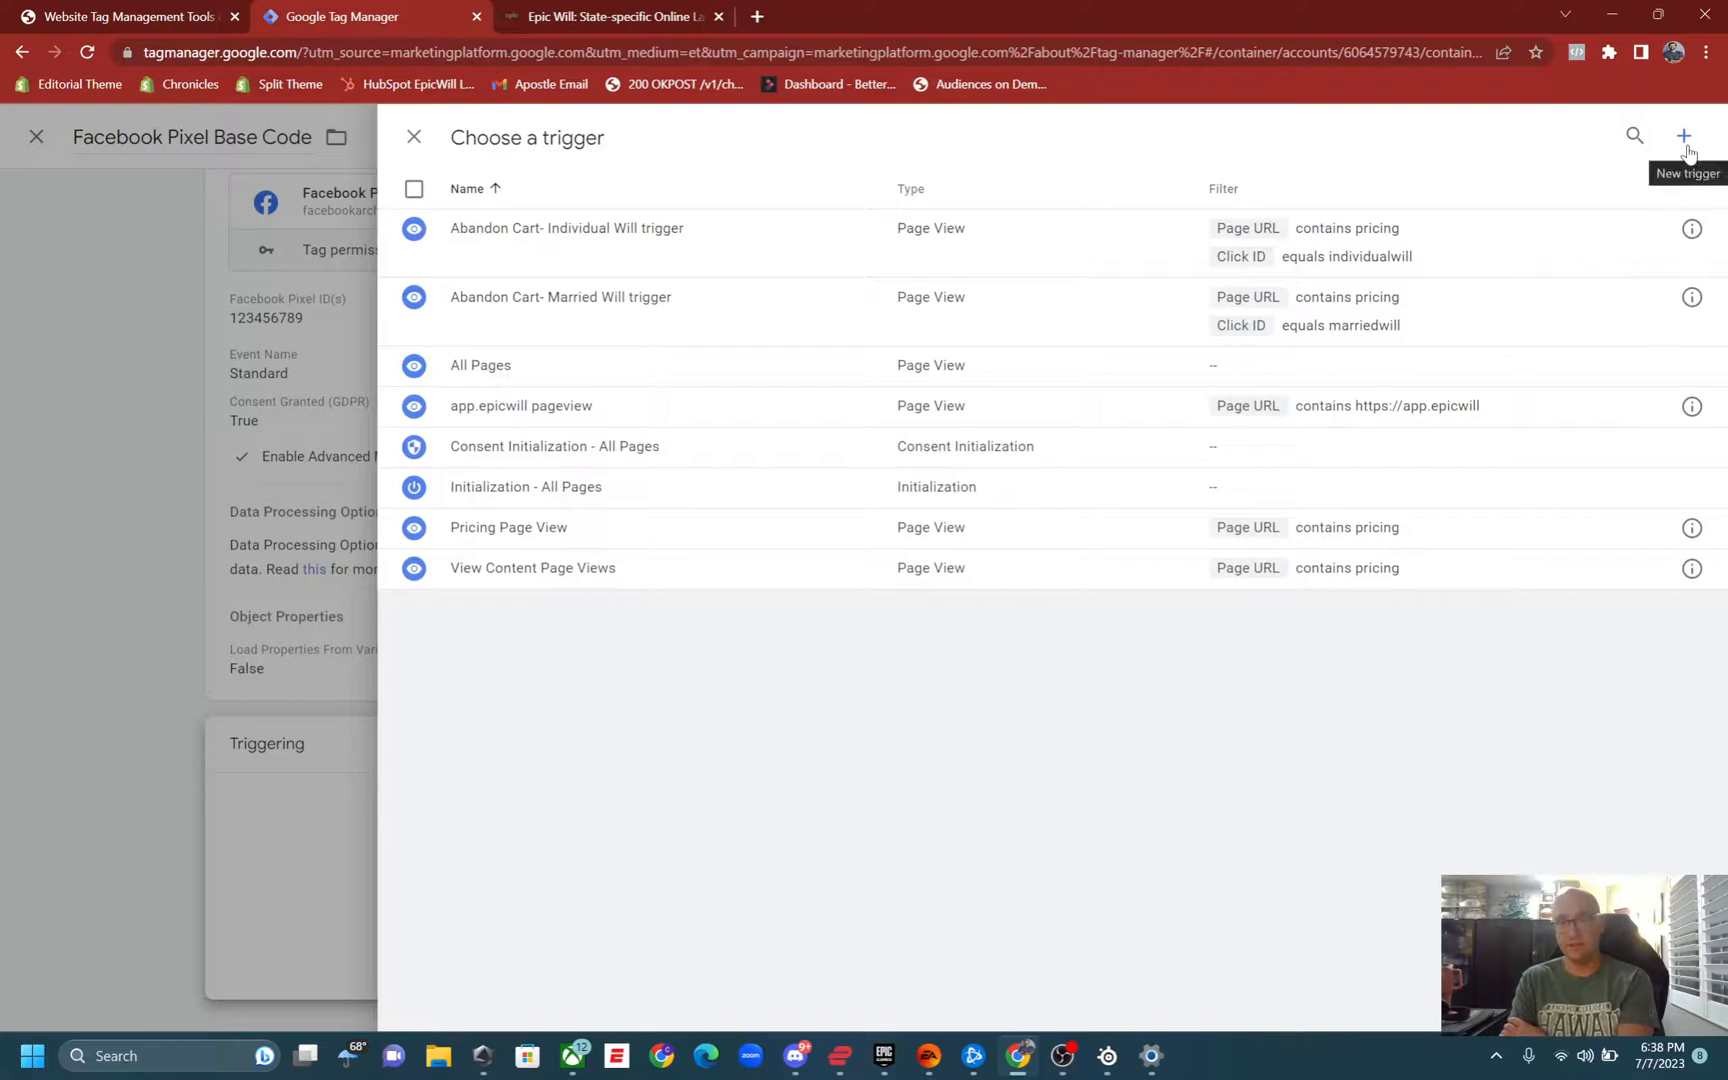
{"action": "mouse_move", "coordinate": [802, 352]}
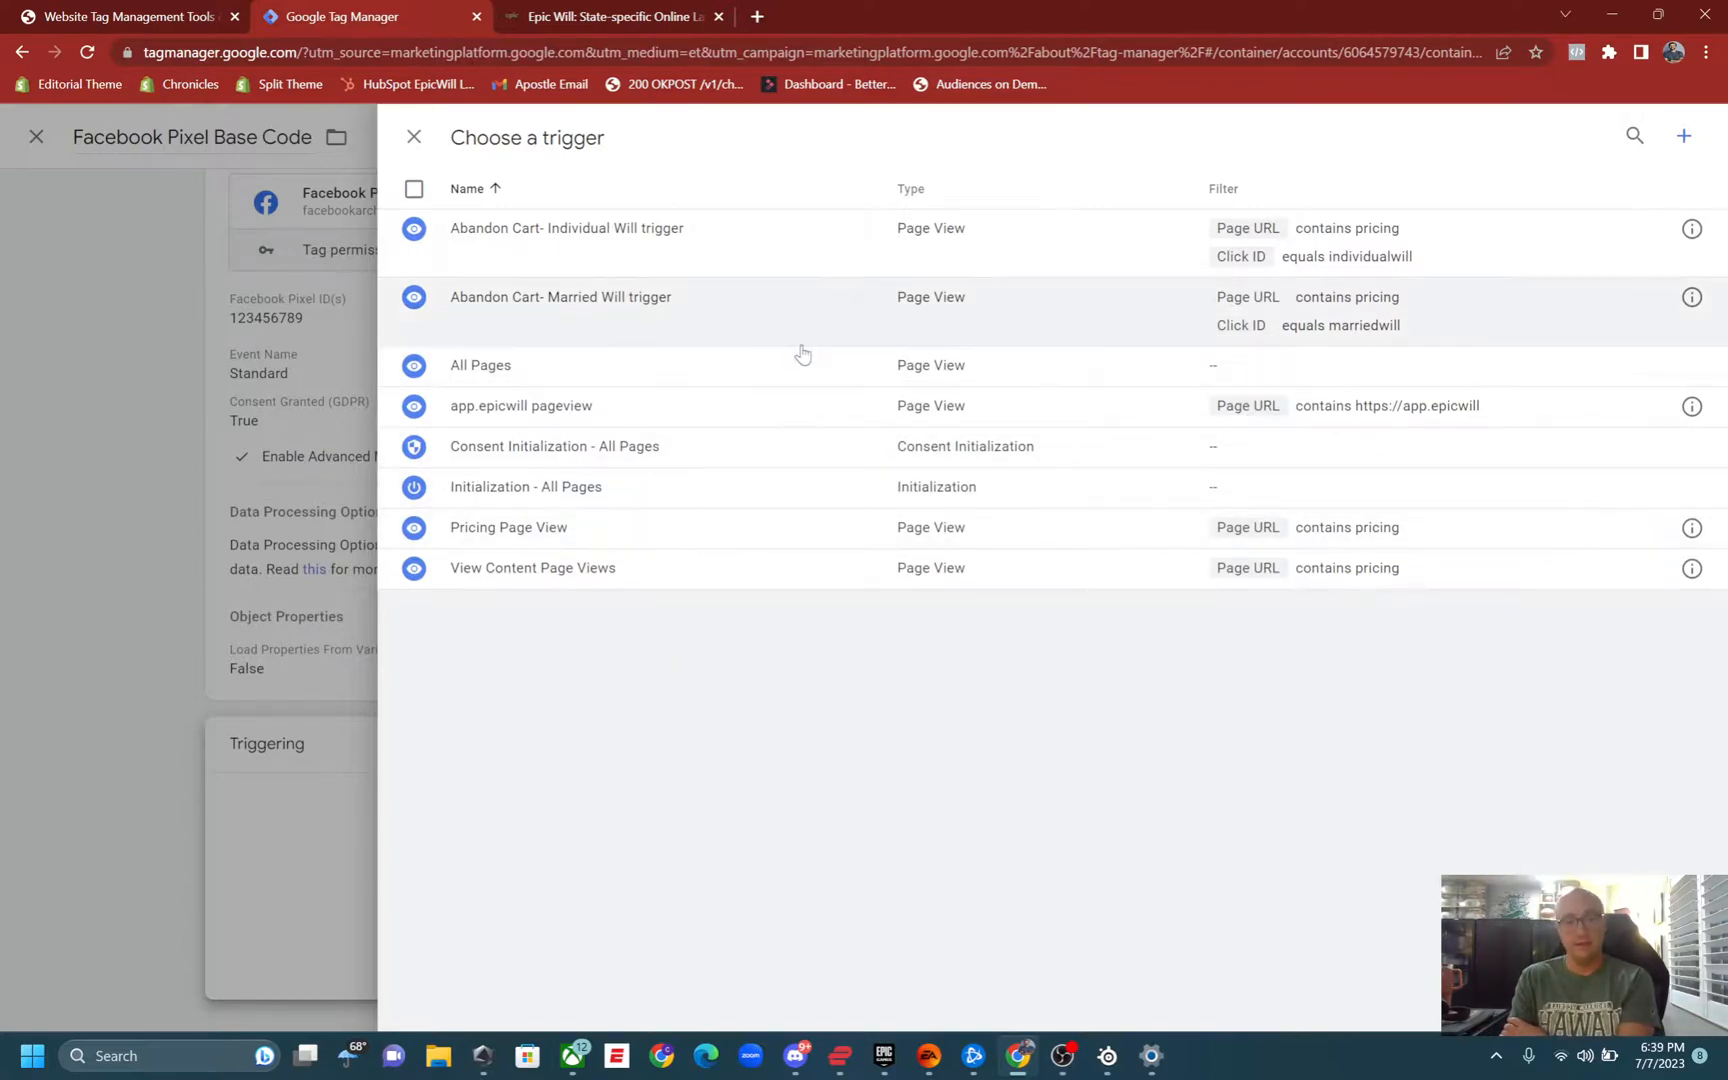
{"action": "left_click", "coordinate": [480, 364]}
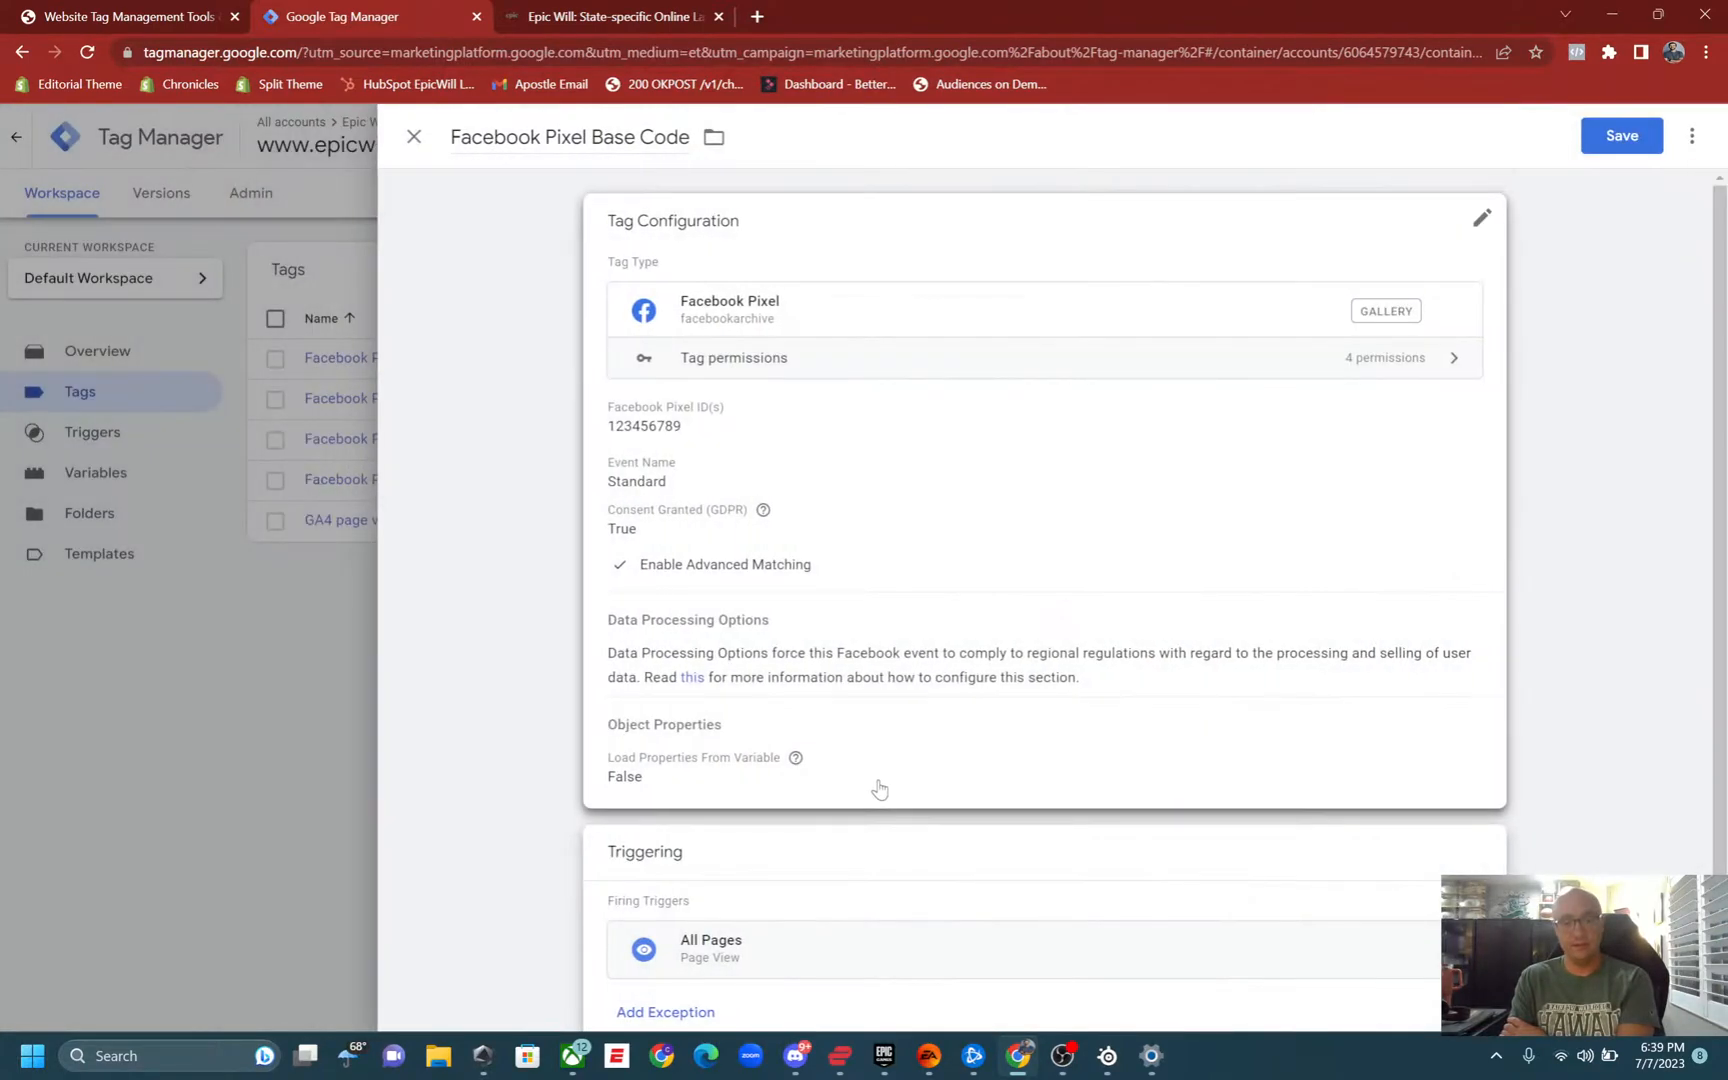
{"action": "mouse_move", "coordinate": [1488, 264]}
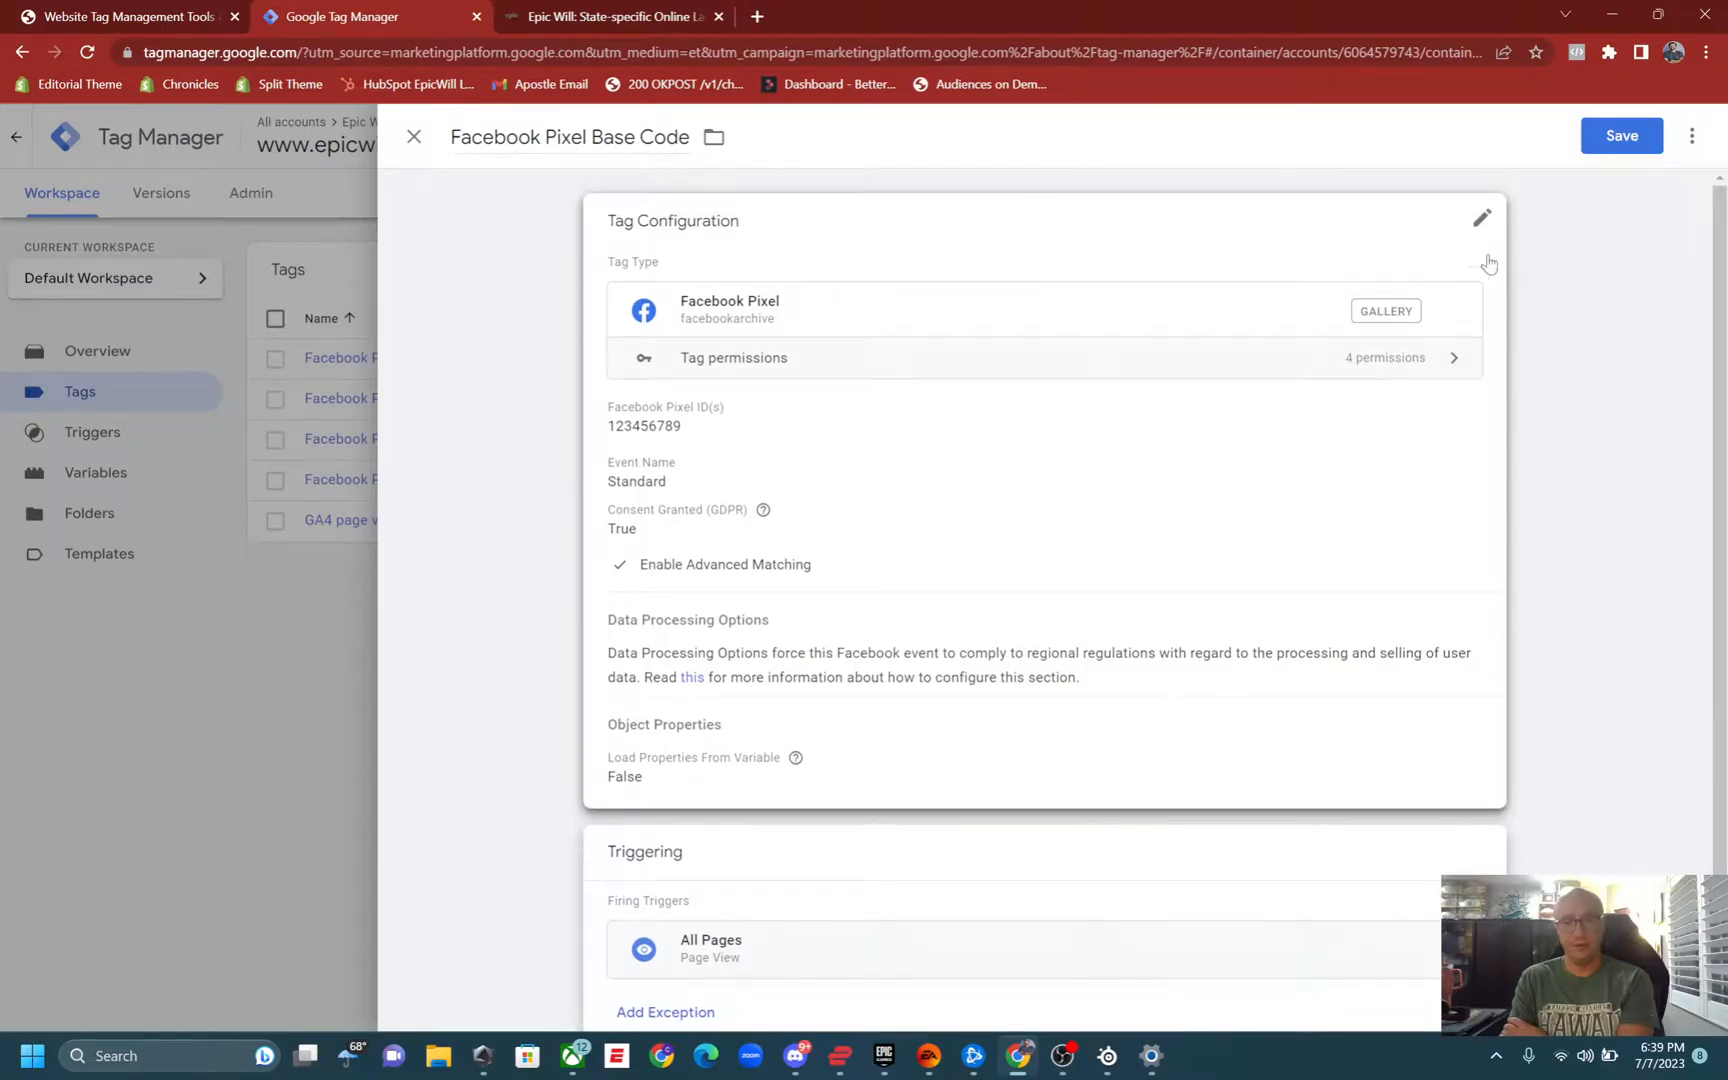
{"action": "mouse_move", "coordinate": [558, 324]}
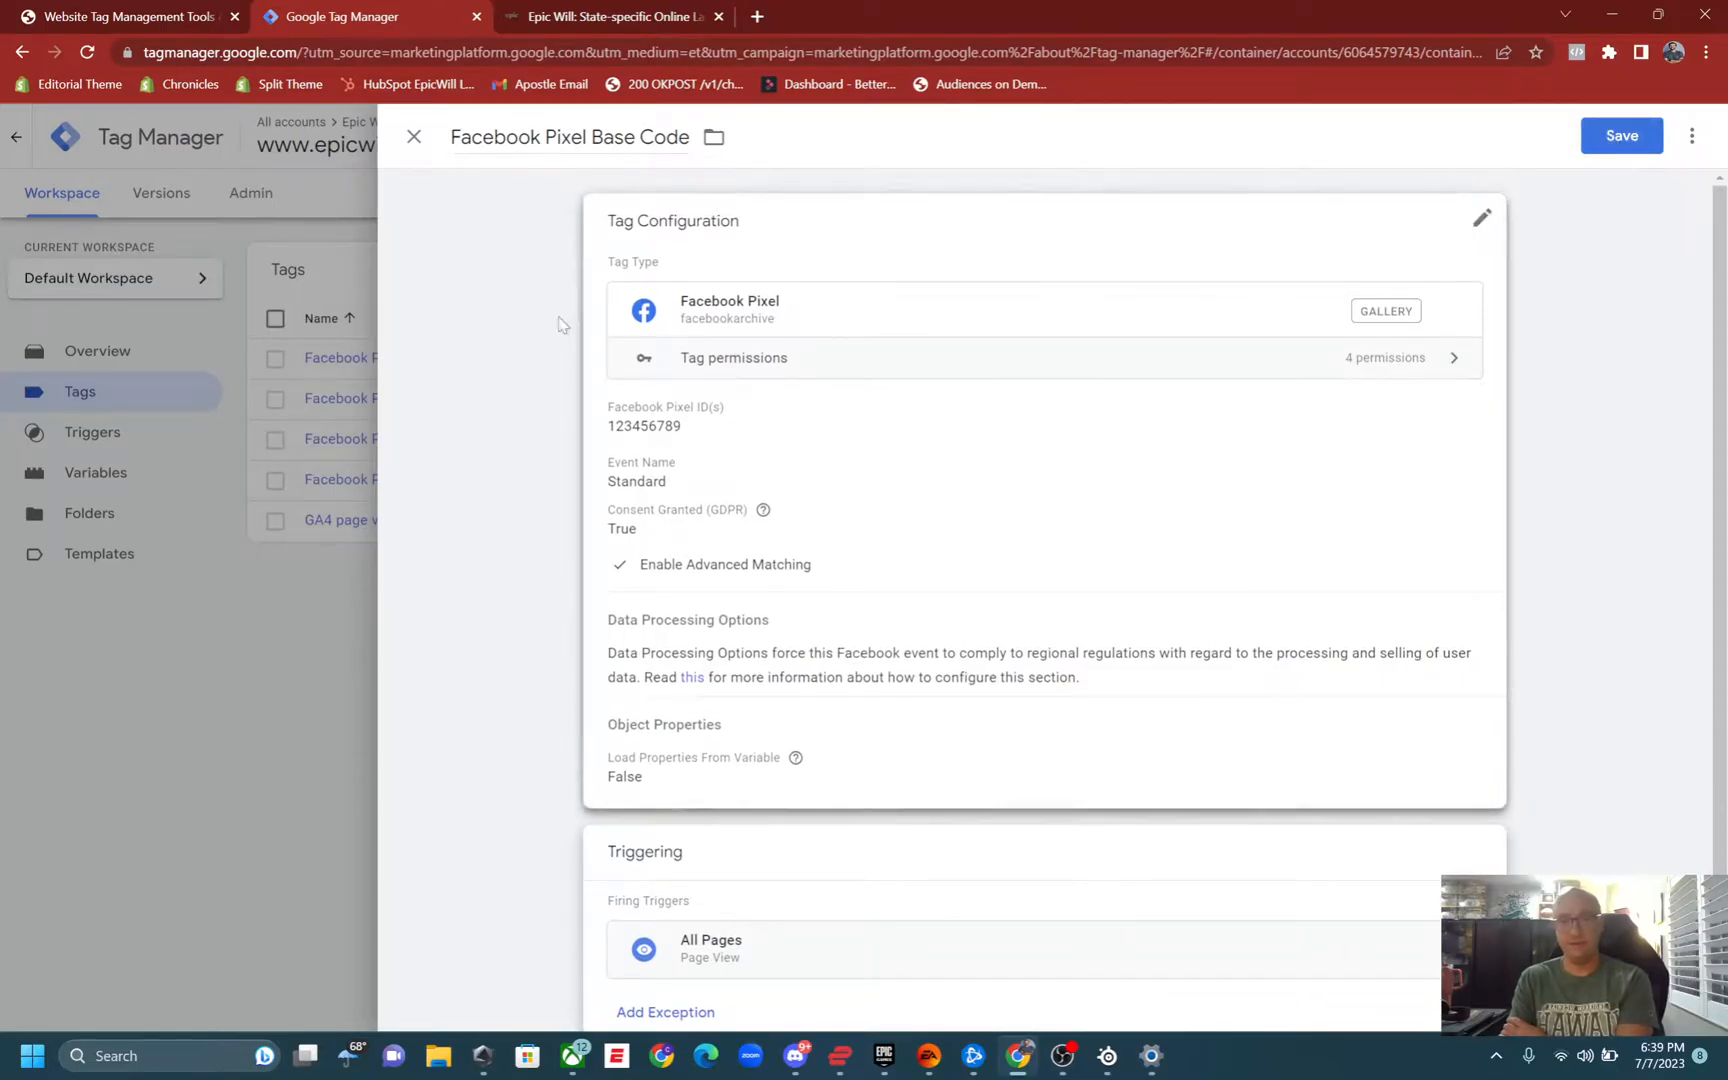
Discard the unsaved tag, then dismiss the Submit Changes panel without publishing.
{"action": "left_click", "coordinate": [414, 136]}
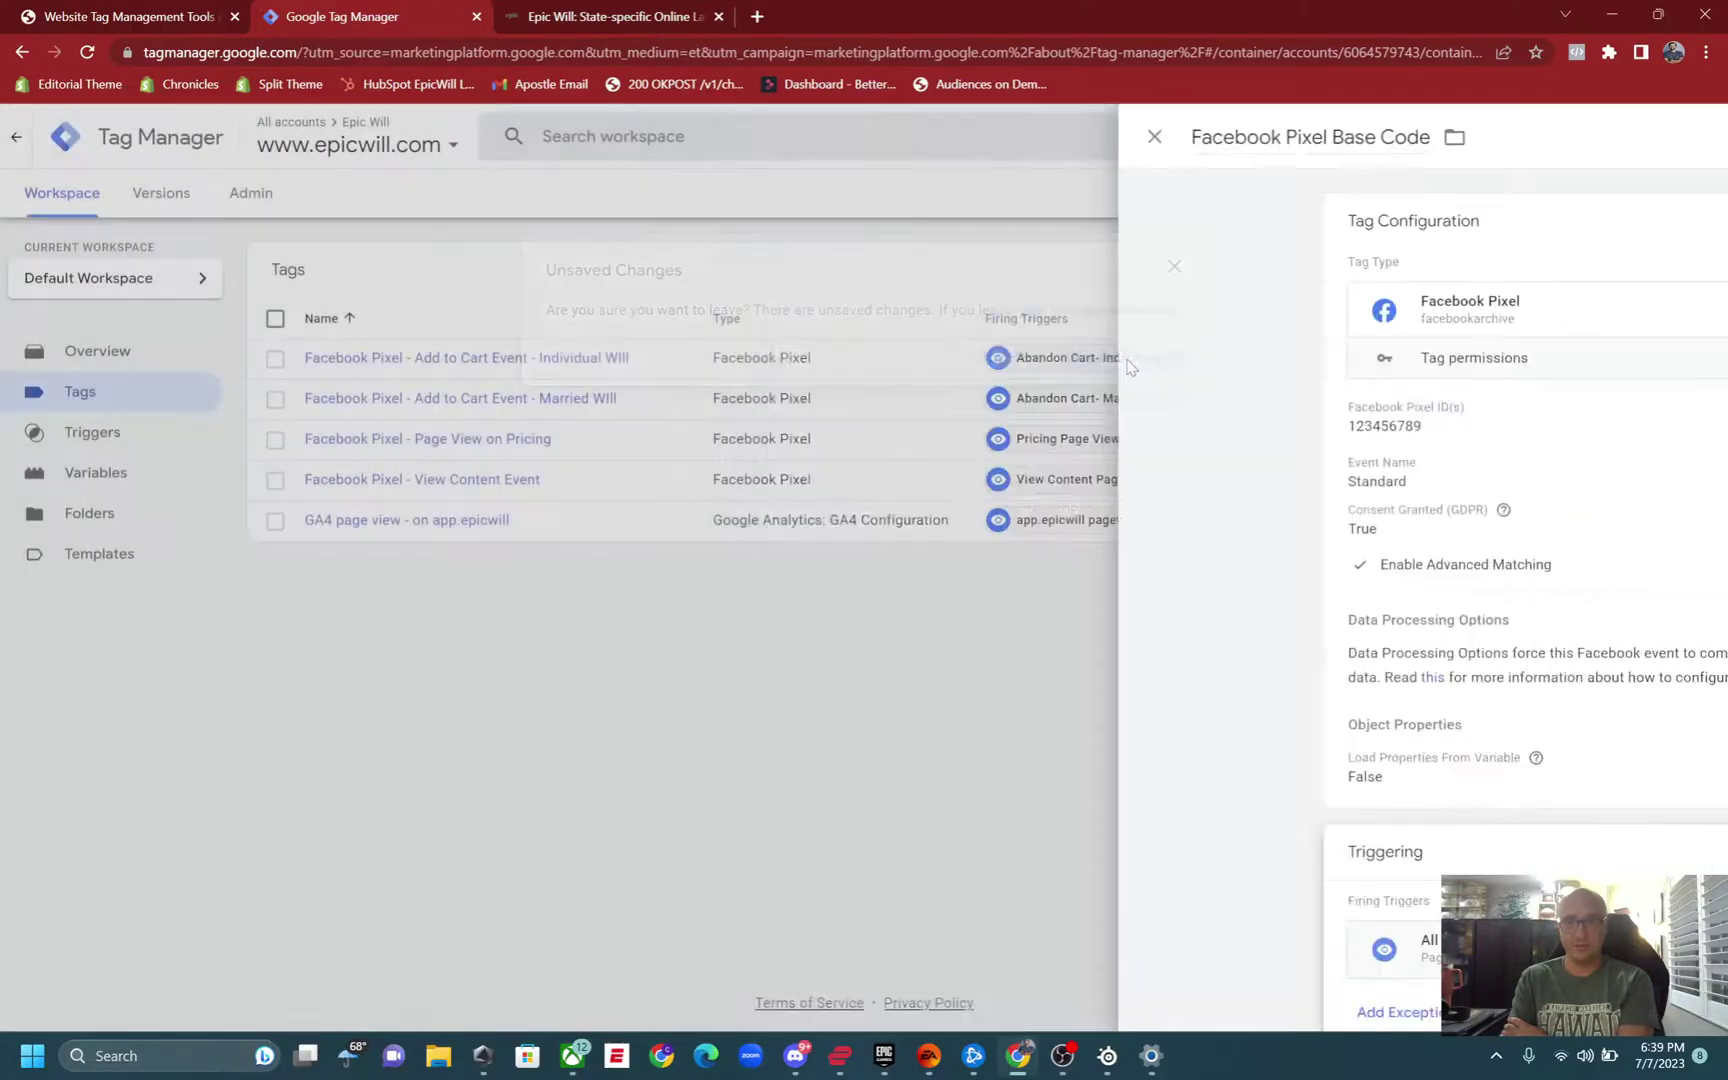
{"action": "left_click", "coordinate": [1154, 136]}
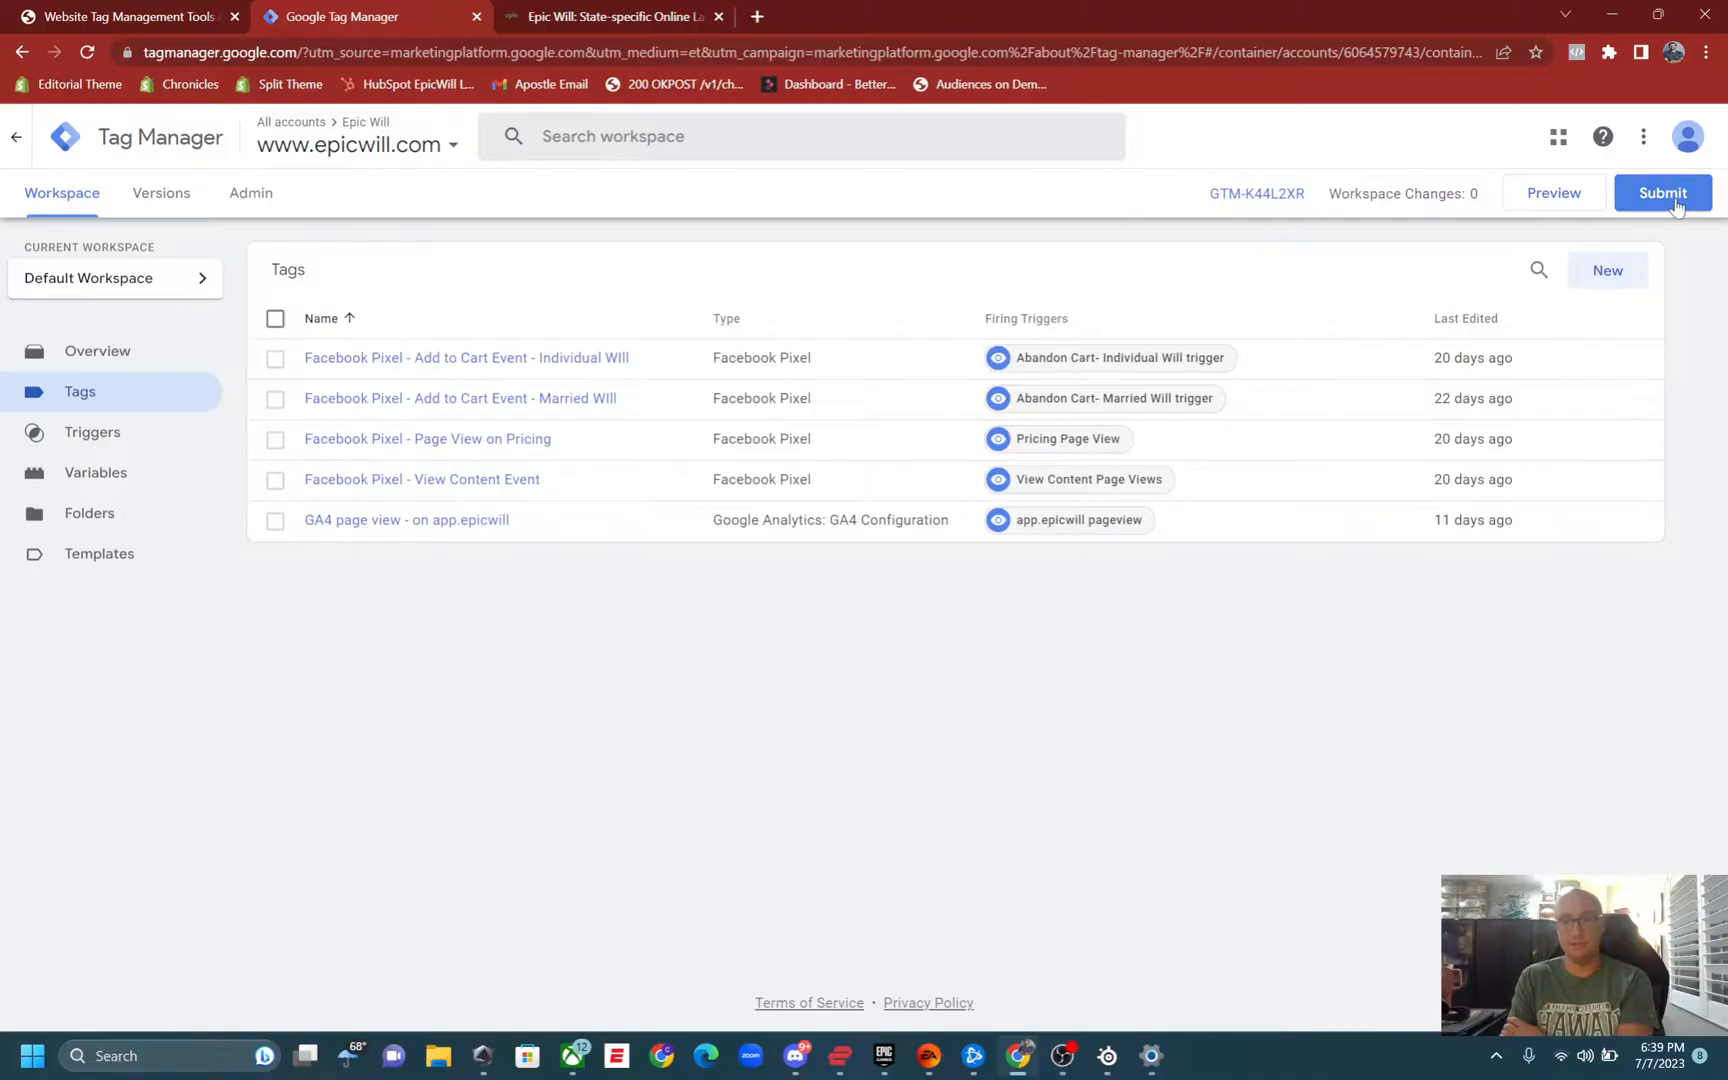
{"action": "left_click", "coordinate": [1662, 192]}
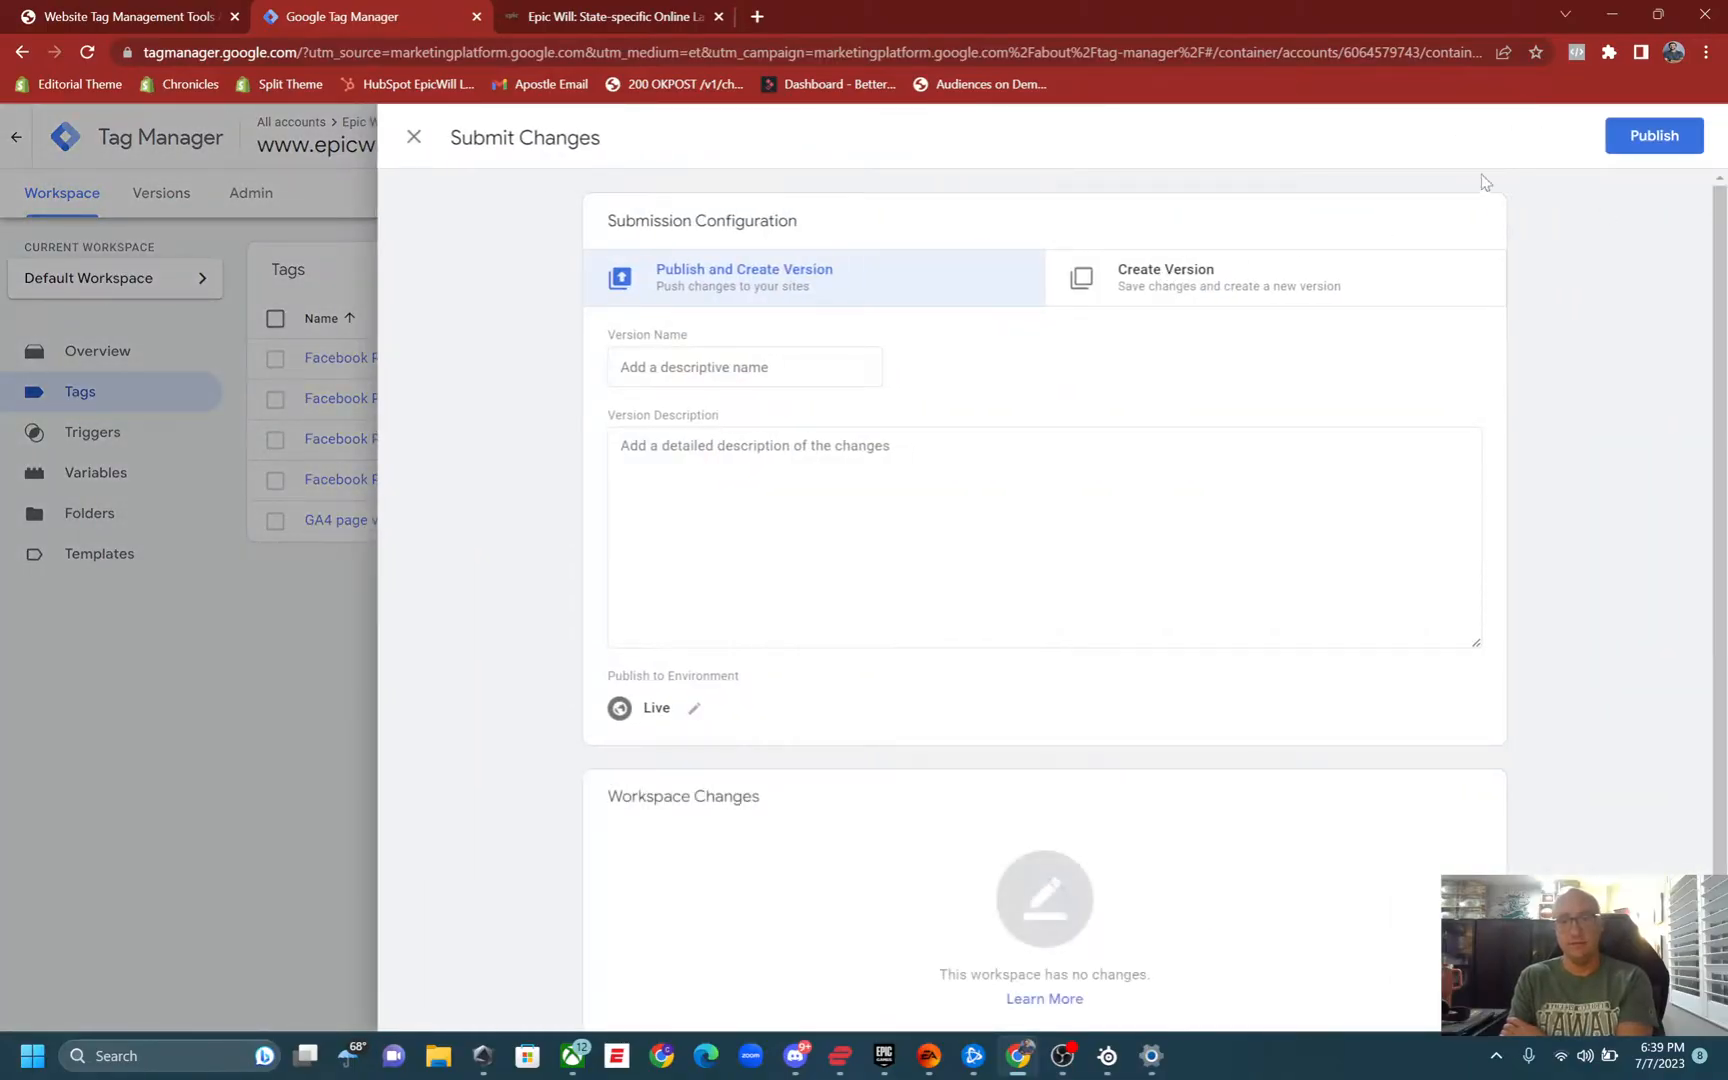
{"action": "mouse_move", "coordinate": [376, 126]}
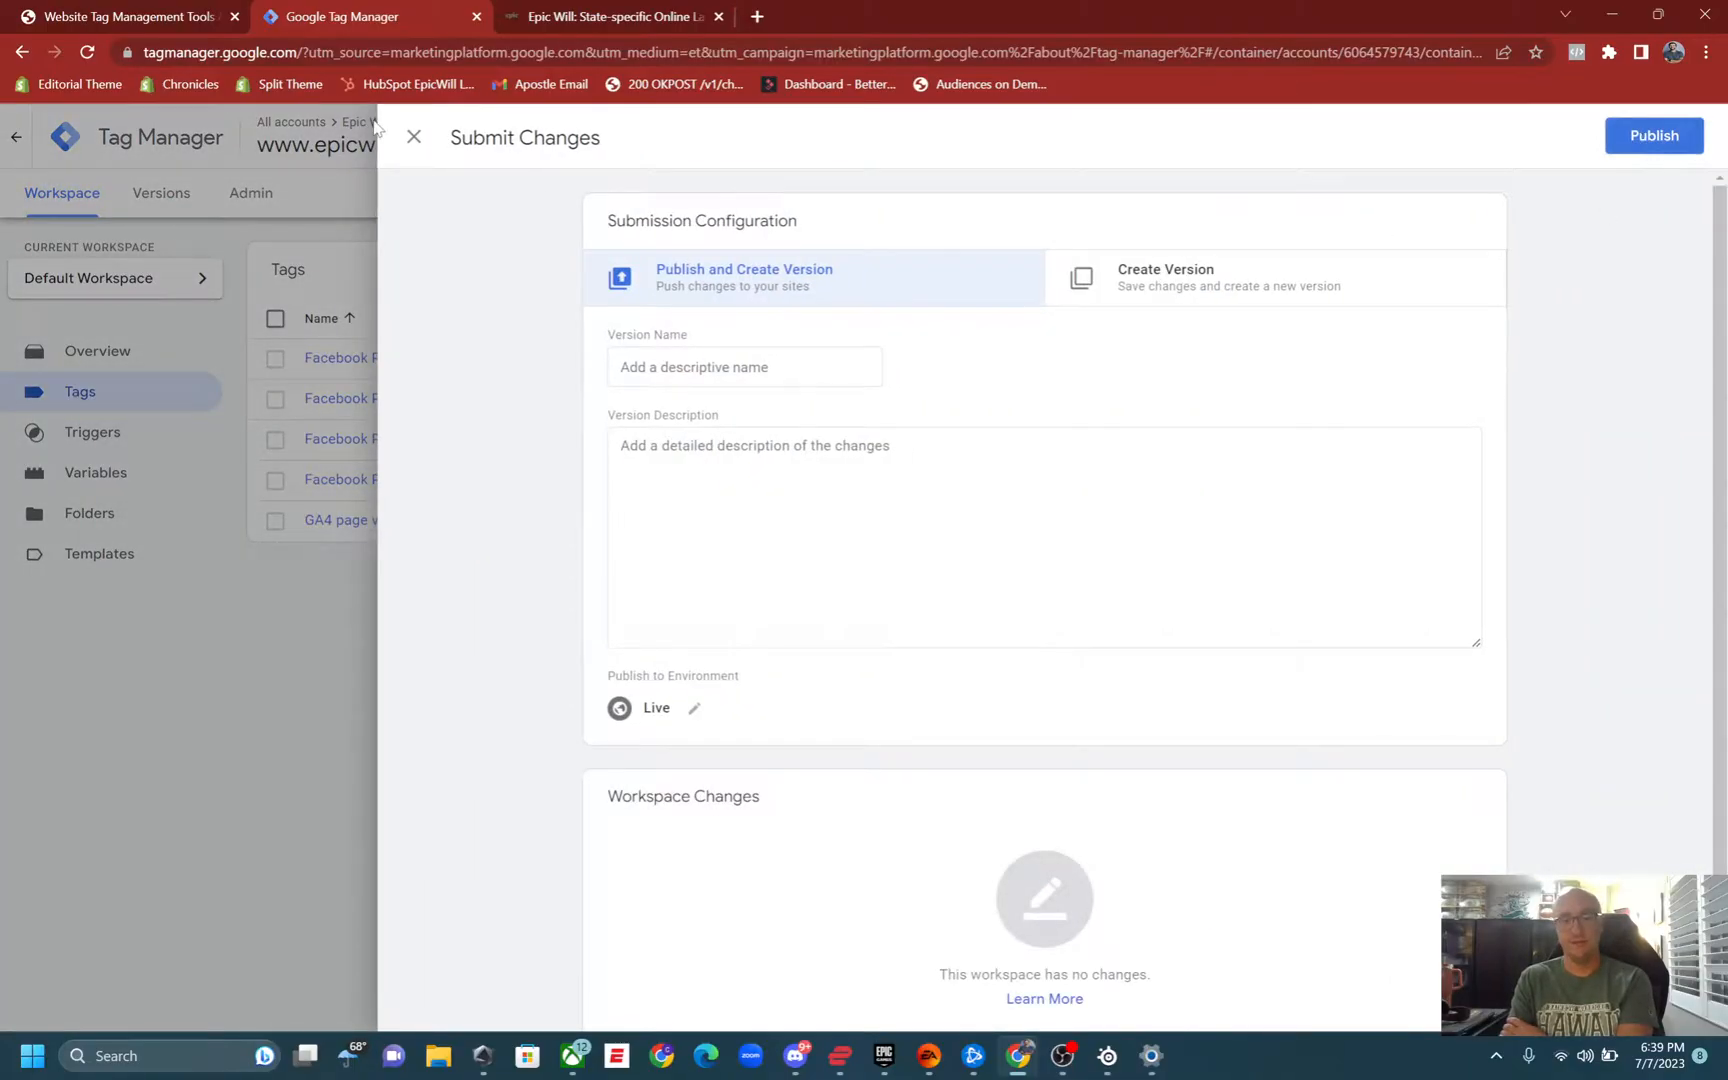
{"action": "left_click", "coordinate": [414, 136]}
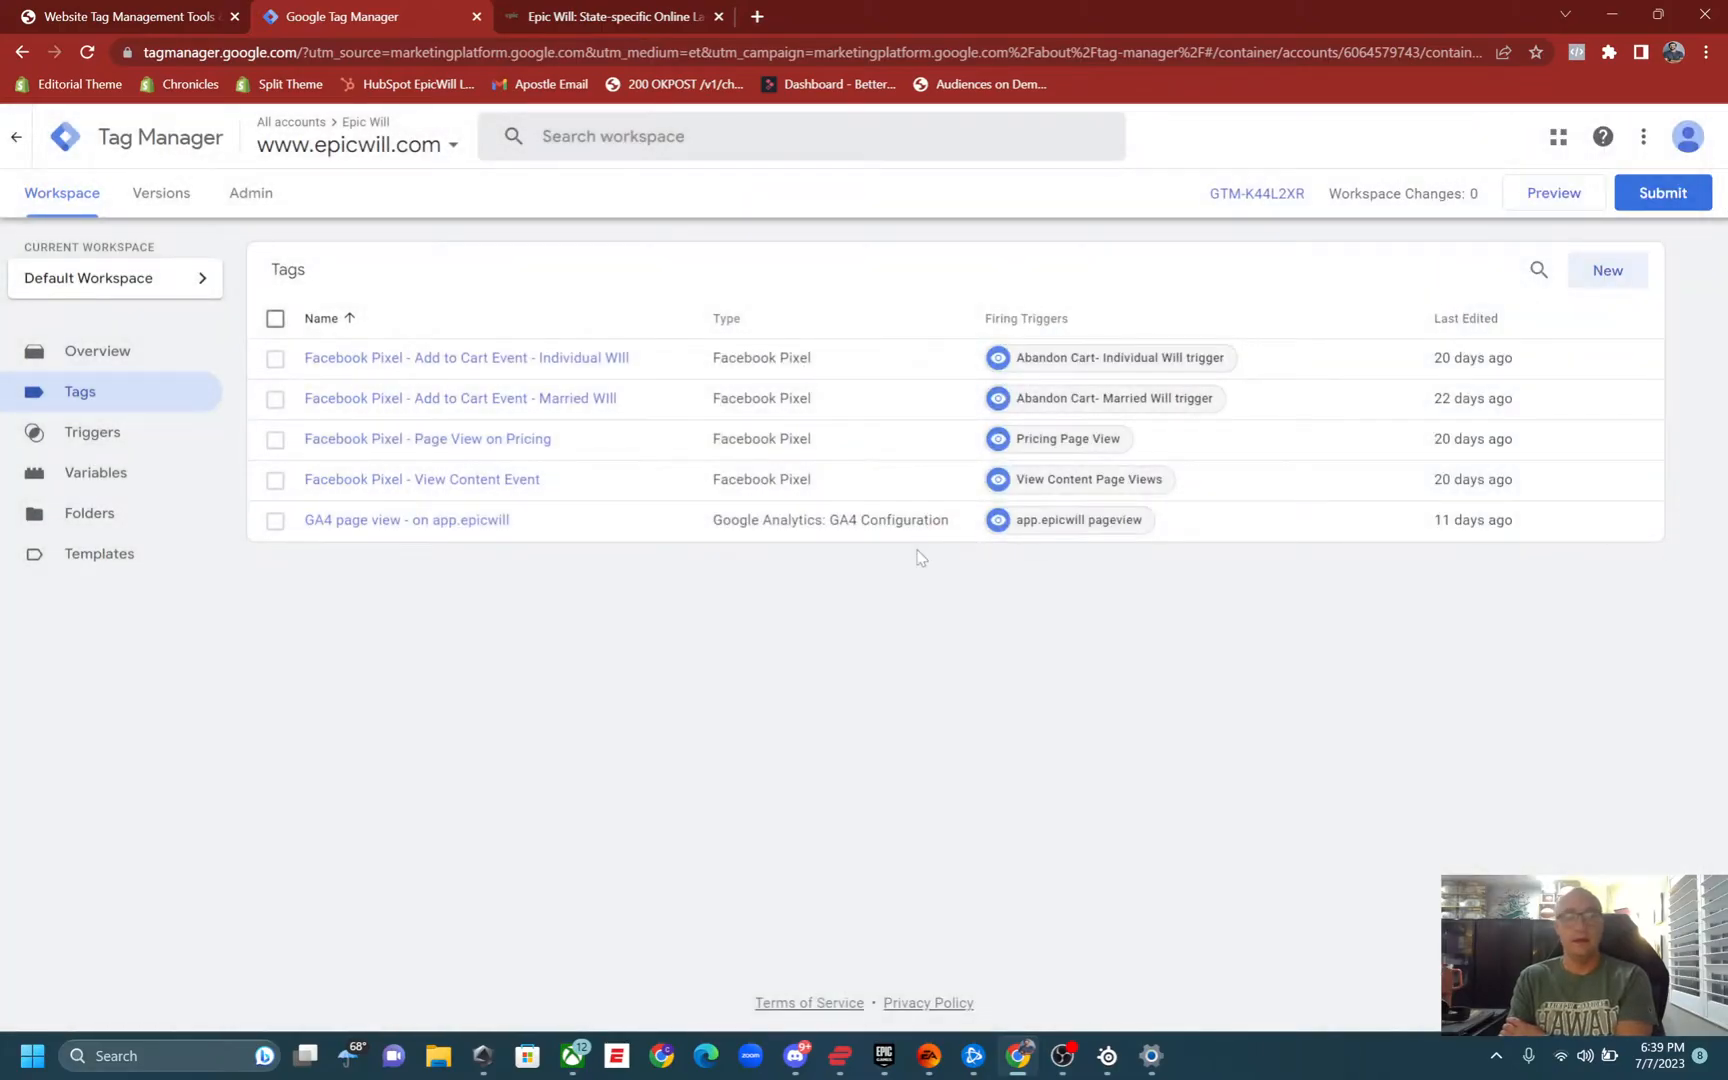
{"action": "mouse_move", "coordinate": [1024, 520]}
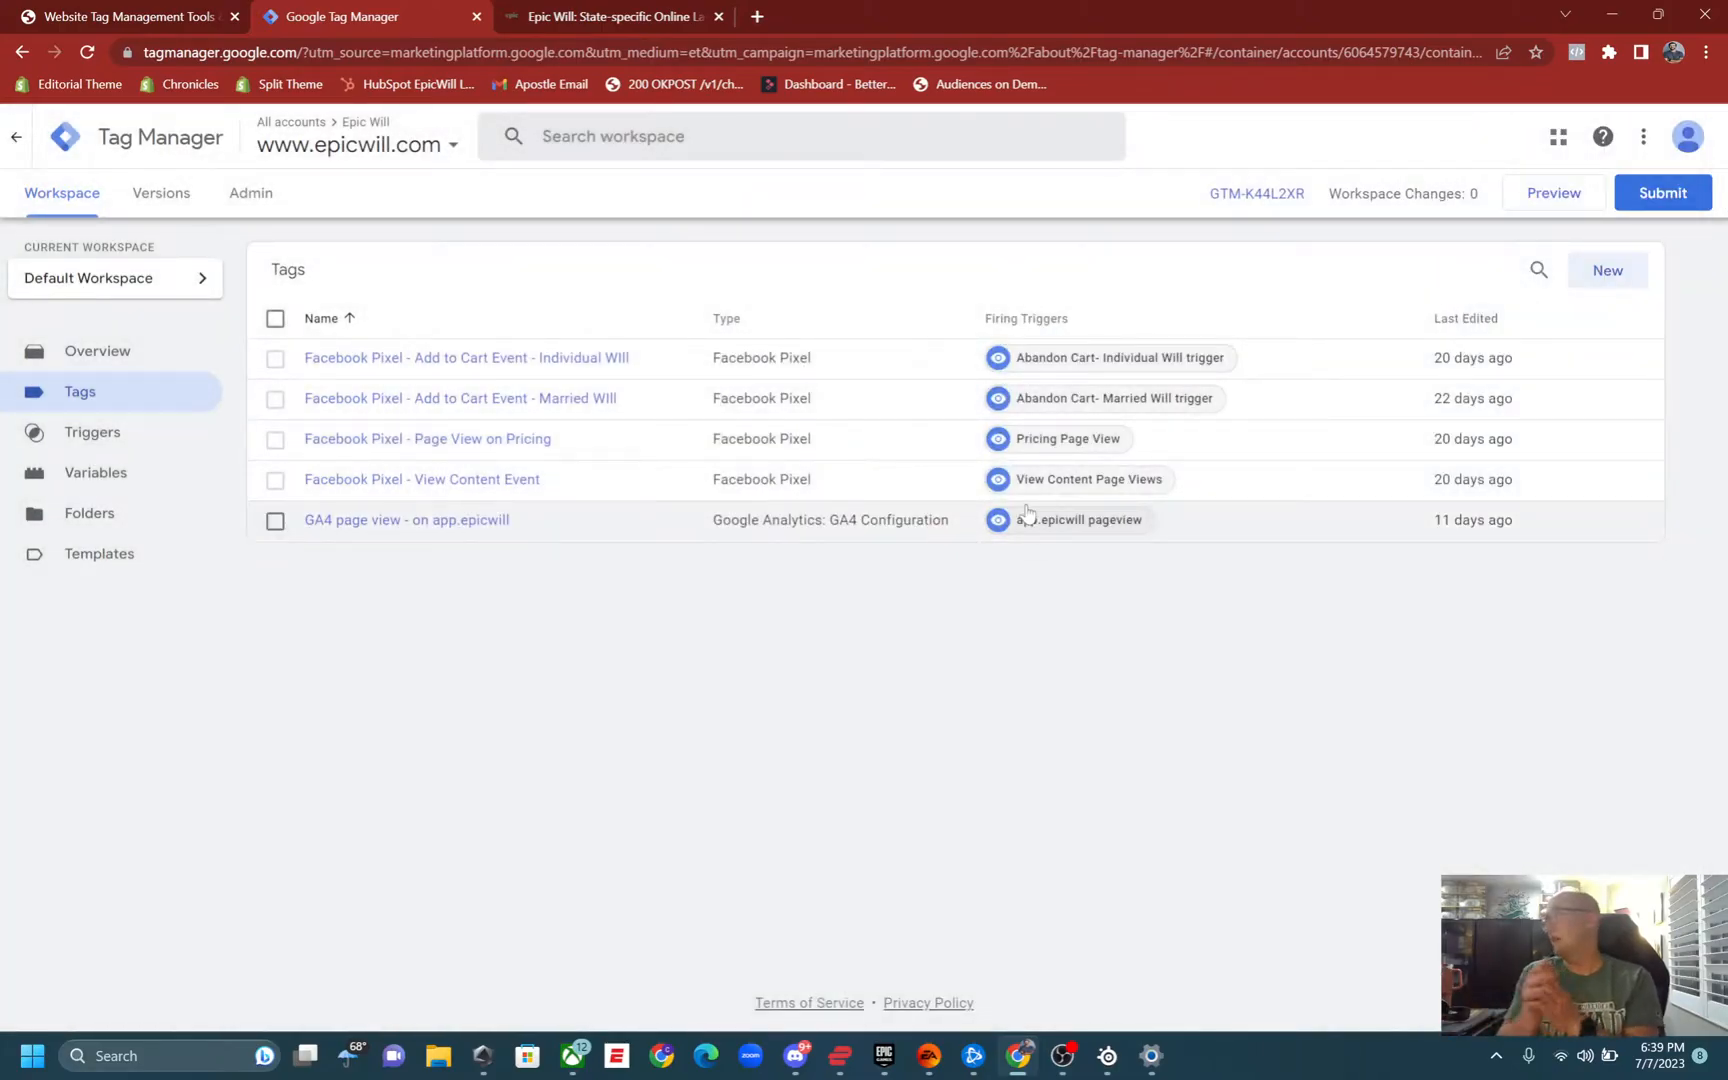